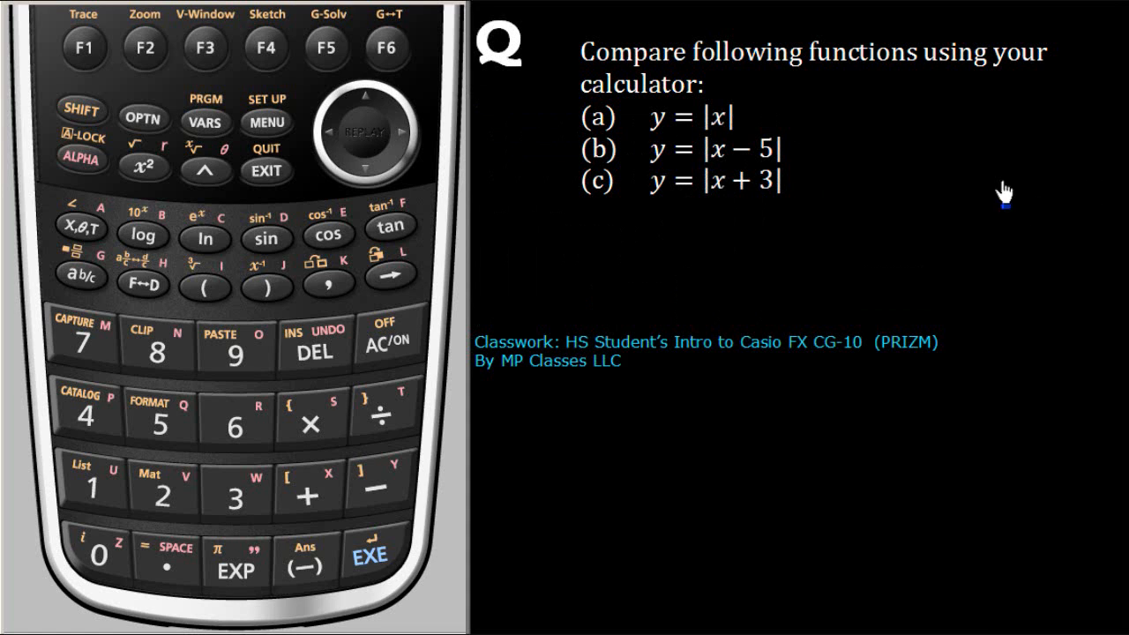
mouse_move(610, 80)
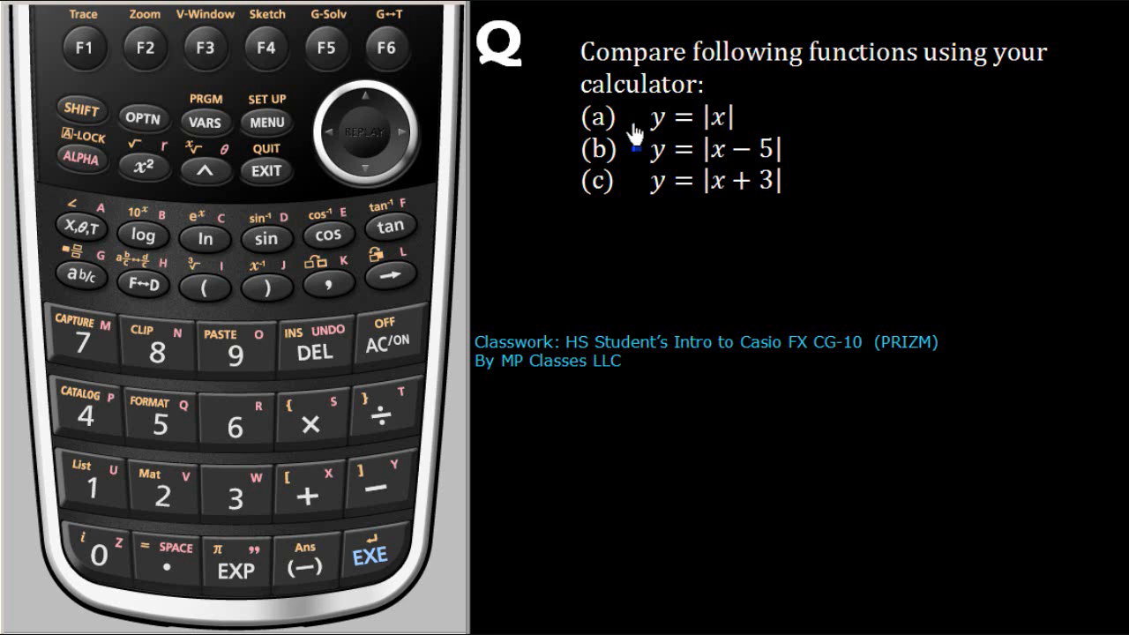
mouse_move(663, 138)
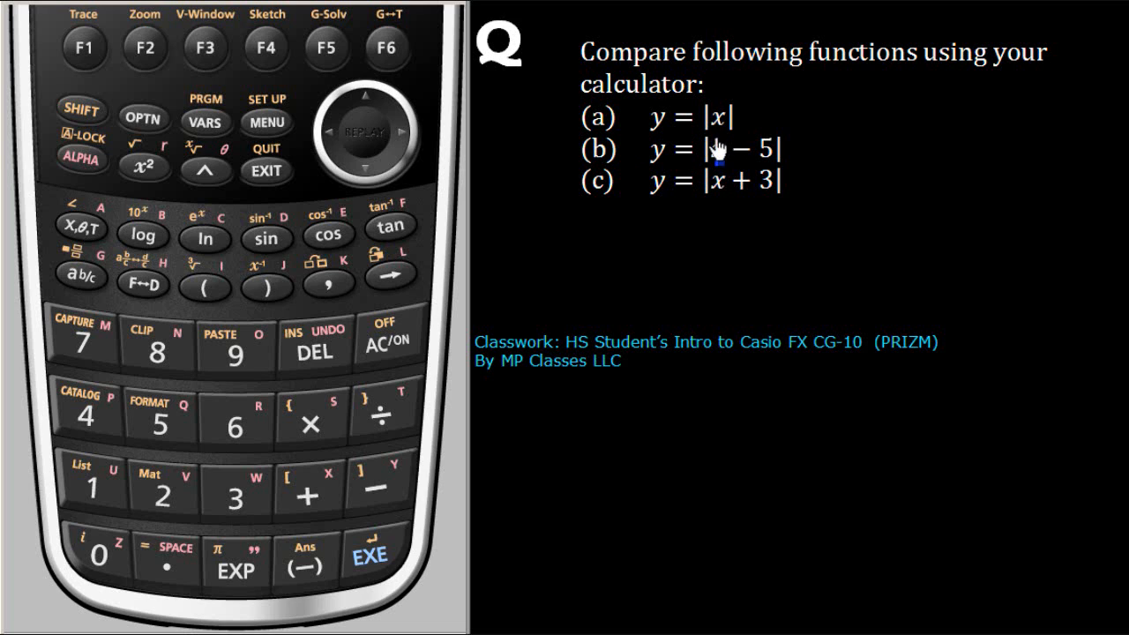
mouse_move(628, 203)
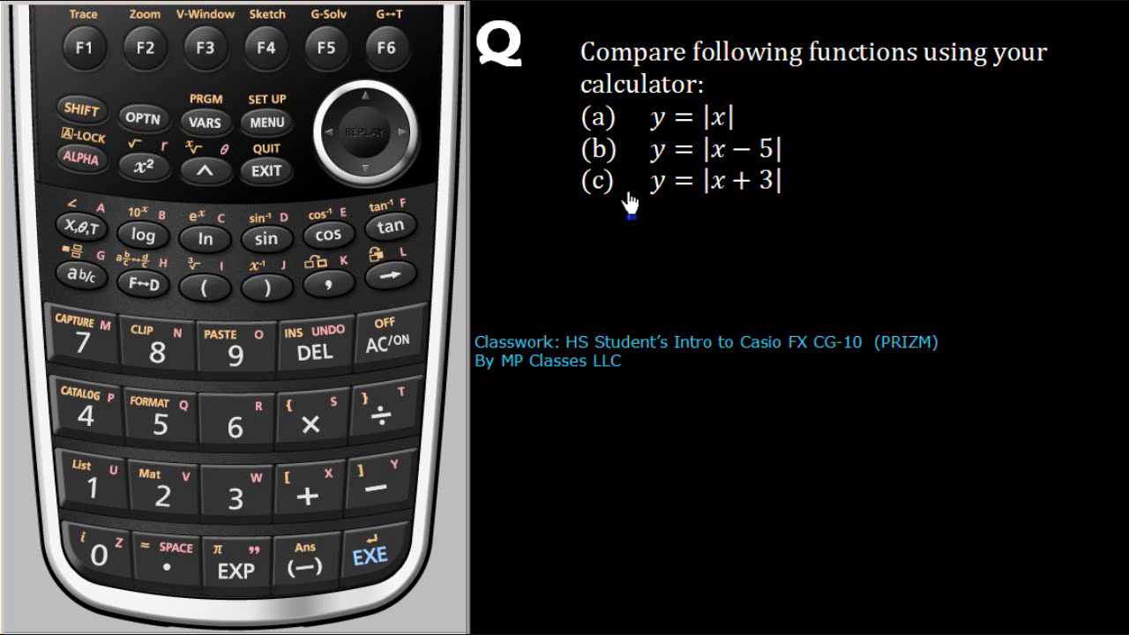
mouse_move(698, 197)
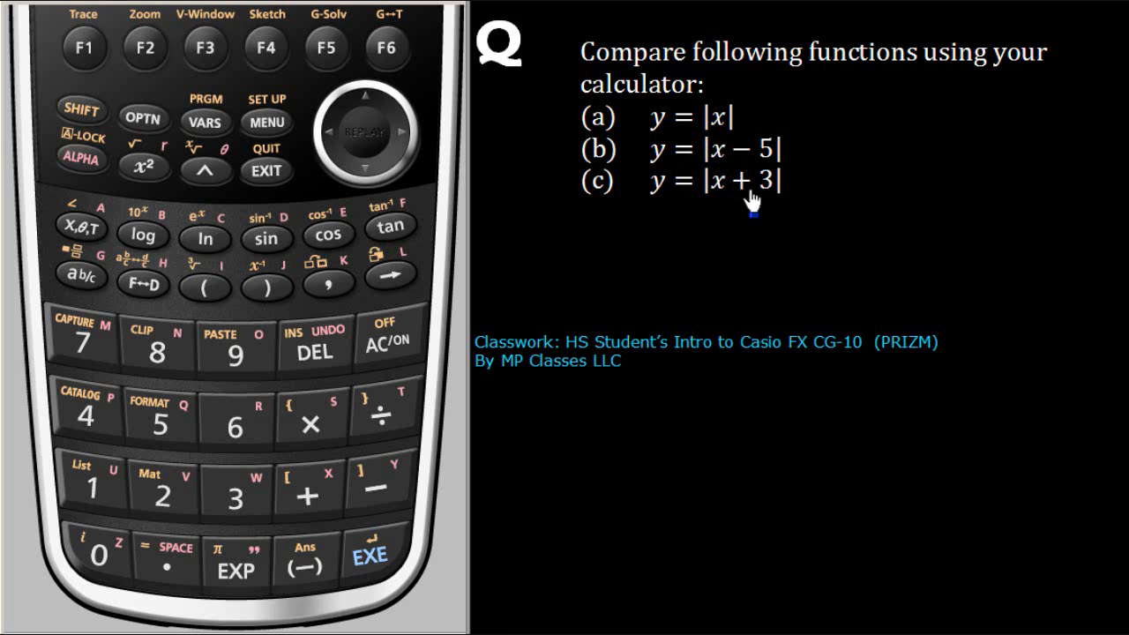
mouse_move(621, 228)
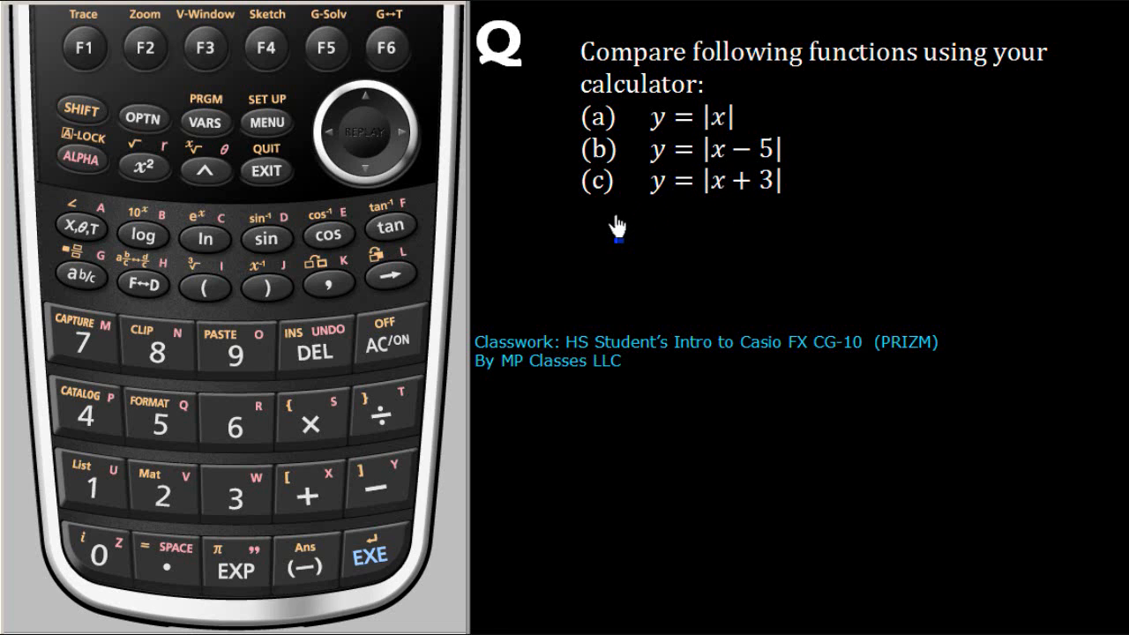
mouse_move(702, 221)
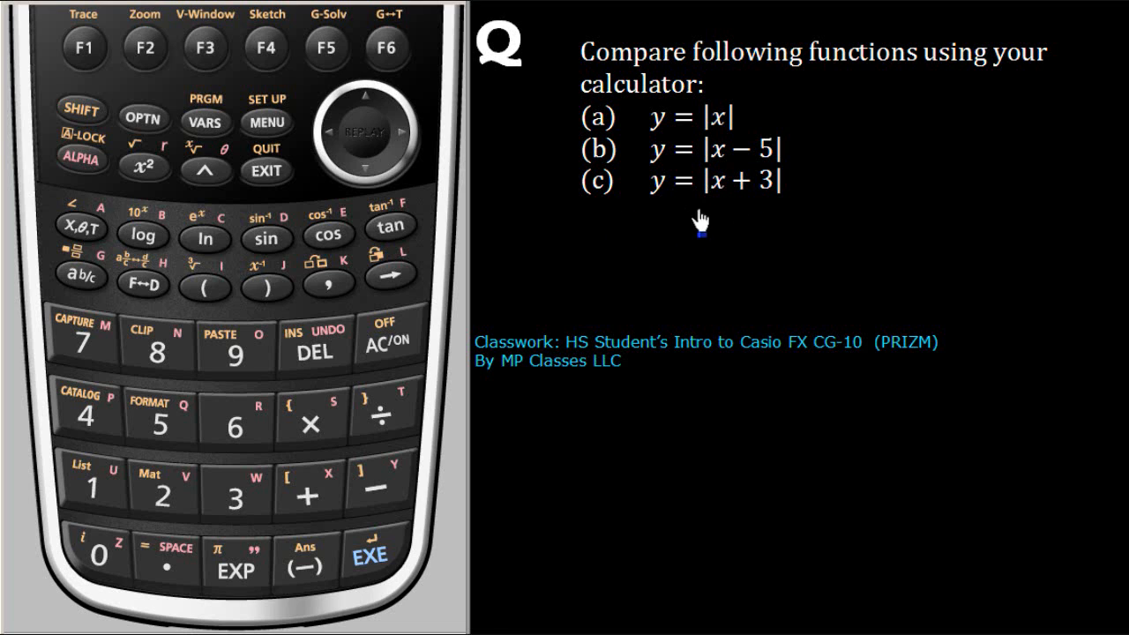
mouse_move(751, 196)
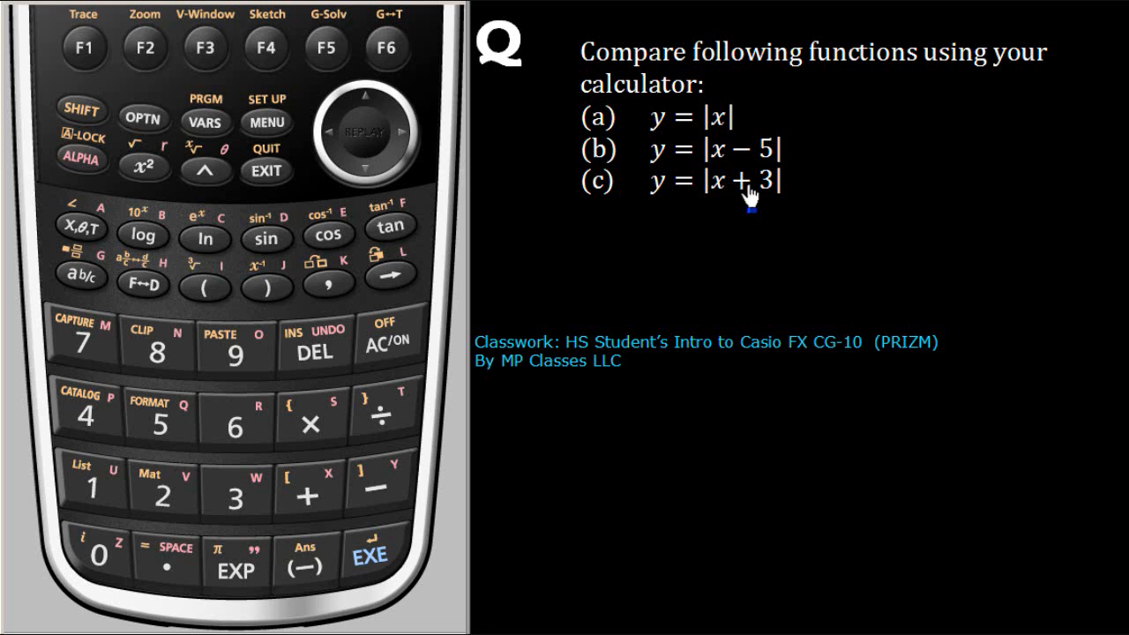
mouse_move(494, 226)
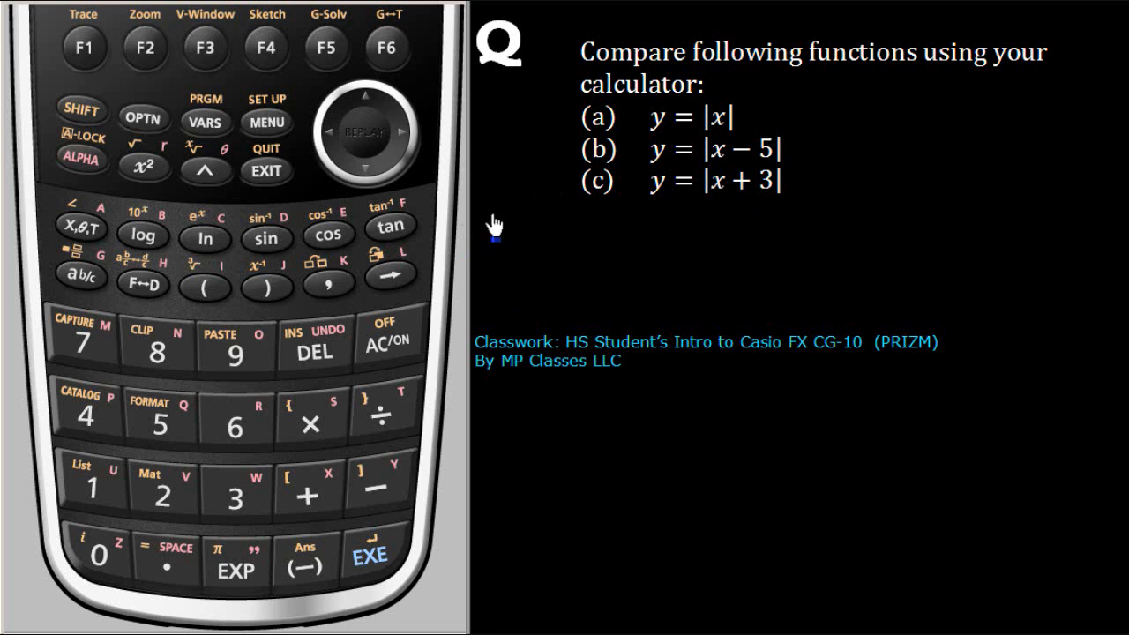
mouse_move(300, 173)
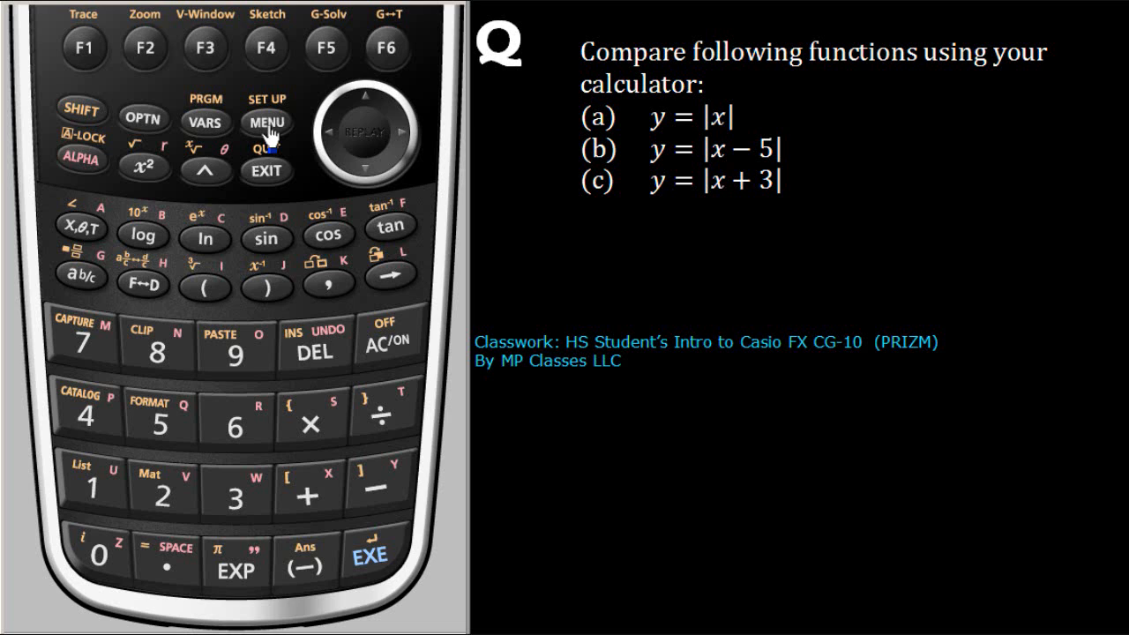
- From the Main Menu, briefly enter the Table app and return to the Main Menu
left_click(265, 122)
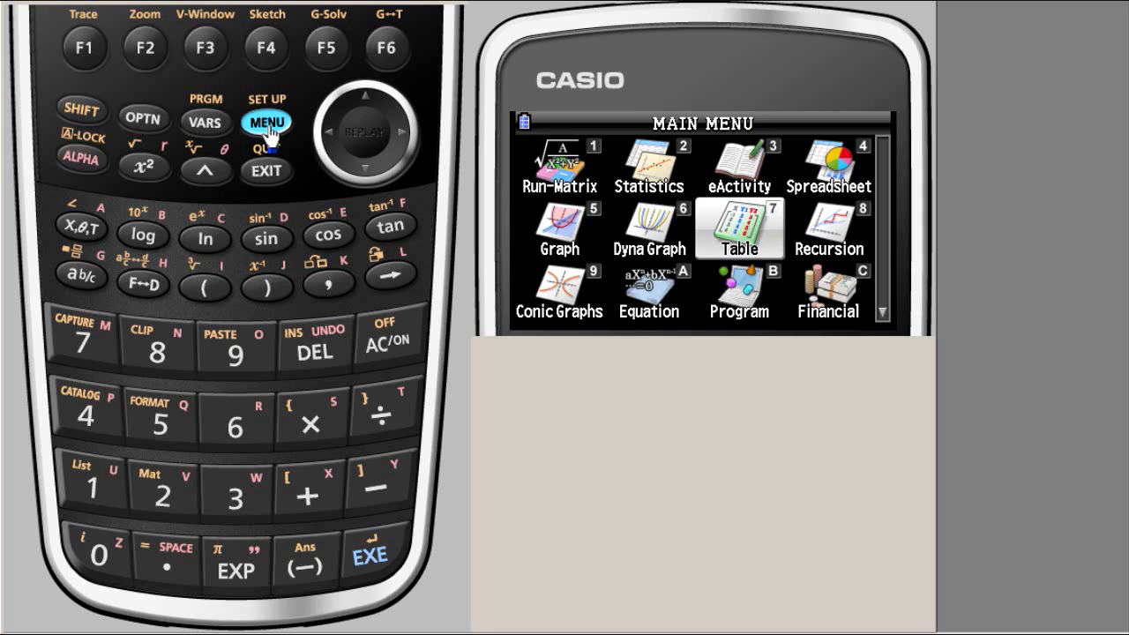
left_click(737, 227)
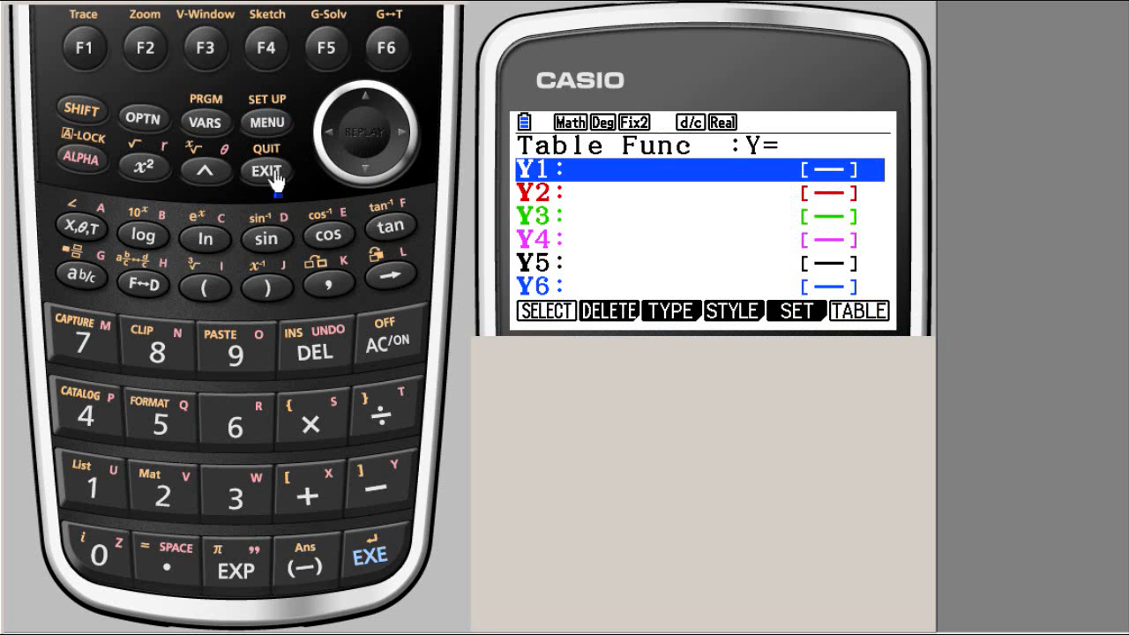
mouse_move(275, 144)
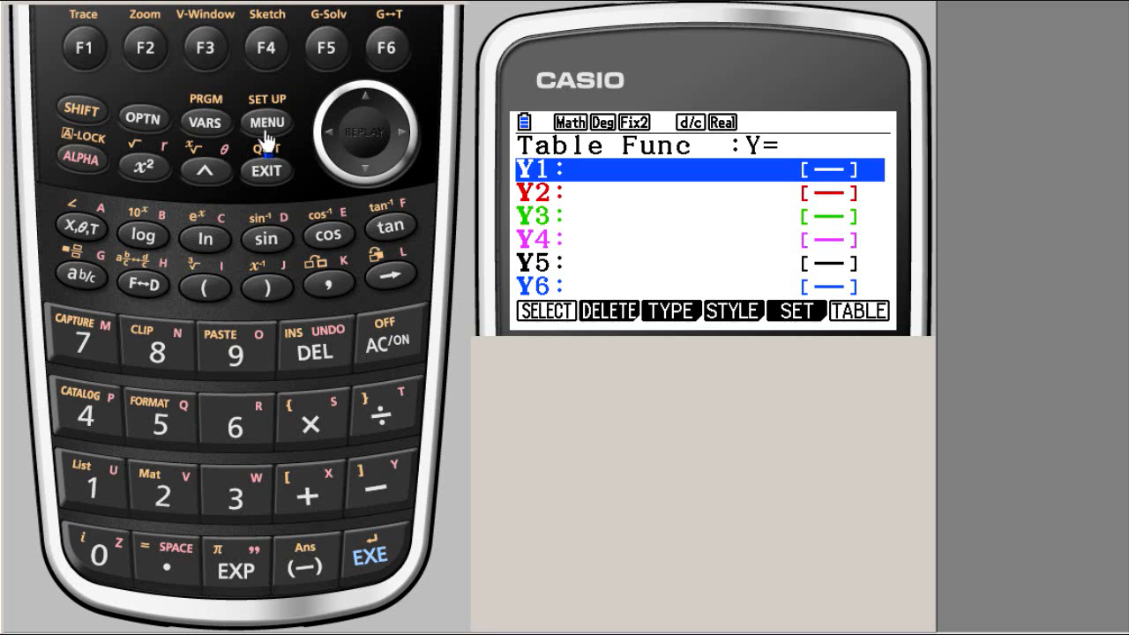
left_click(264, 124)
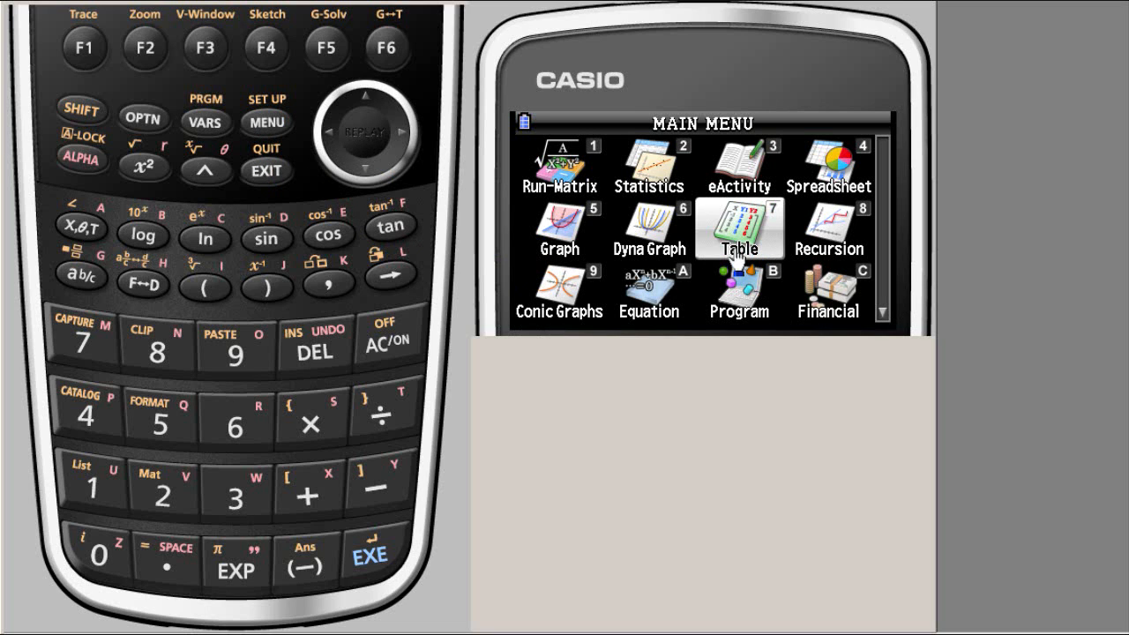
mouse_move(410, 603)
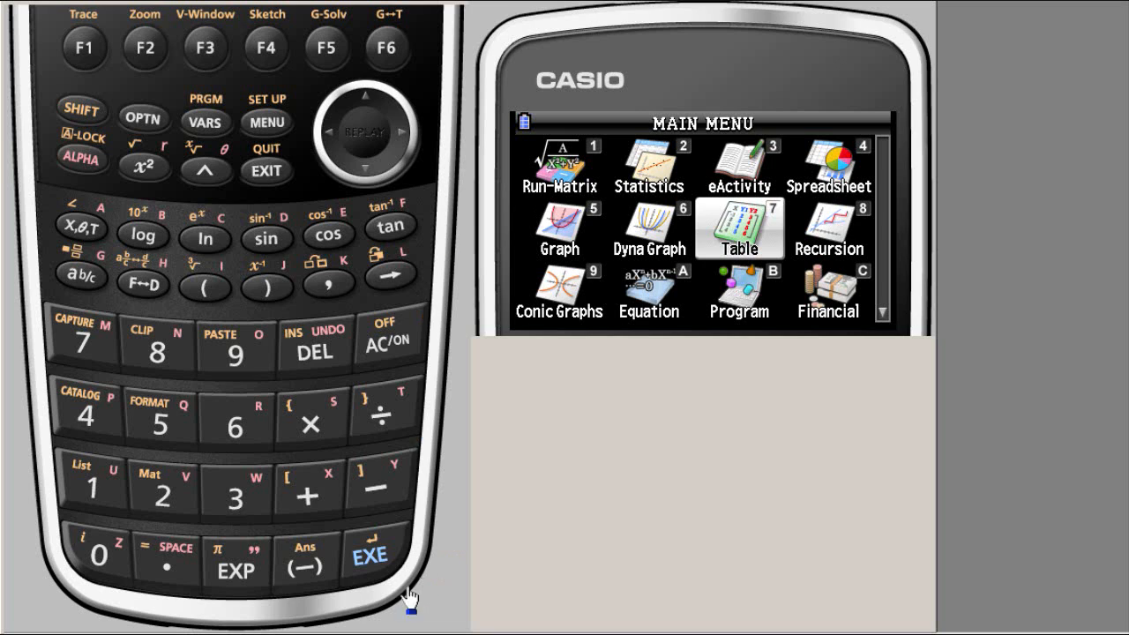
- In the Table app, enter and store Y1=Abs(x), moving on to the empty Y2
left_click(737, 228)
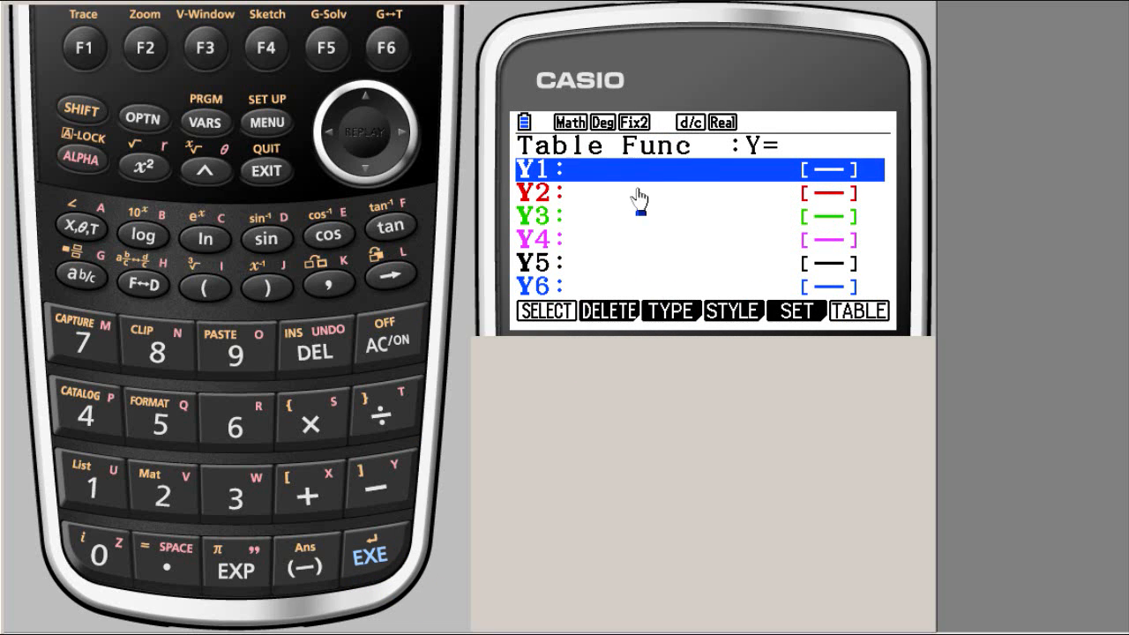
mouse_move(607, 176)
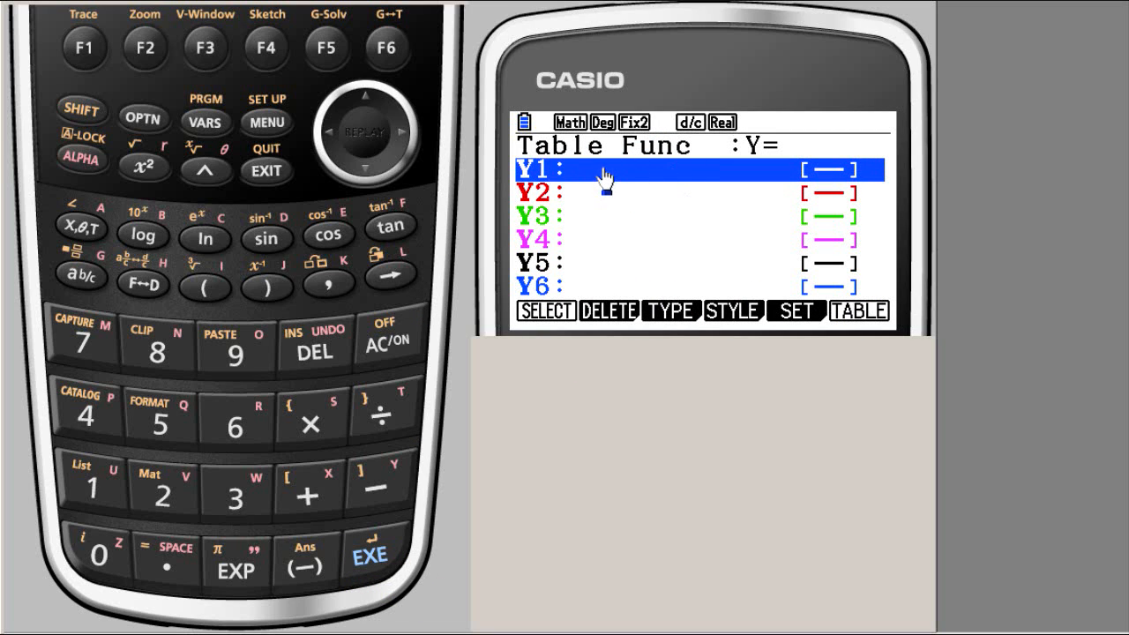
mouse_move(610, 201)
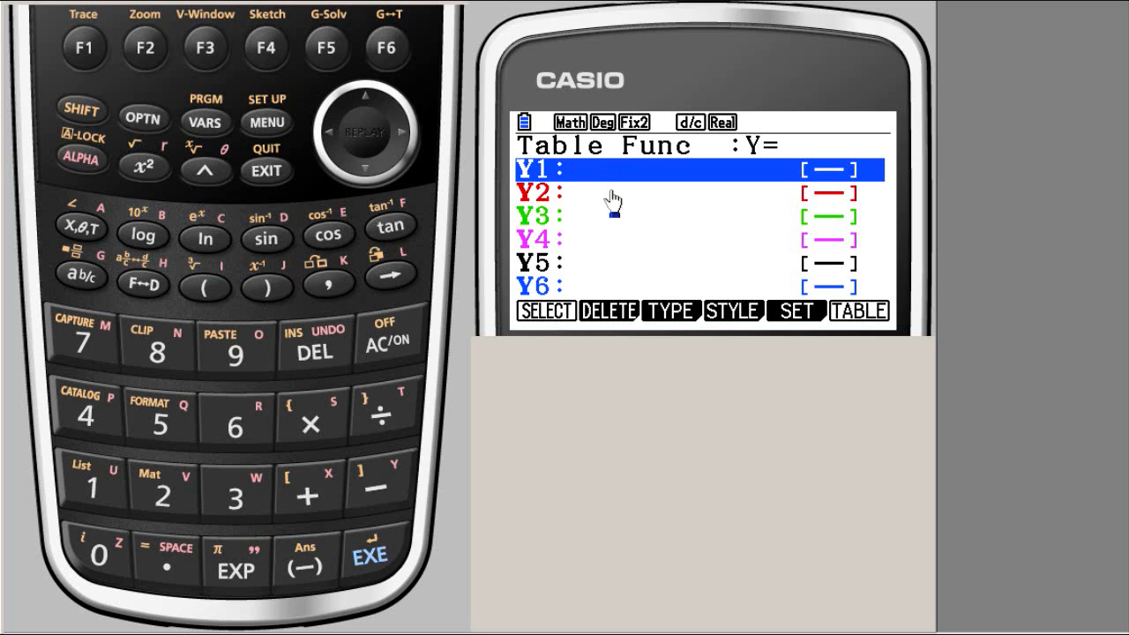
mouse_move(600, 180)
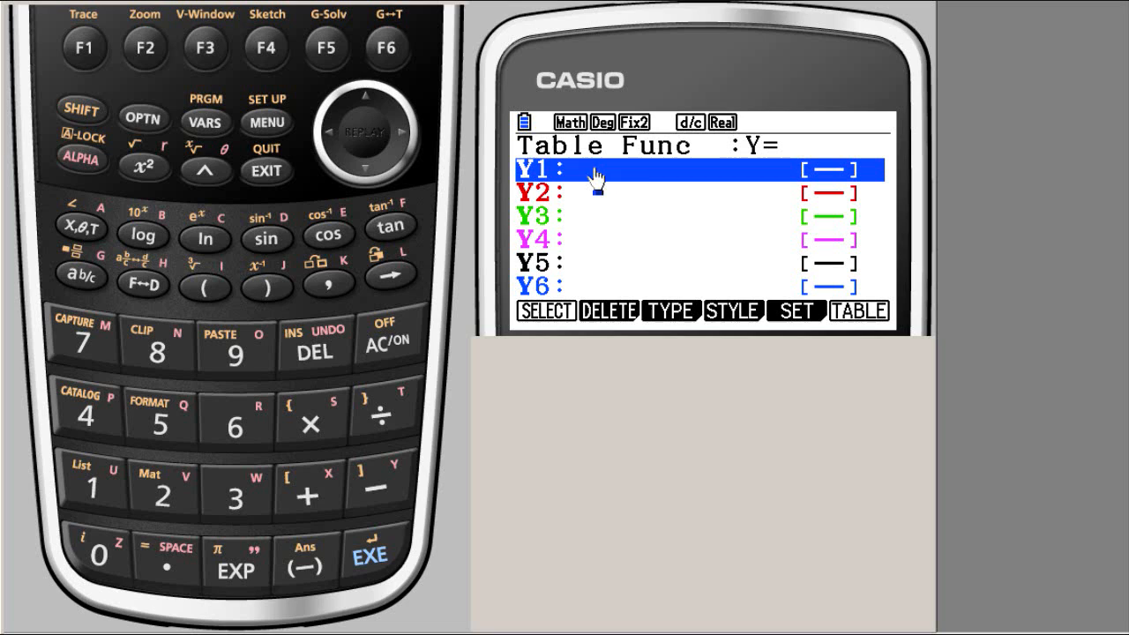
mouse_move(656, 186)
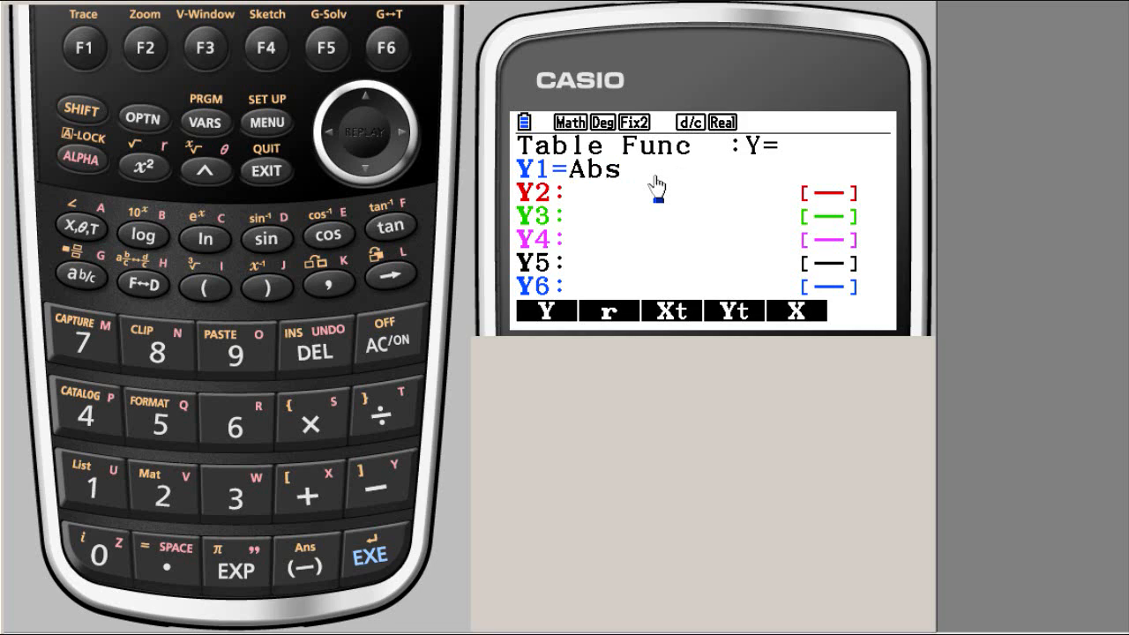
left_click(205, 285)
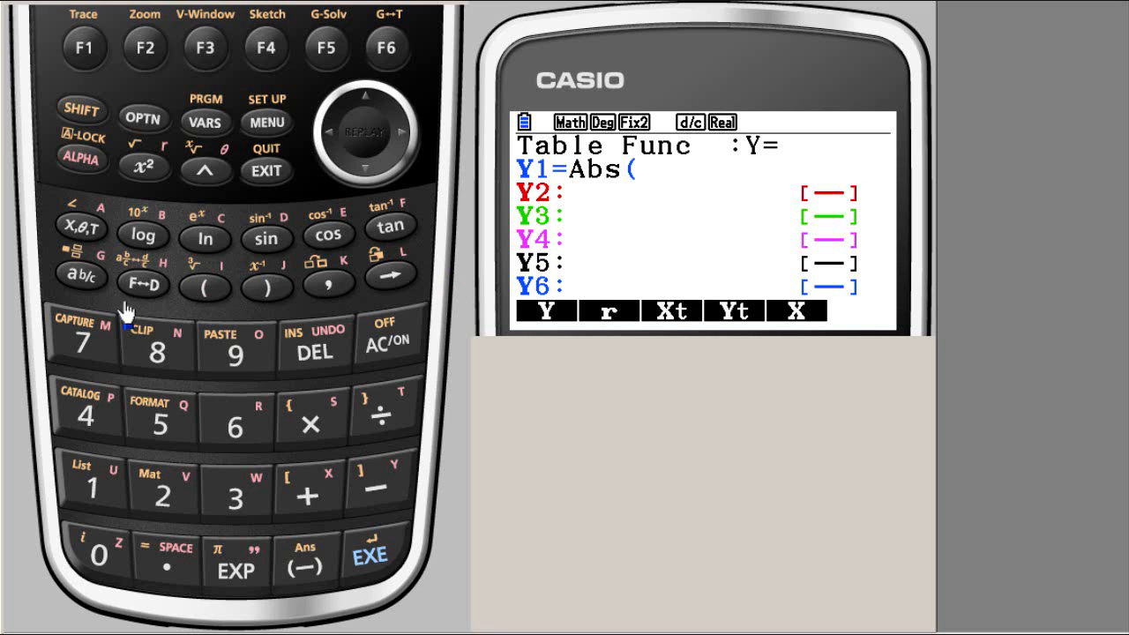
left_click(81, 236)
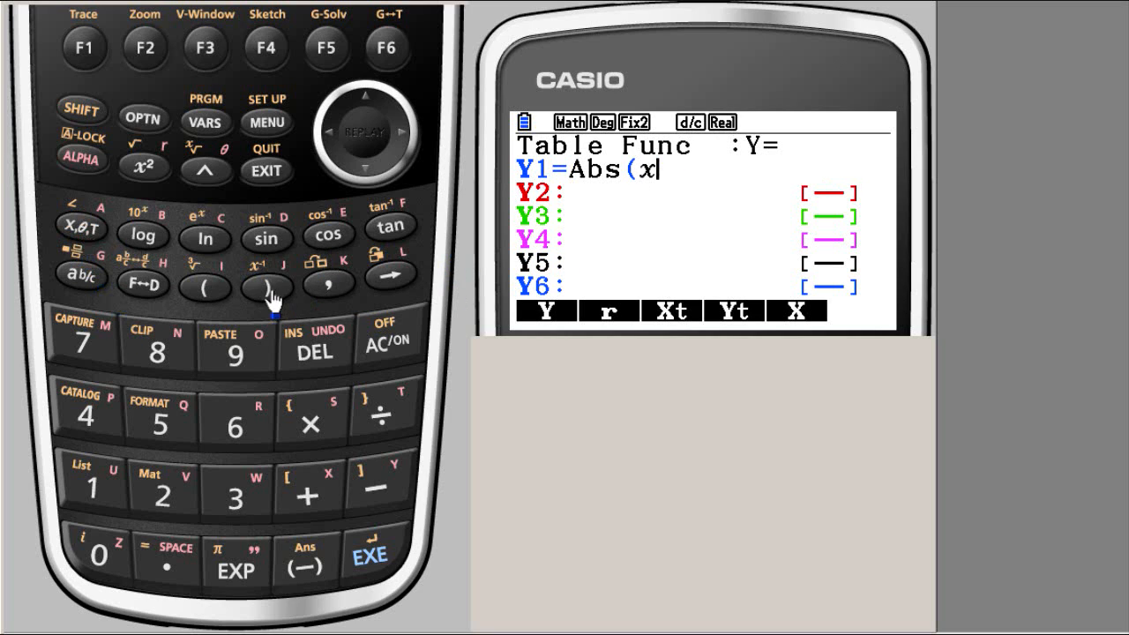
left_click(267, 288)
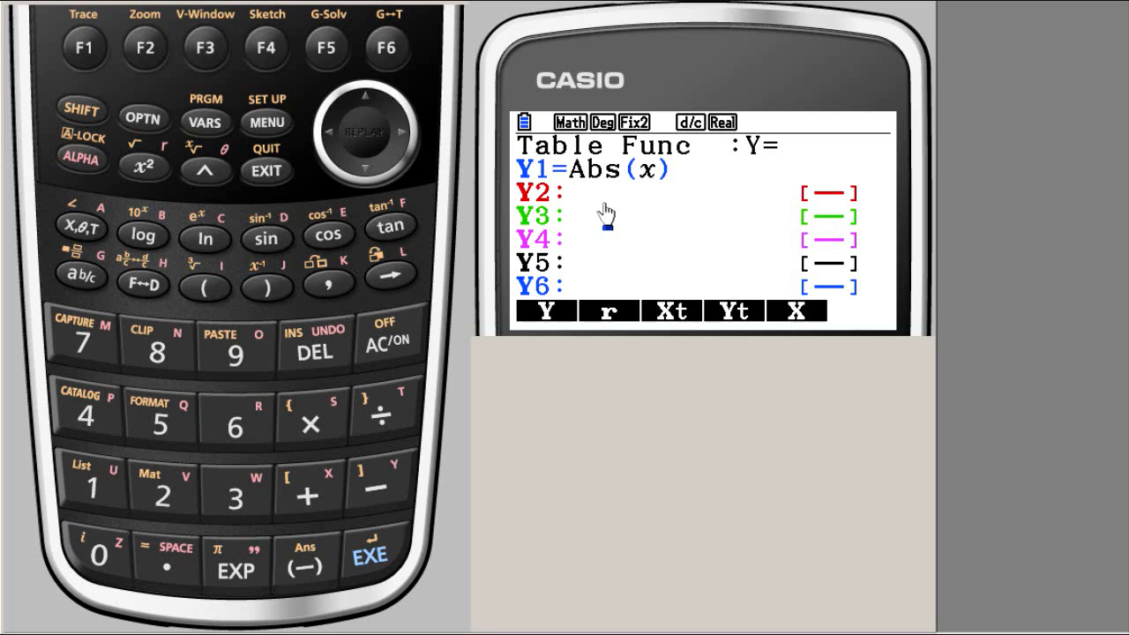
mouse_move(625, 196)
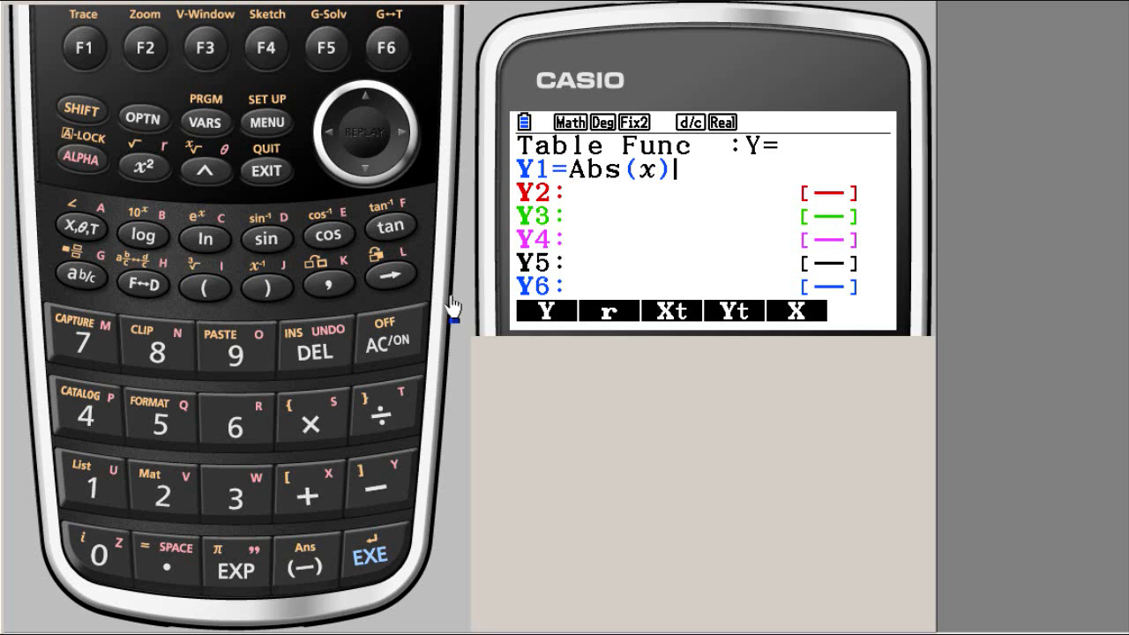
left_click(371, 556)
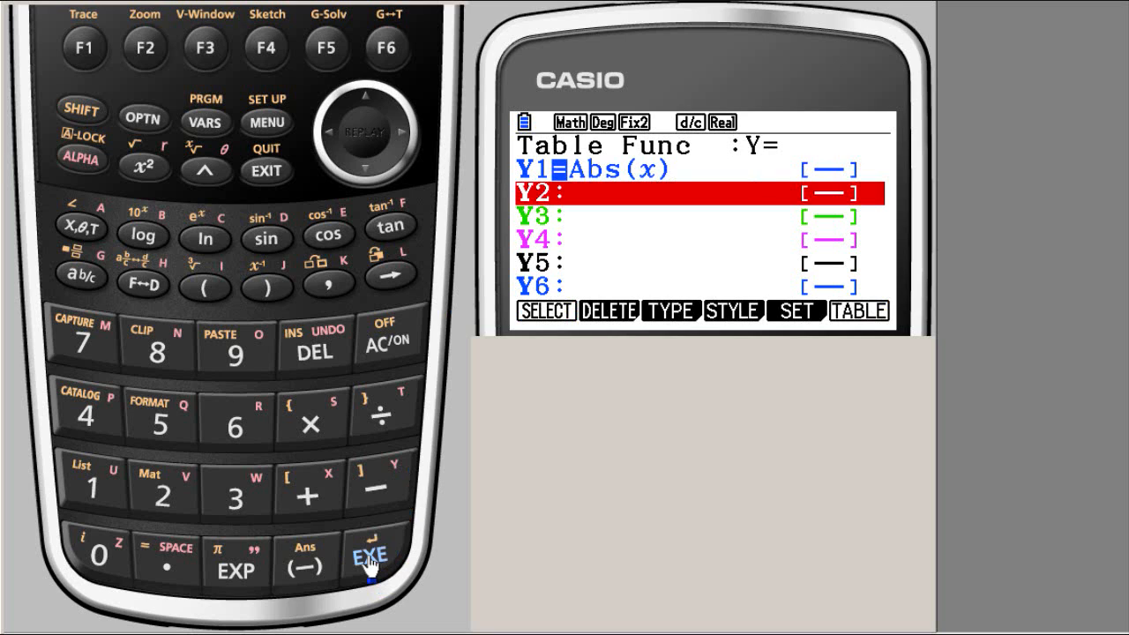
mouse_move(367, 120)
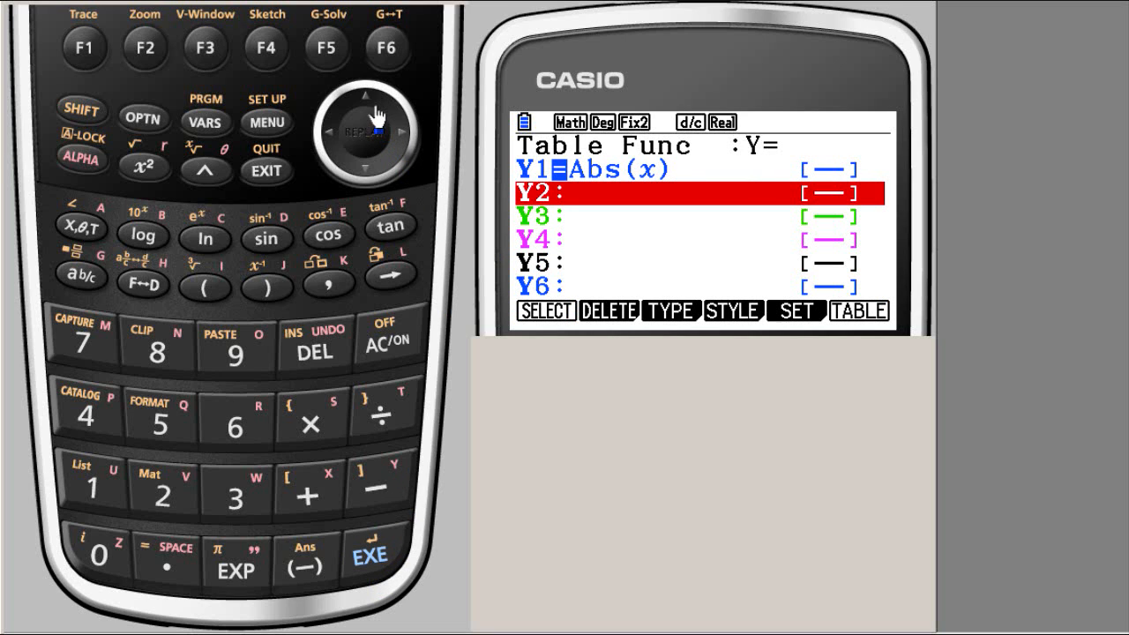
- Attempt the table from Y1, then dismiss the Syntax ERROR so Y1=Abs(x) remains
left_click(363, 97)
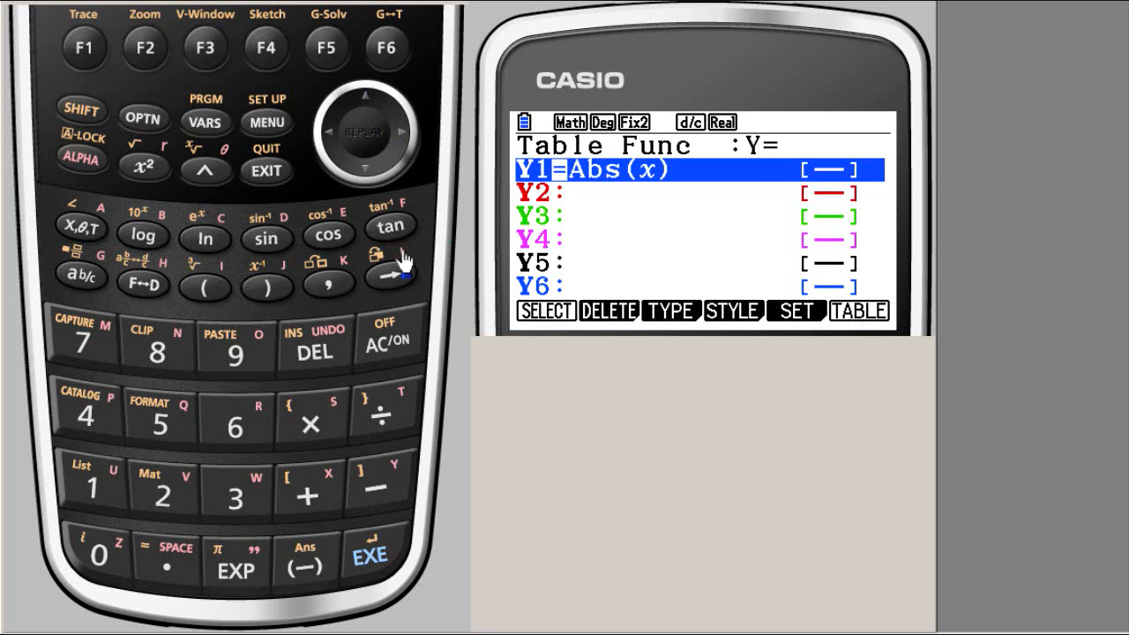
mouse_move(917, 308)
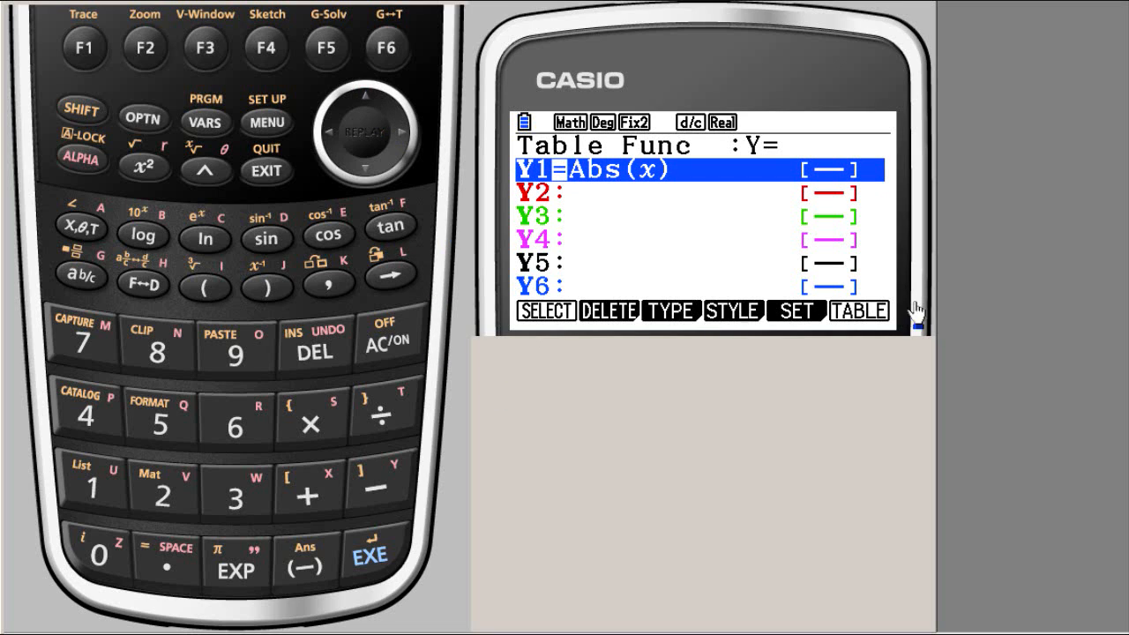
left_click(386, 46)
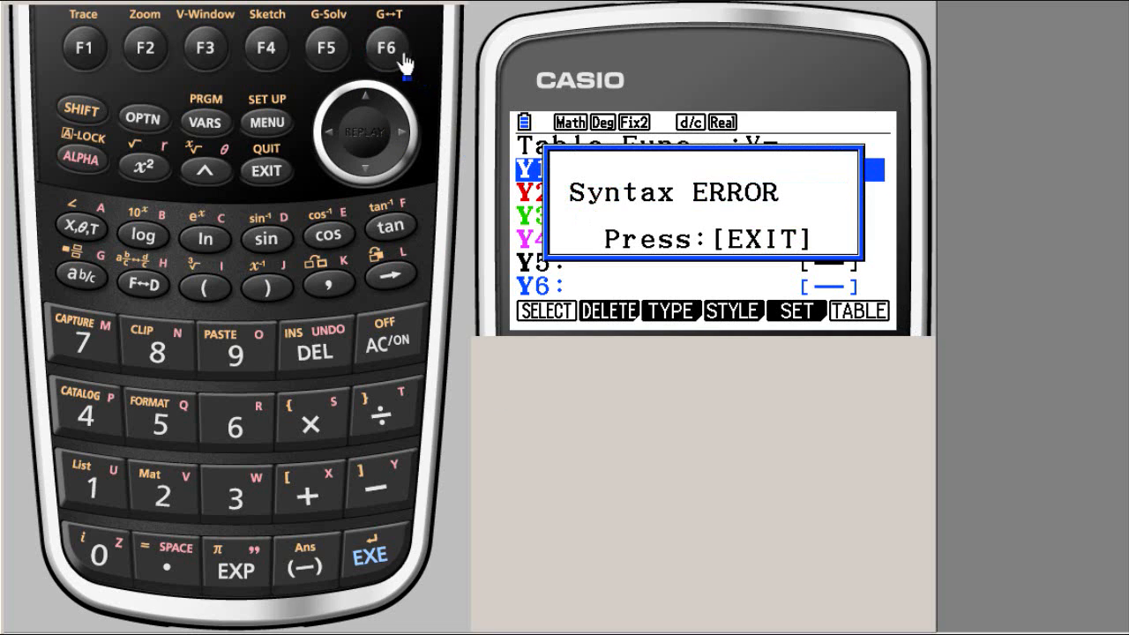
mouse_move(388, 167)
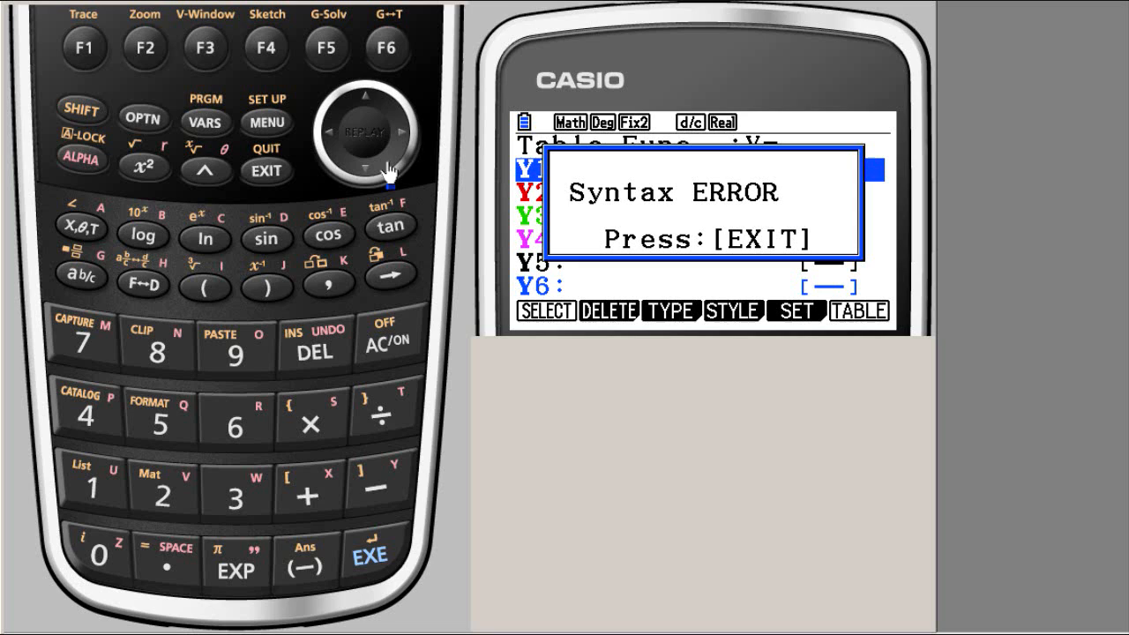
mouse_move(264, 180)
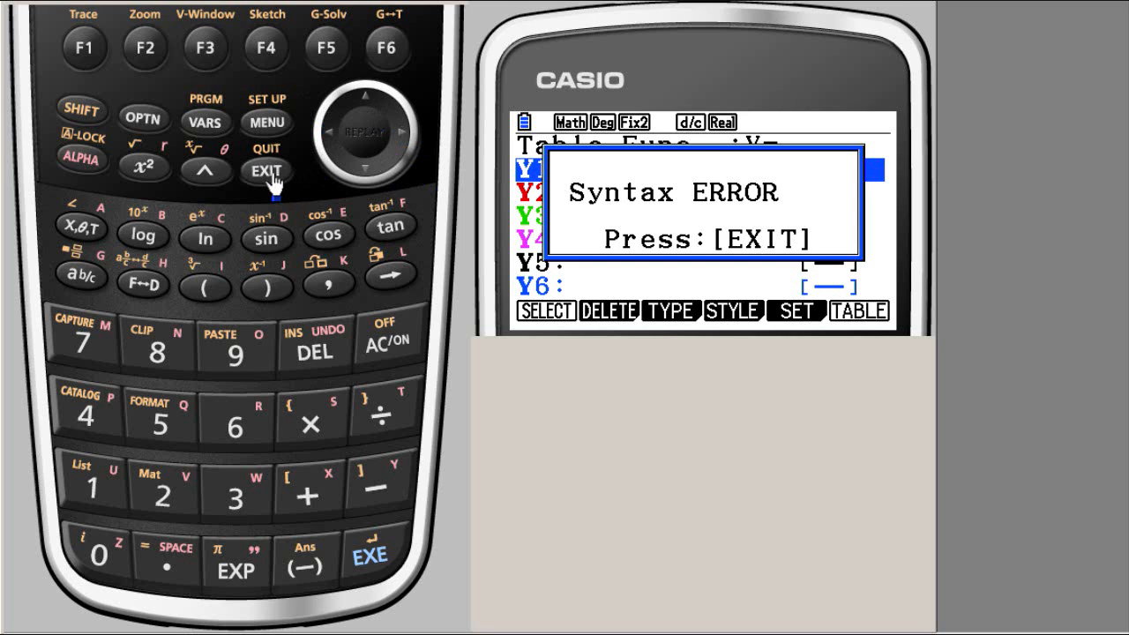
left_click(267, 169)
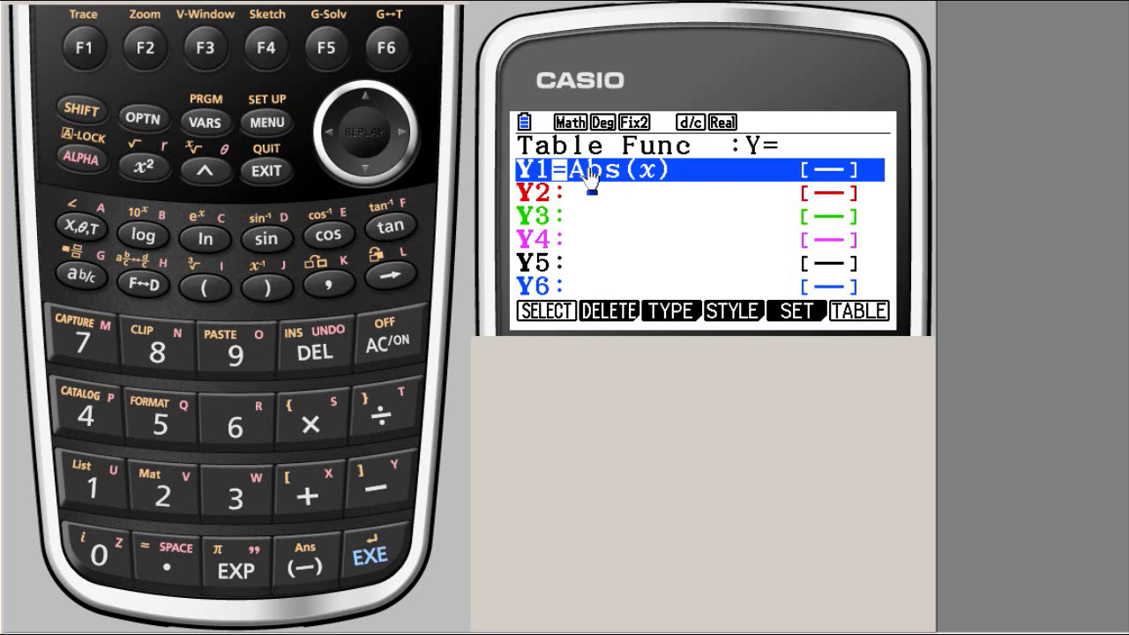
mouse_move(371, 370)
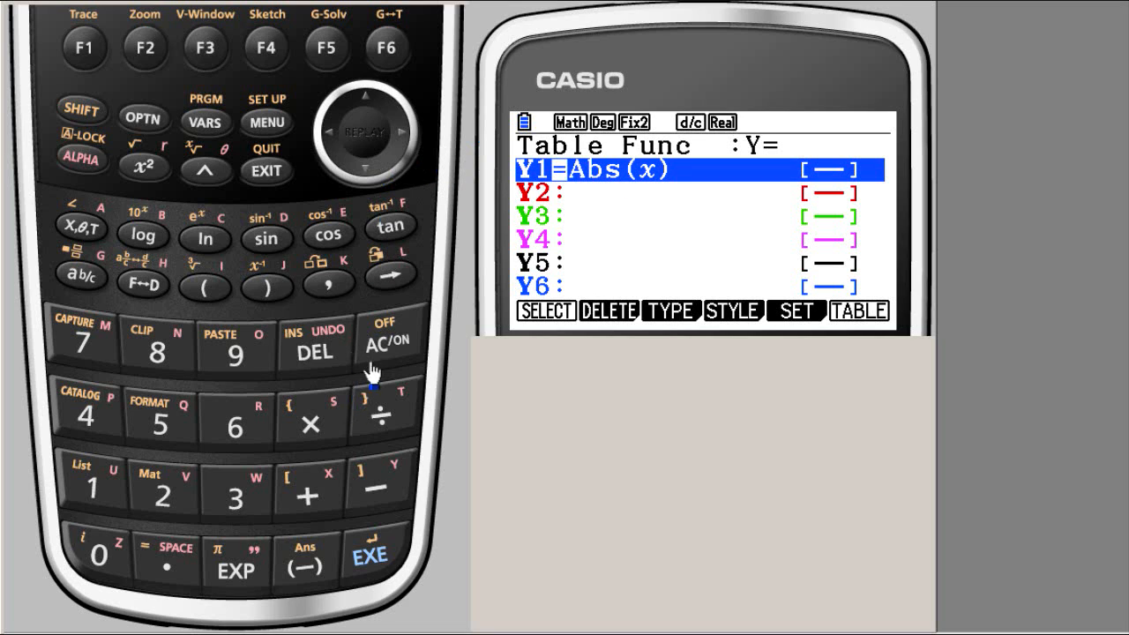
mouse_move(134, 117)
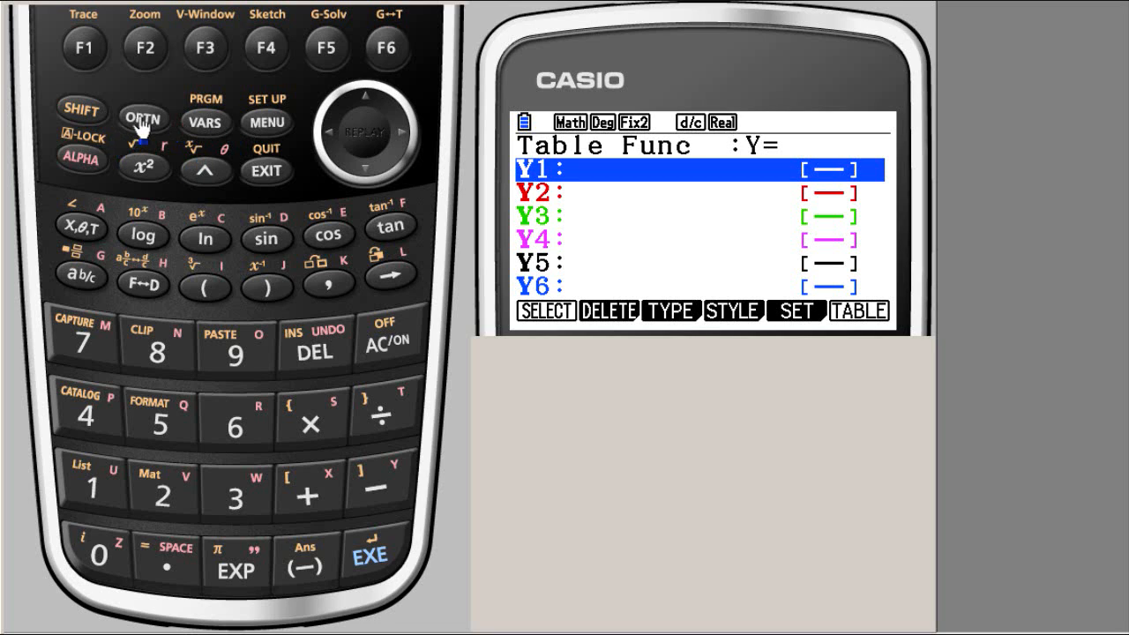
- Clear Y1 and re-enter it with an empty absolute-value template via OPTN > NUMERIC > Abs
left_click(143, 120)
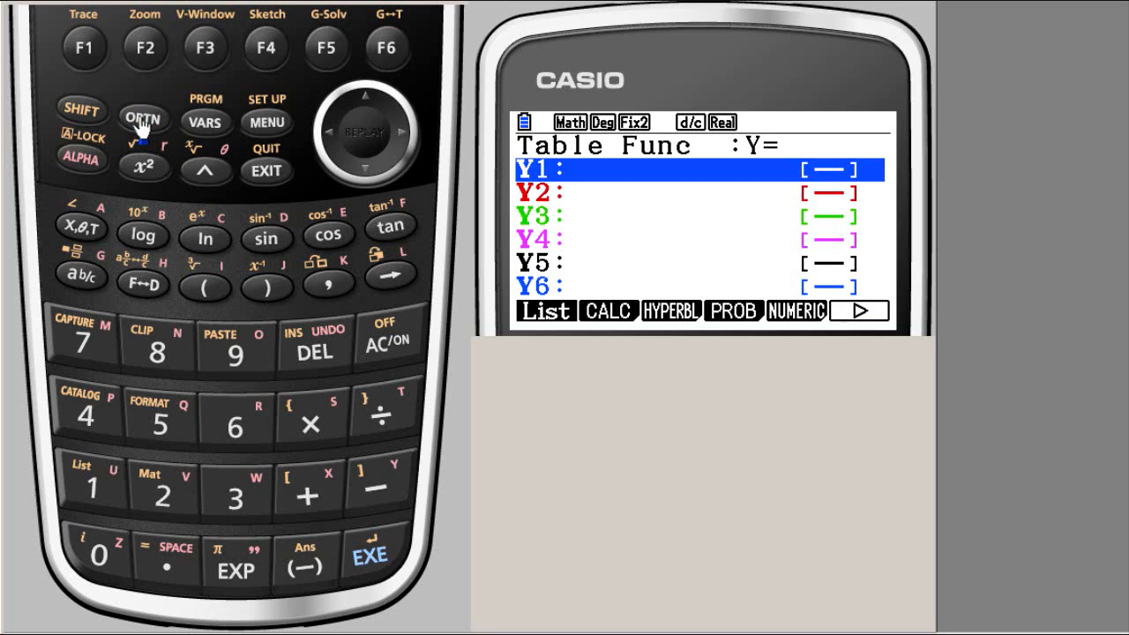
mouse_move(538, 335)
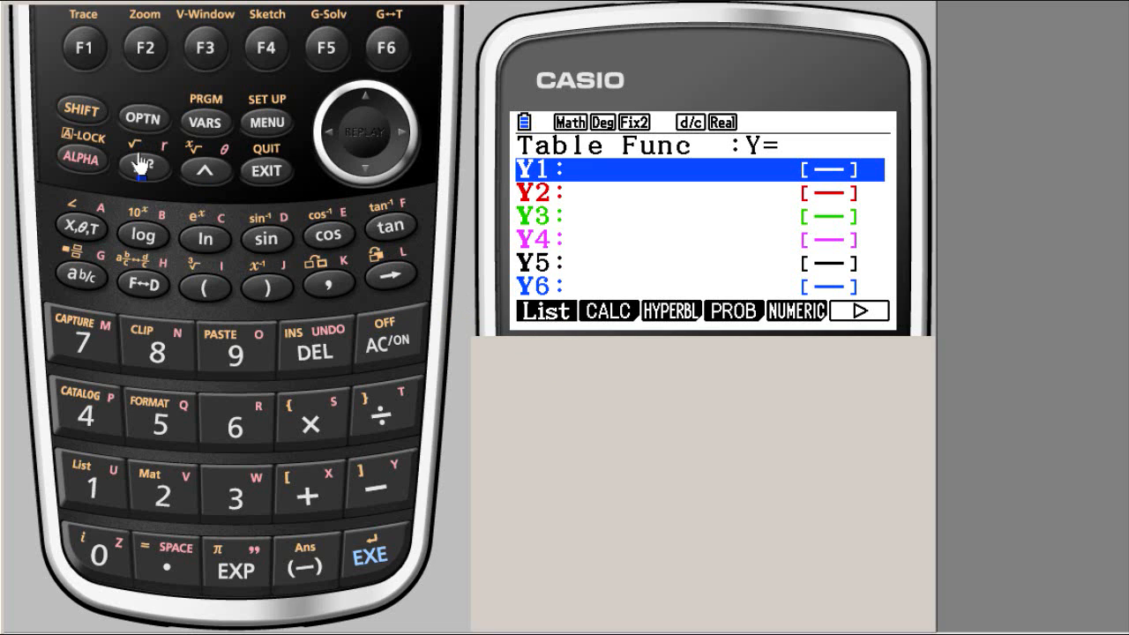
mouse_move(266, 173)
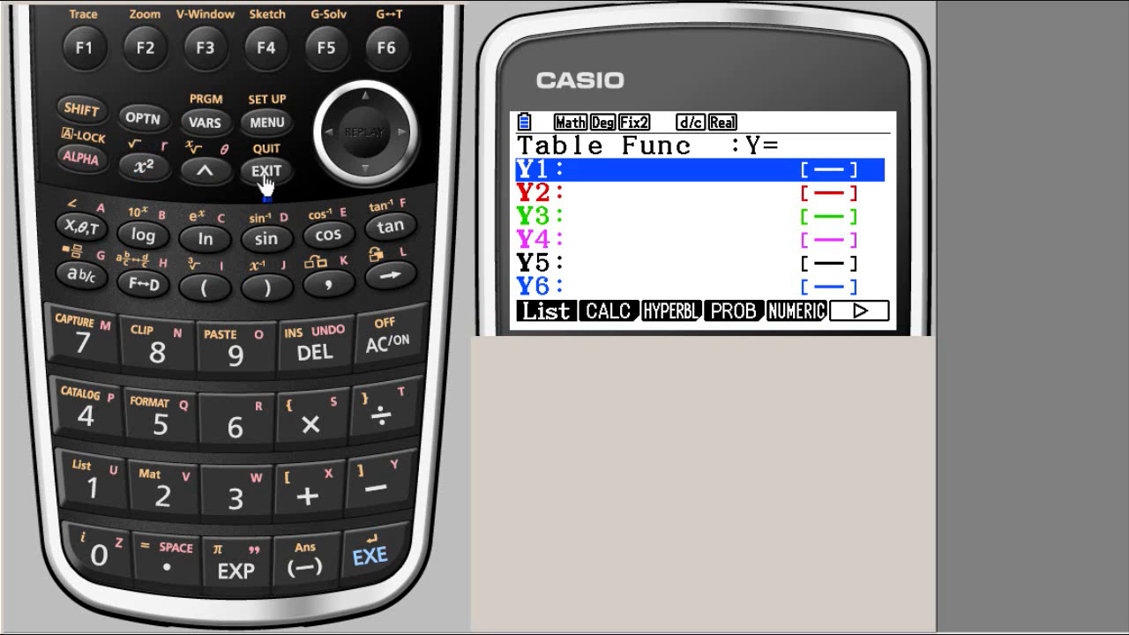
left_click(265, 173)
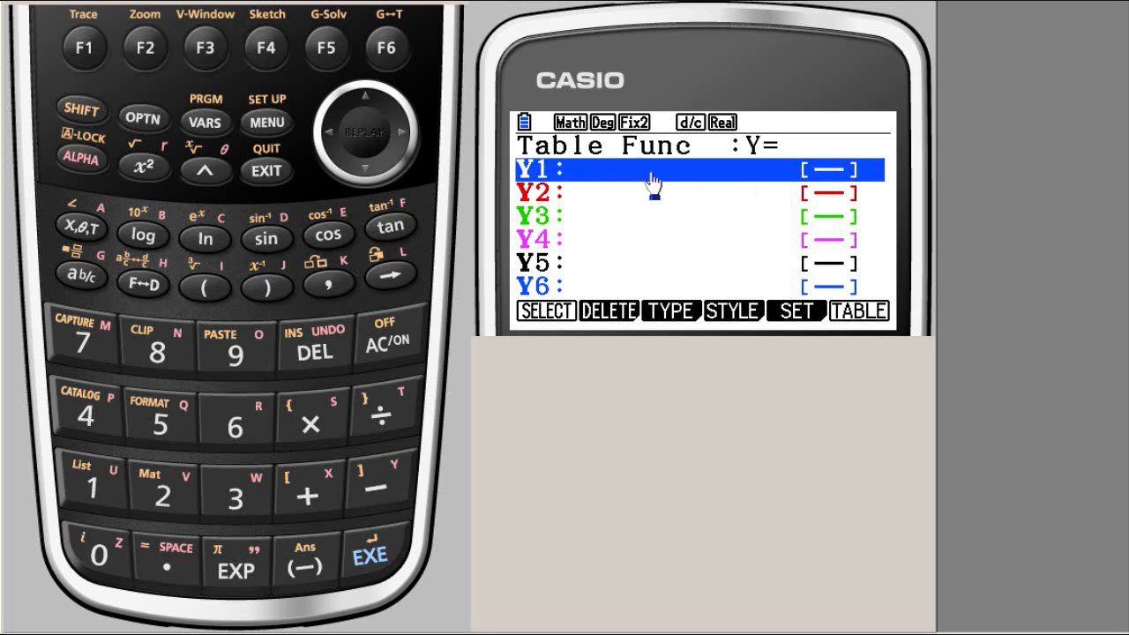
mouse_move(784, 319)
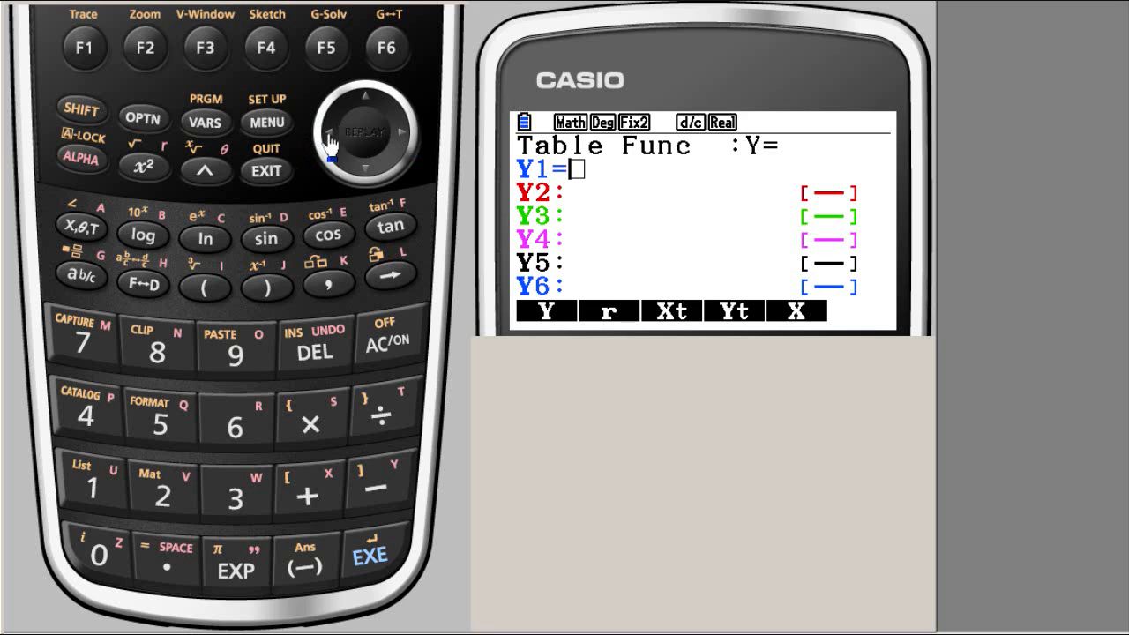
mouse_move(402, 144)
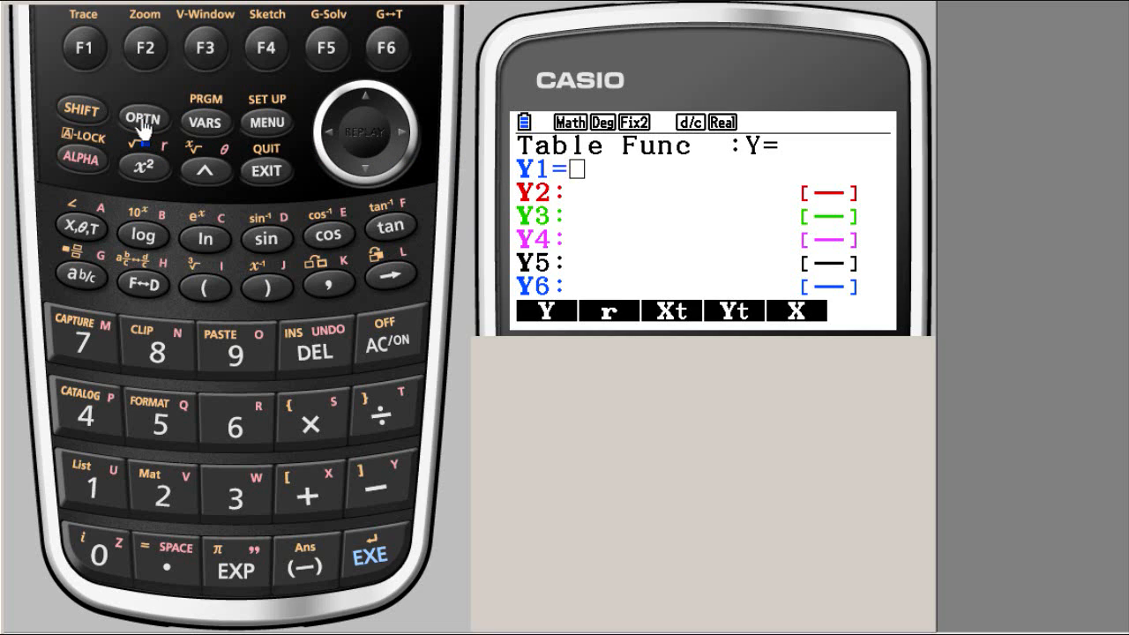
left_click(143, 118)
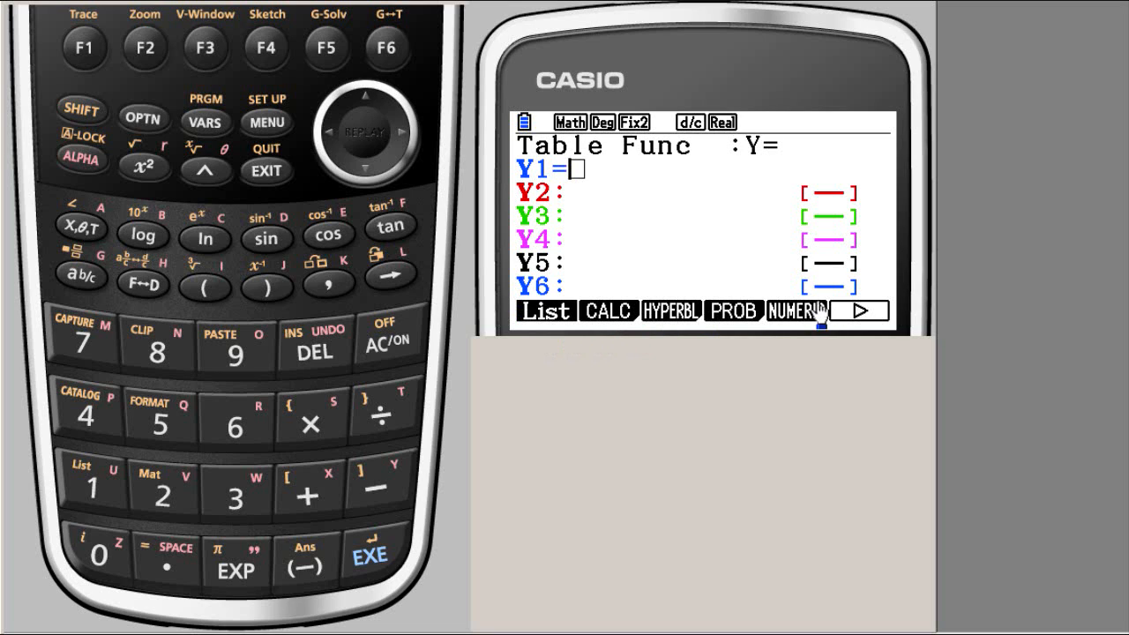
mouse_move(843, 339)
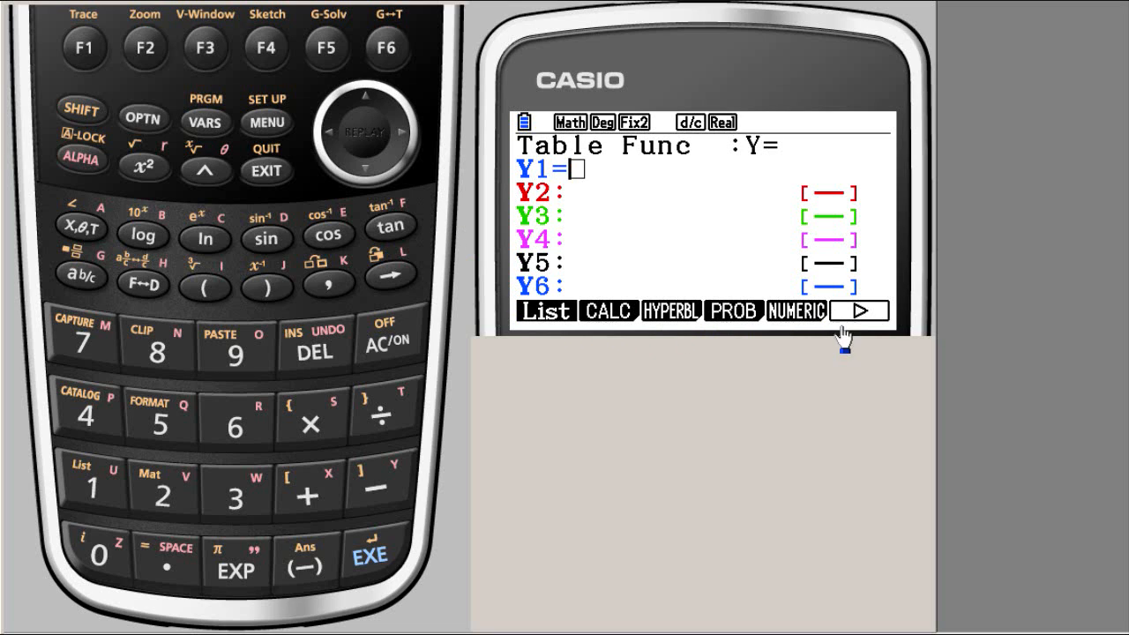
mouse_move(403, 56)
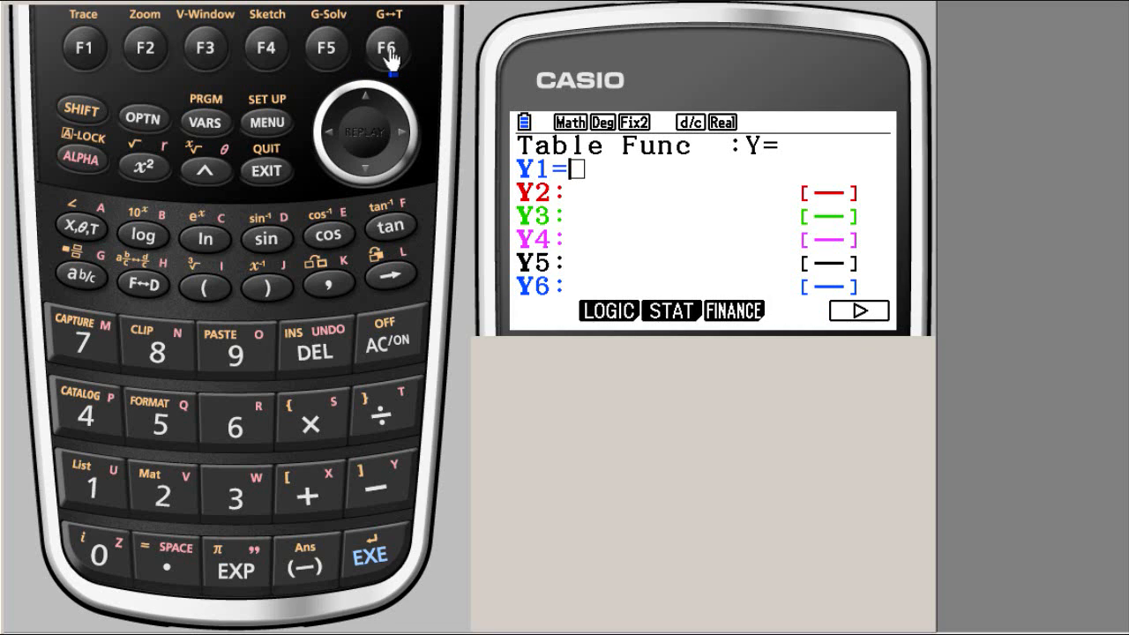
mouse_move(691, 326)
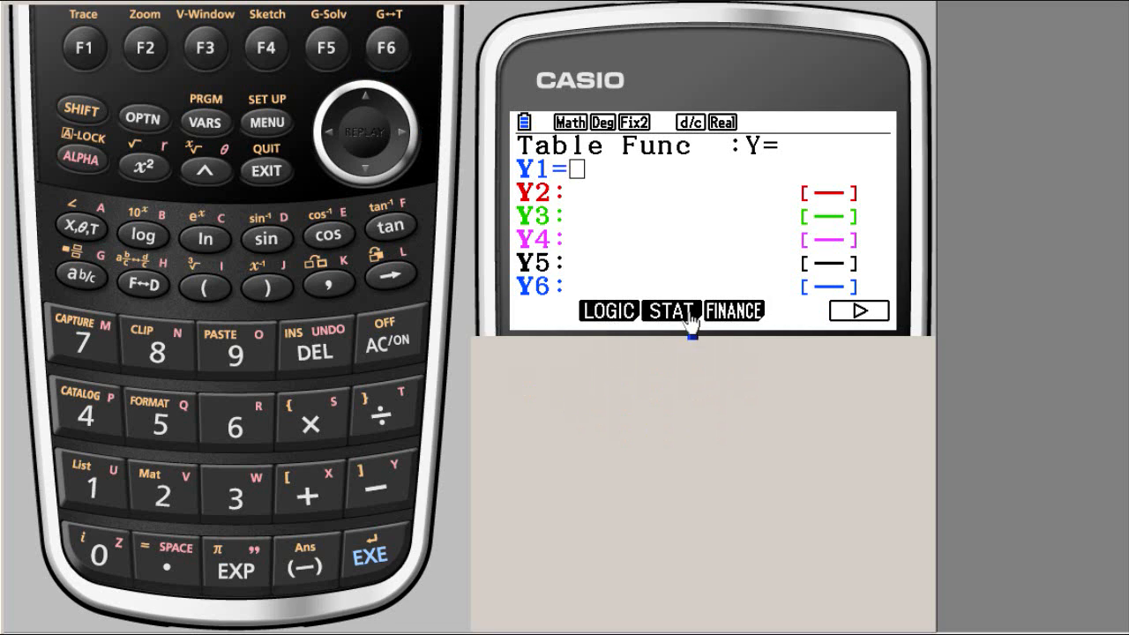
mouse_move(388, 49)
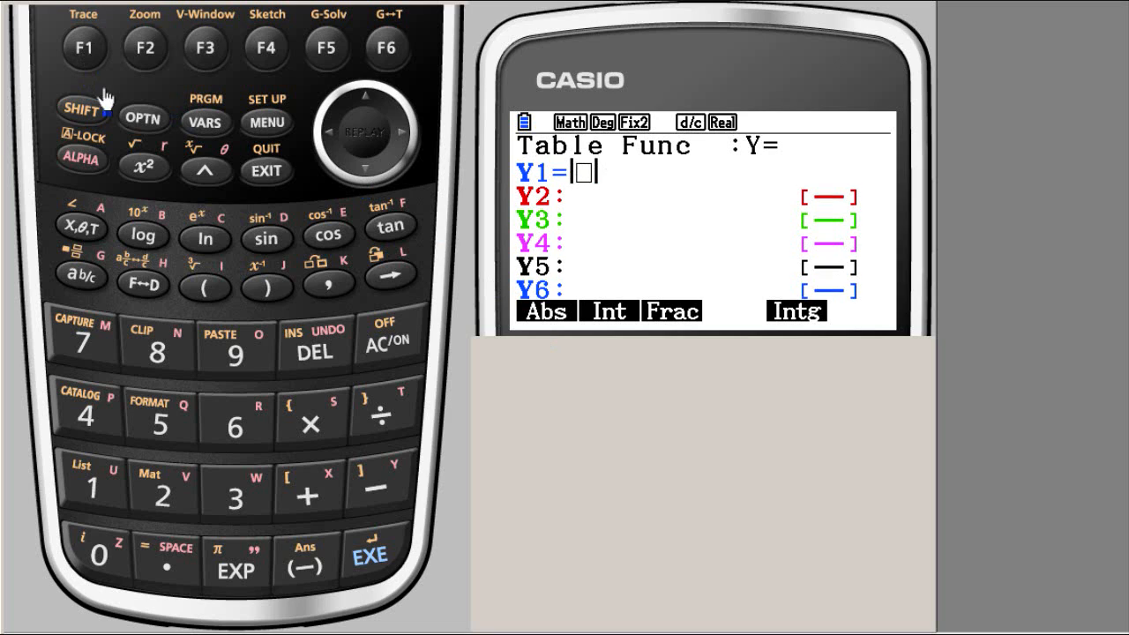
mouse_move(80, 231)
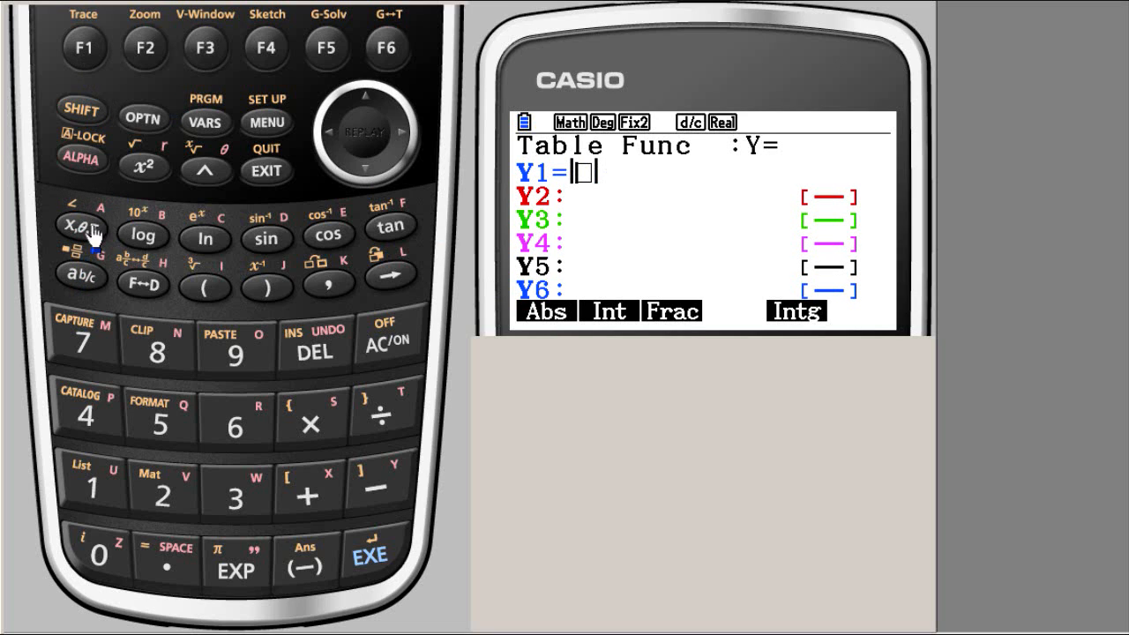
- Place x inside the bars and store Y1 as |x|
left_click(81, 232)
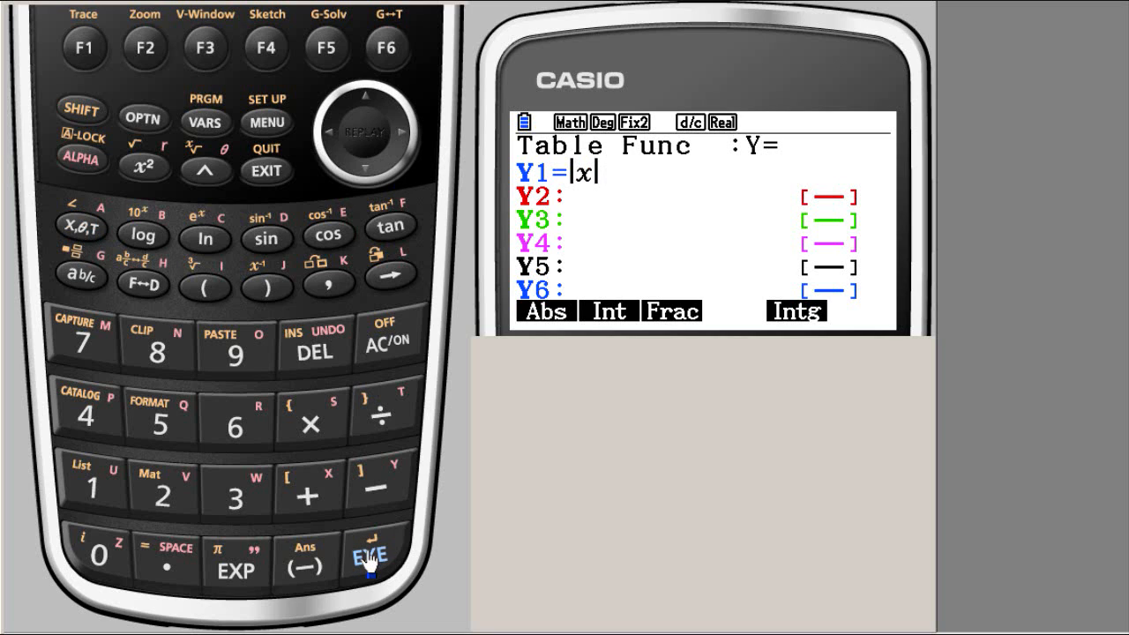
left_click(370, 556)
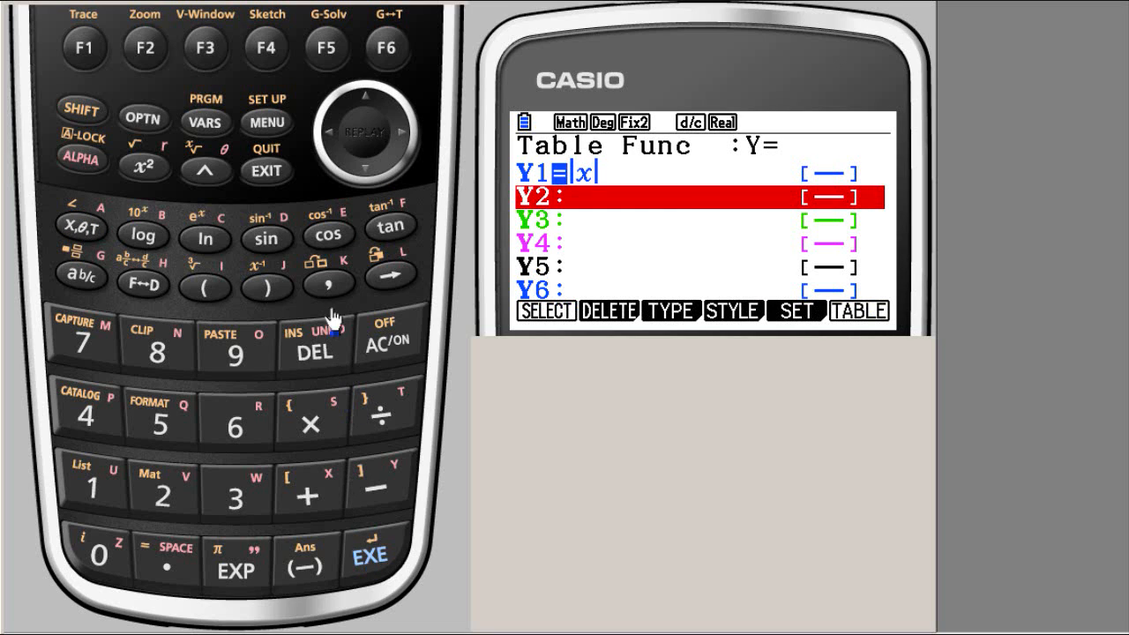
mouse_move(363, 106)
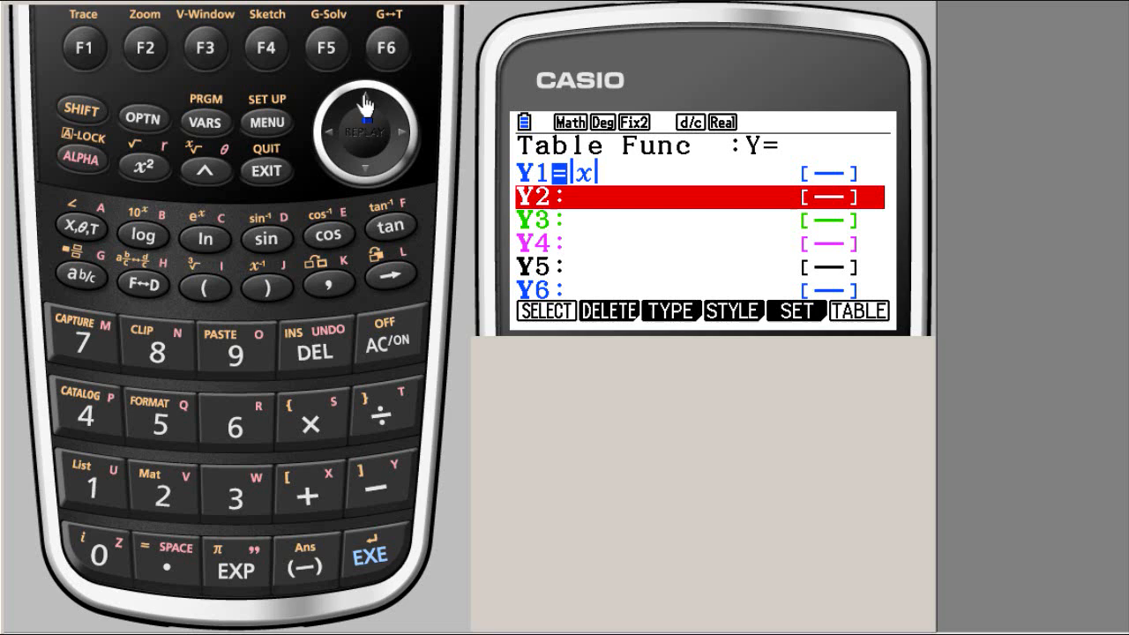
mouse_move(388, 318)
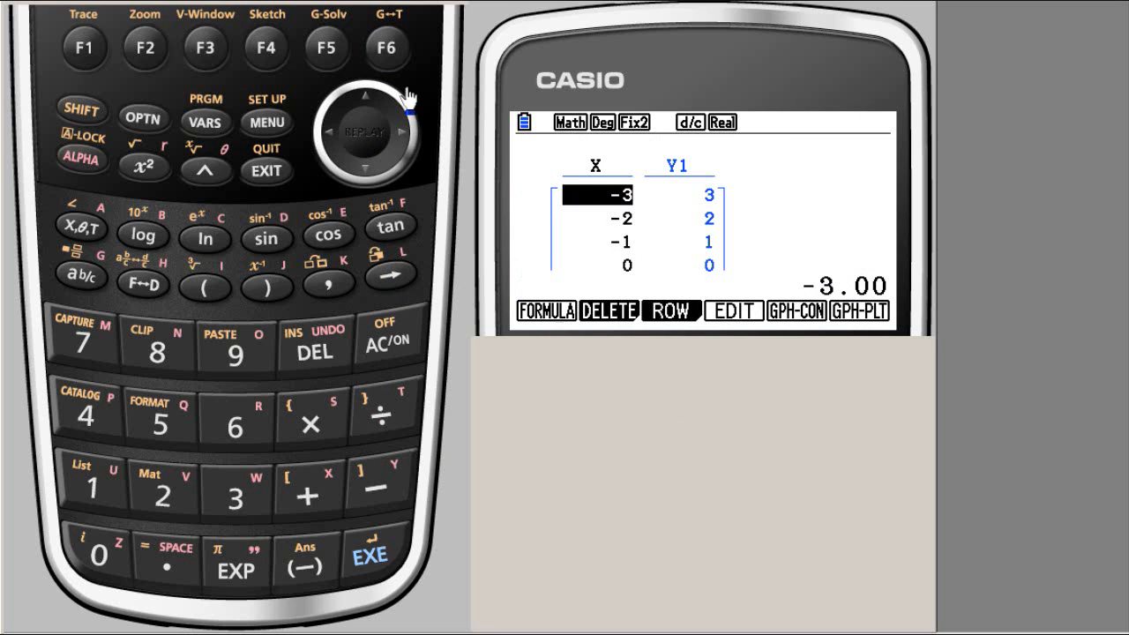
mouse_move(642, 249)
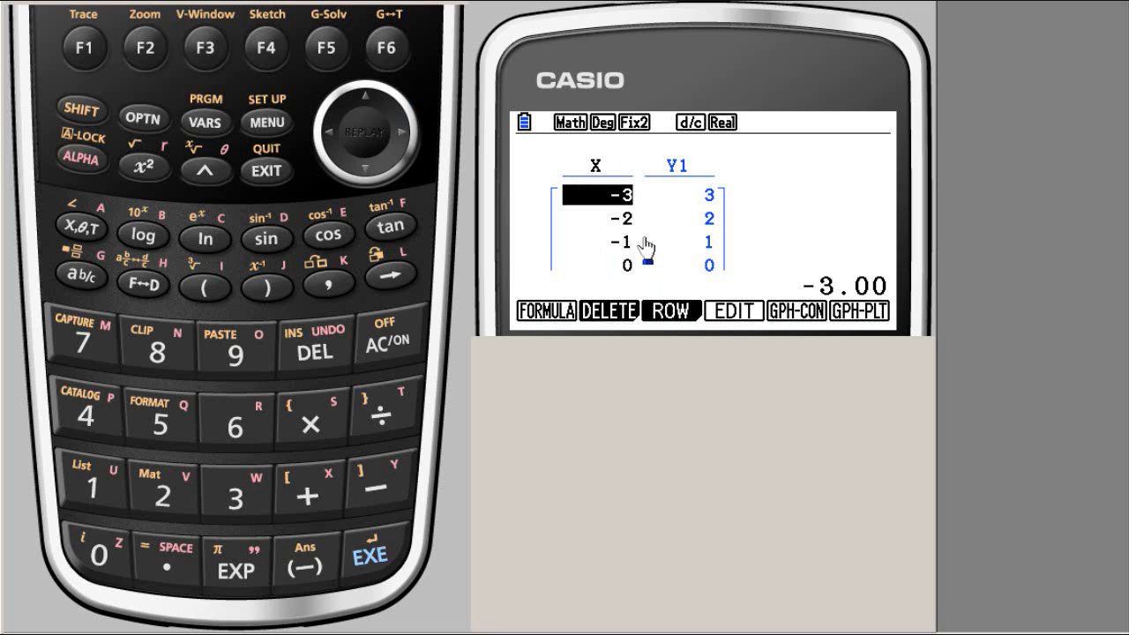
mouse_move(385, 203)
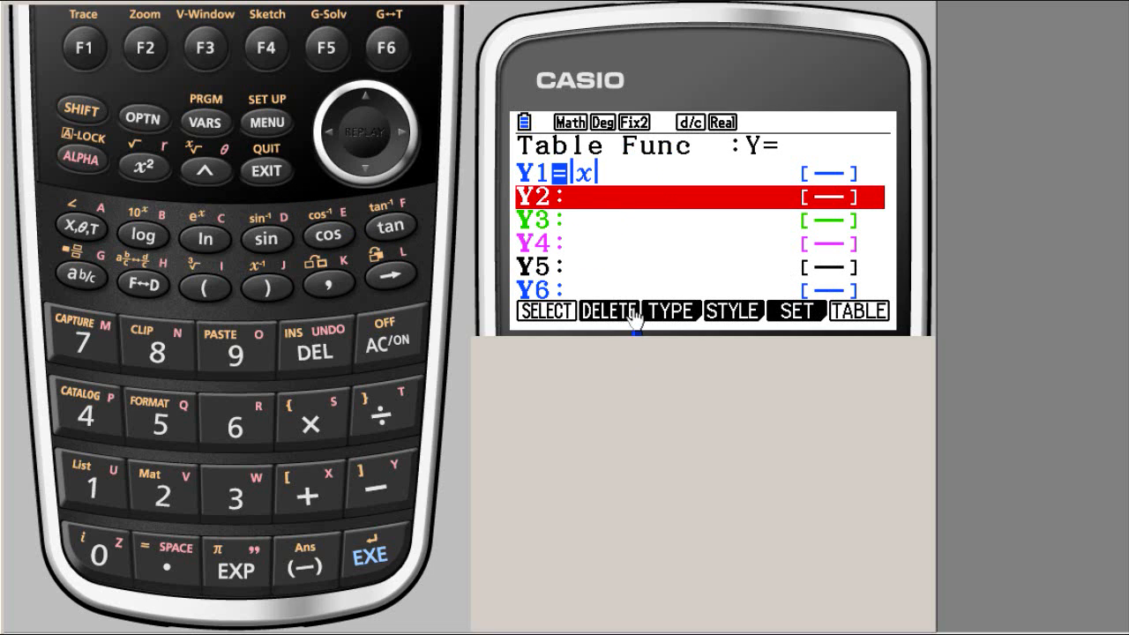
mouse_move(178, 155)
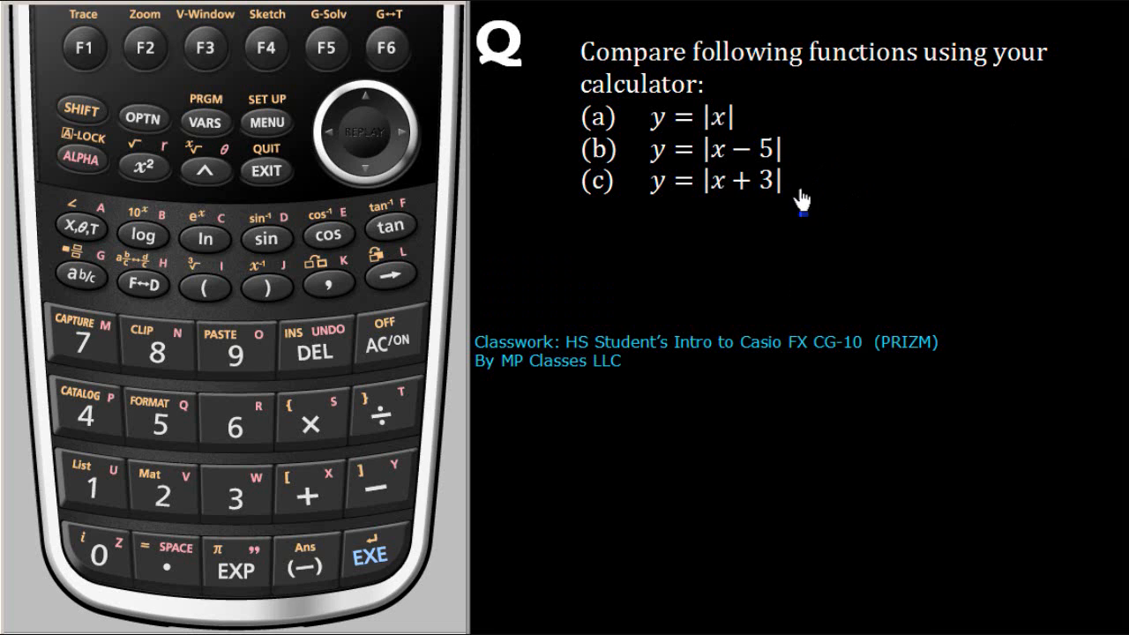
mouse_move(803, 198)
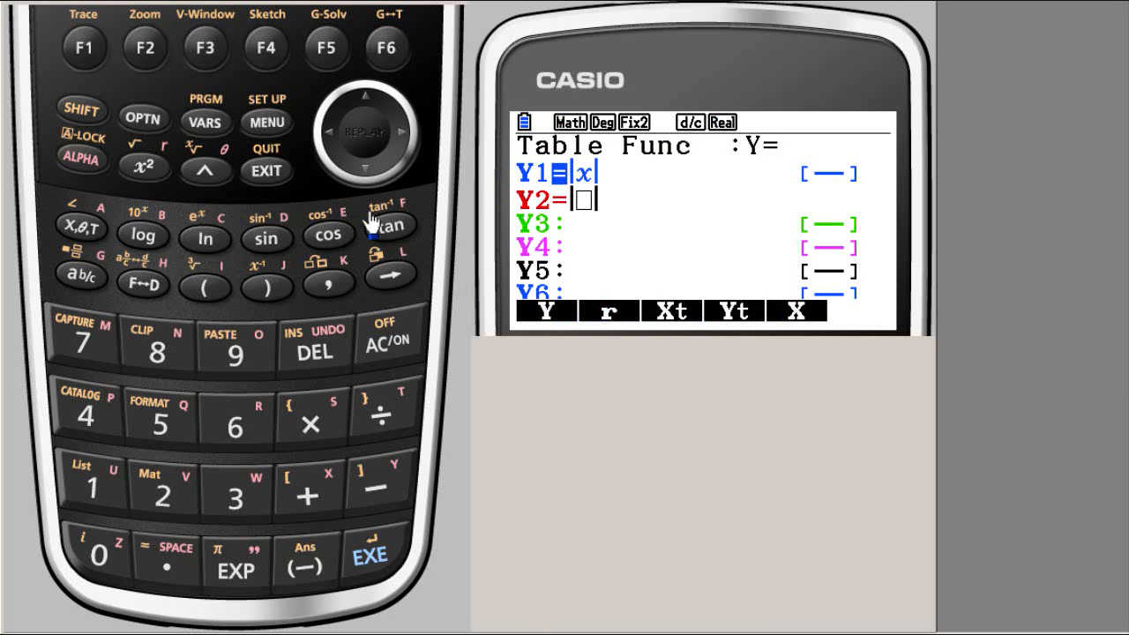
- Complete and store Y2 as |x−5|
left_click(81, 228)
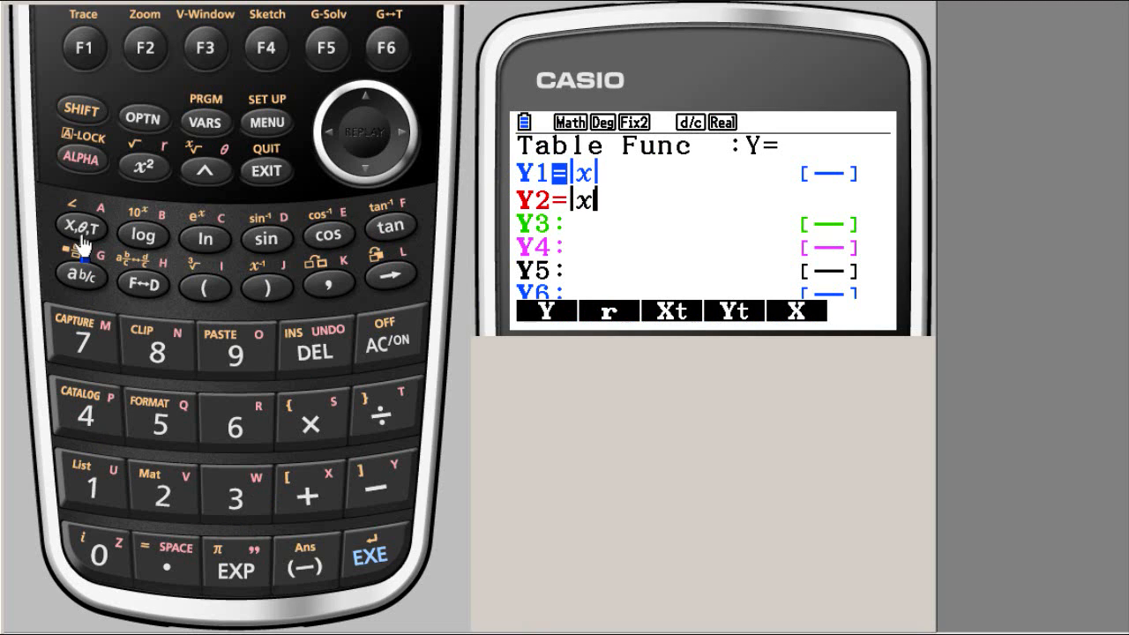
left_click(381, 490)
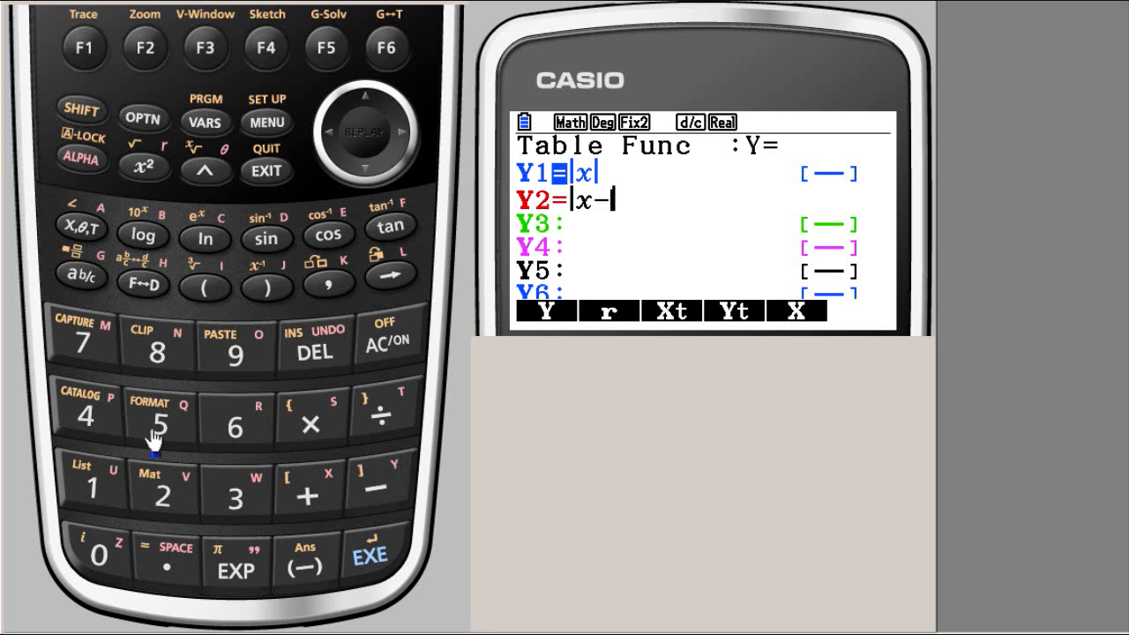
left_click(161, 425)
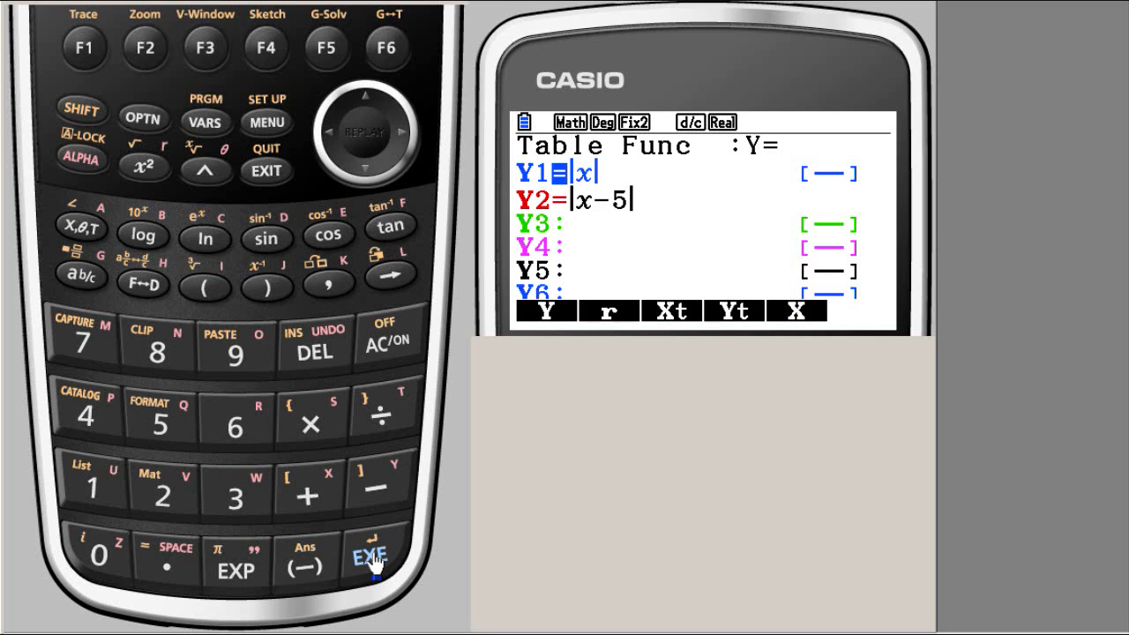
left_click(371, 556)
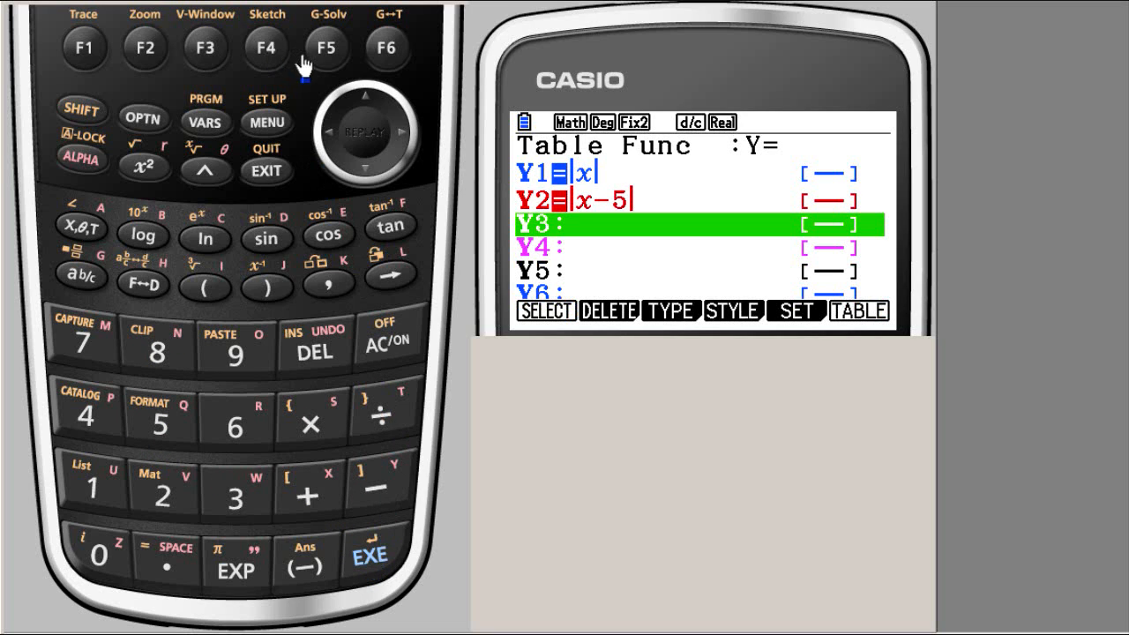
- Enter and store Y3 as |x+3| below Y2
left_click(324, 48)
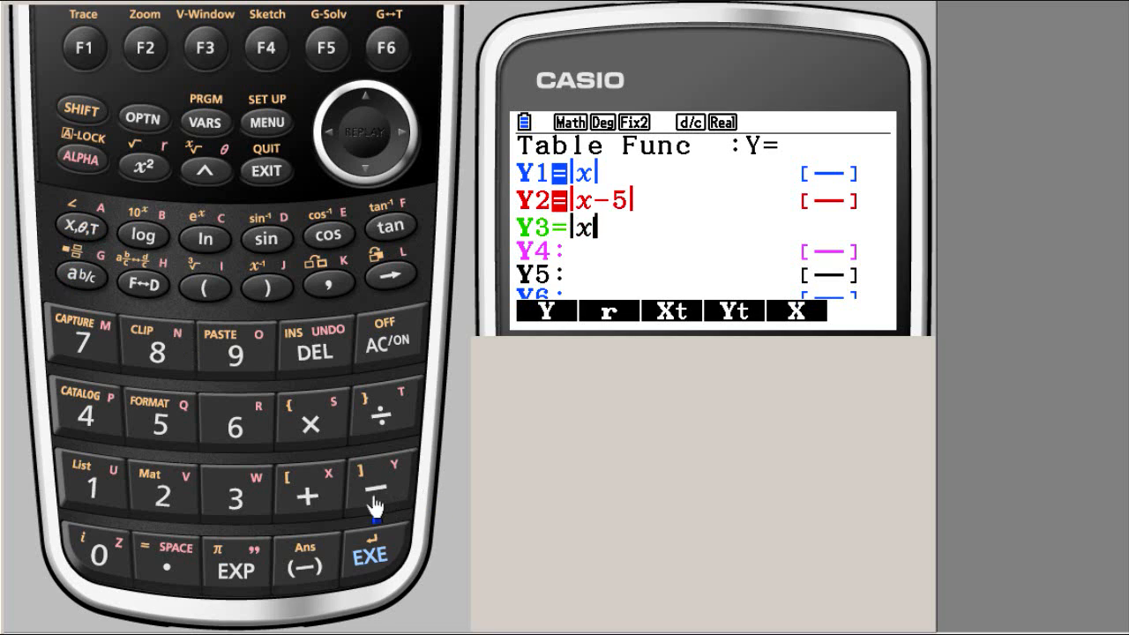
mouse_move(307, 498)
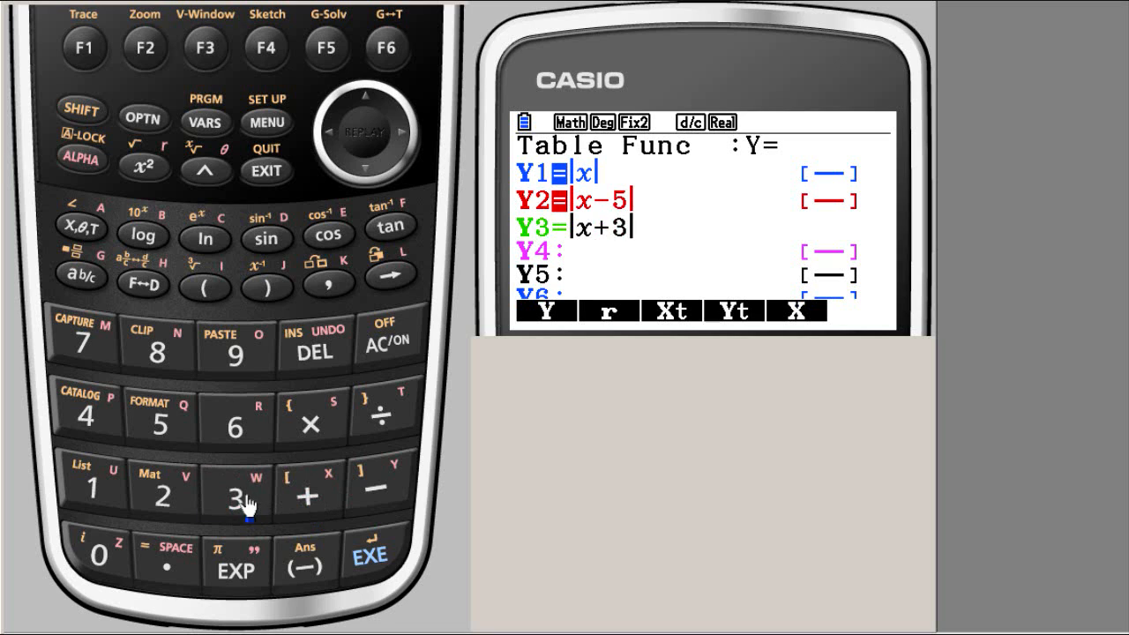
left_click(370, 556)
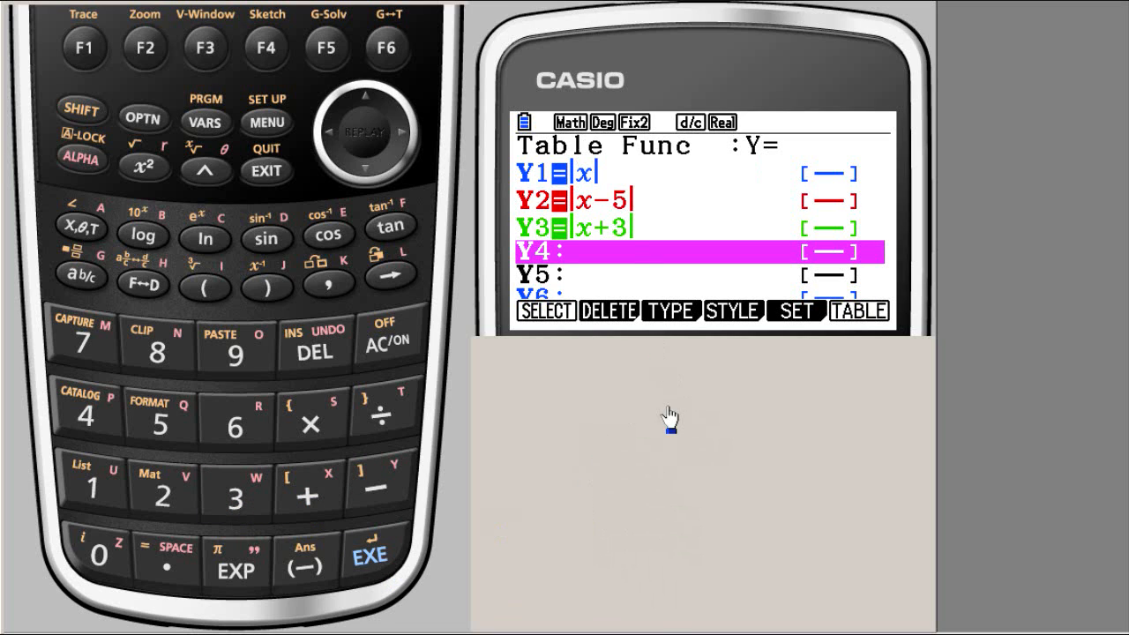
mouse_move(477, 159)
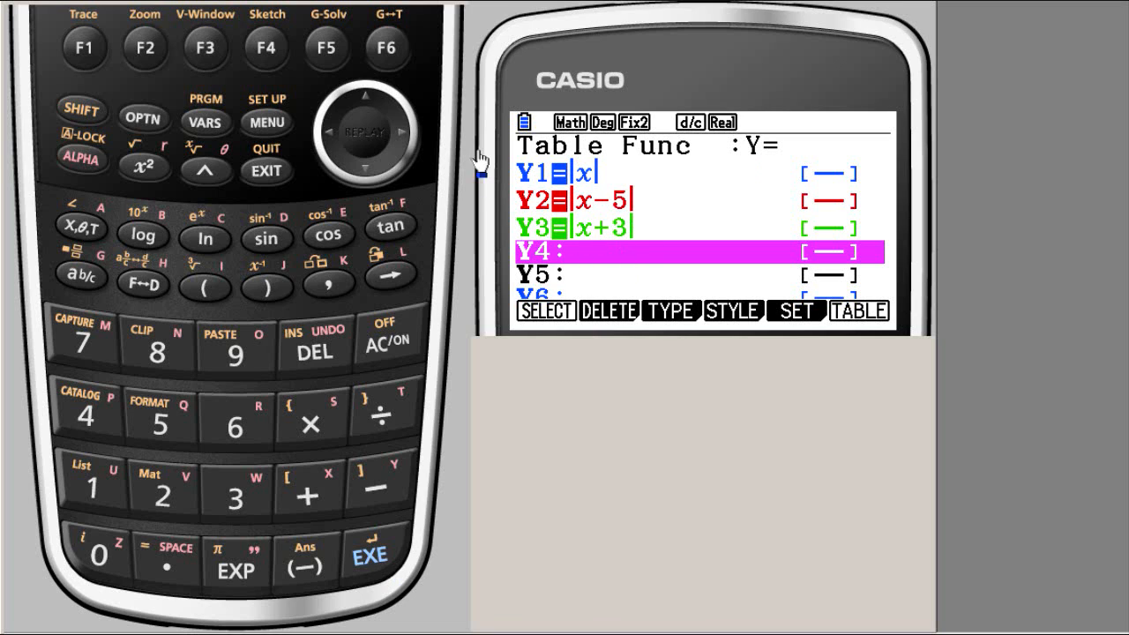
left_click(388, 46)
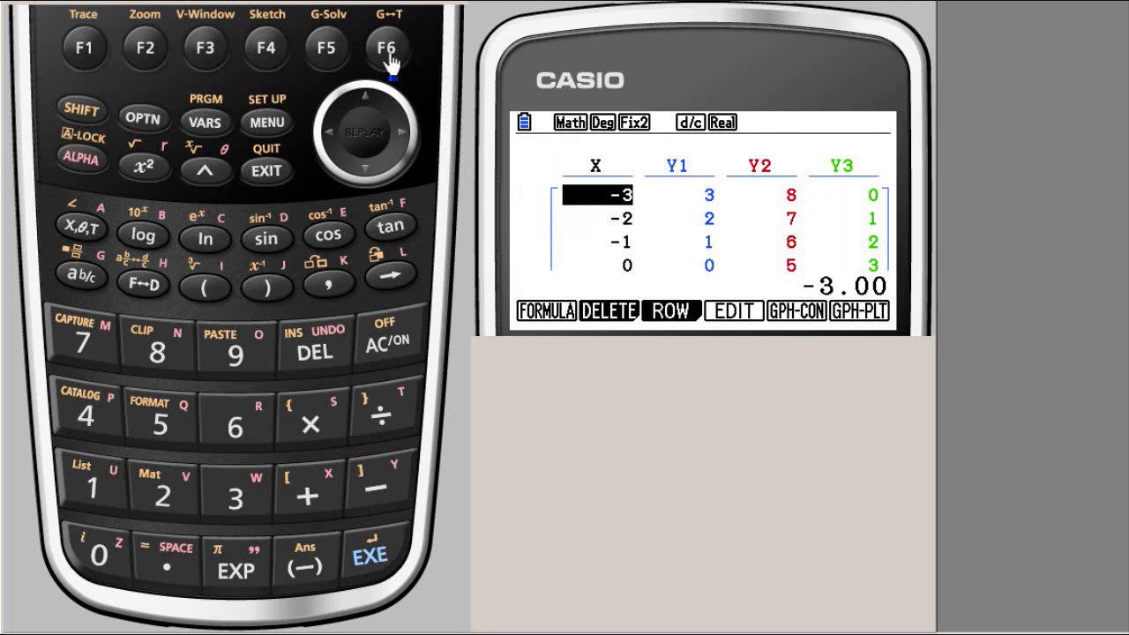
mouse_move(656, 231)
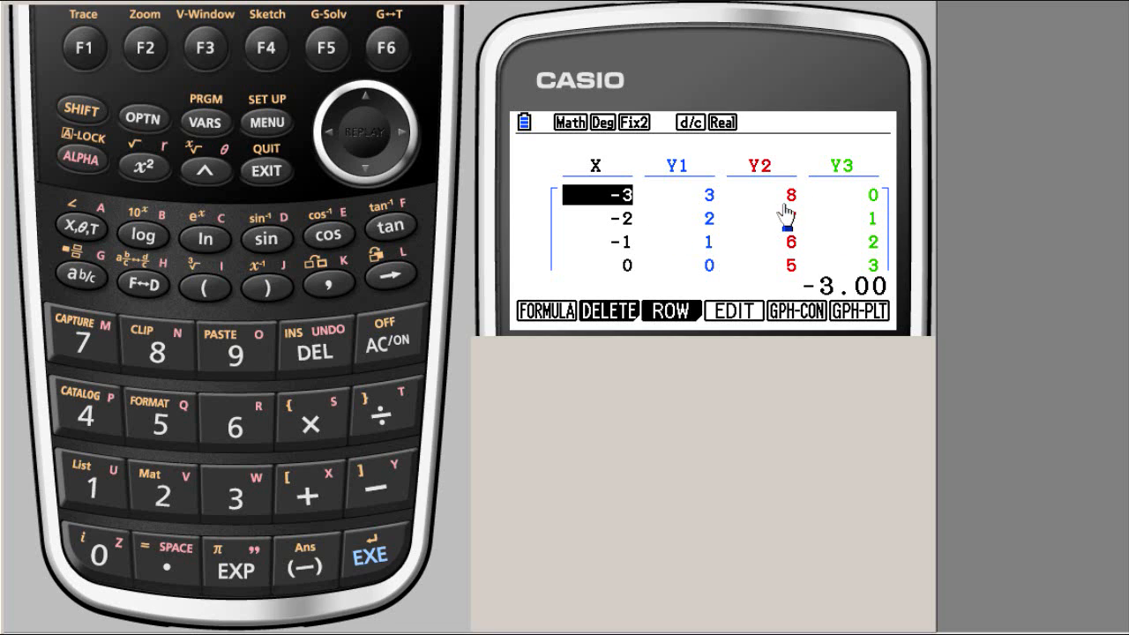
mouse_move(787, 215)
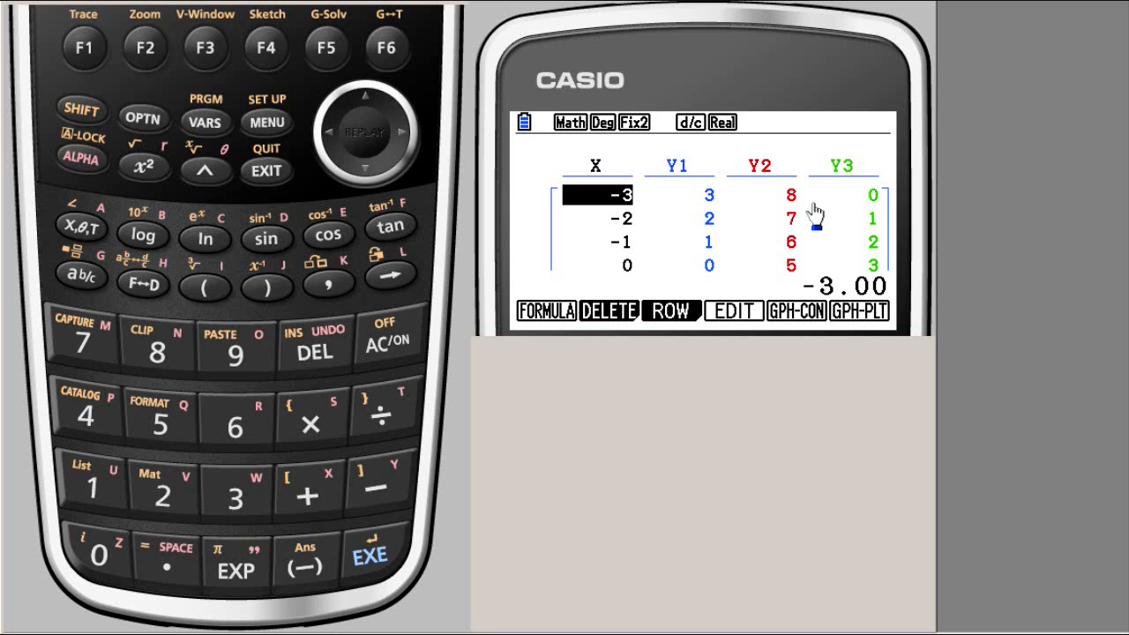
mouse_move(353, 185)
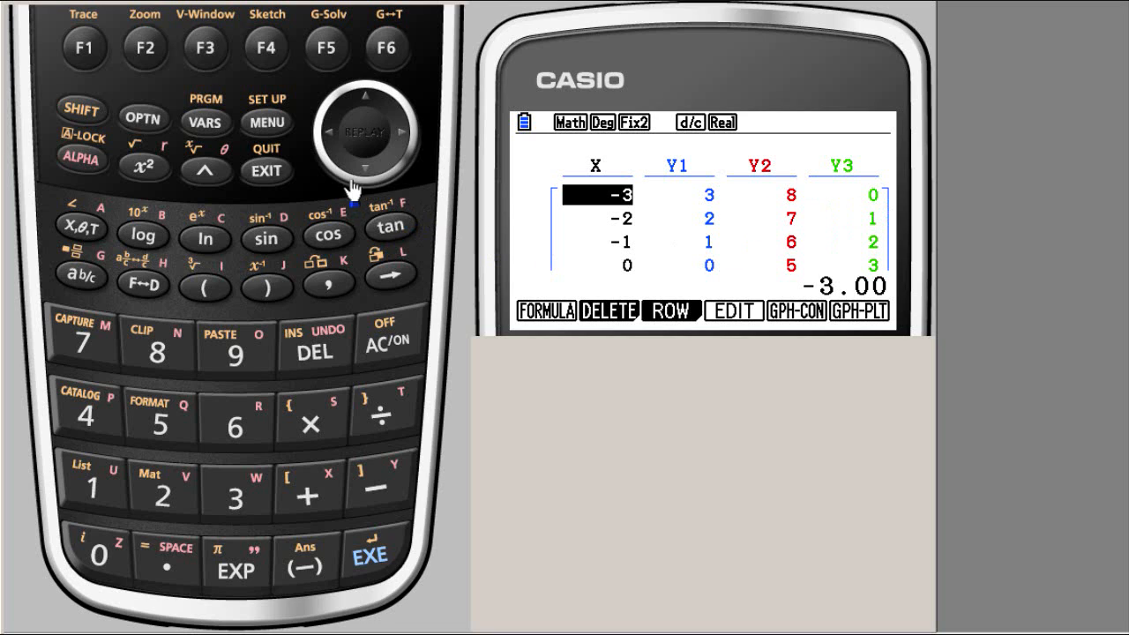
mouse_move(357, 185)
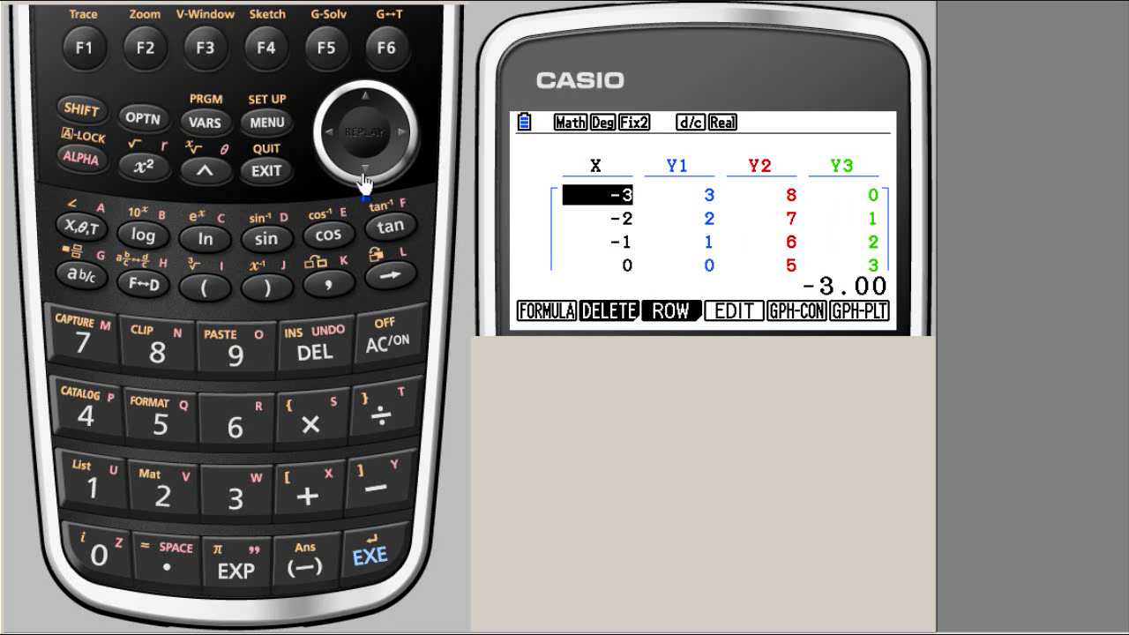
left_click(363, 168)
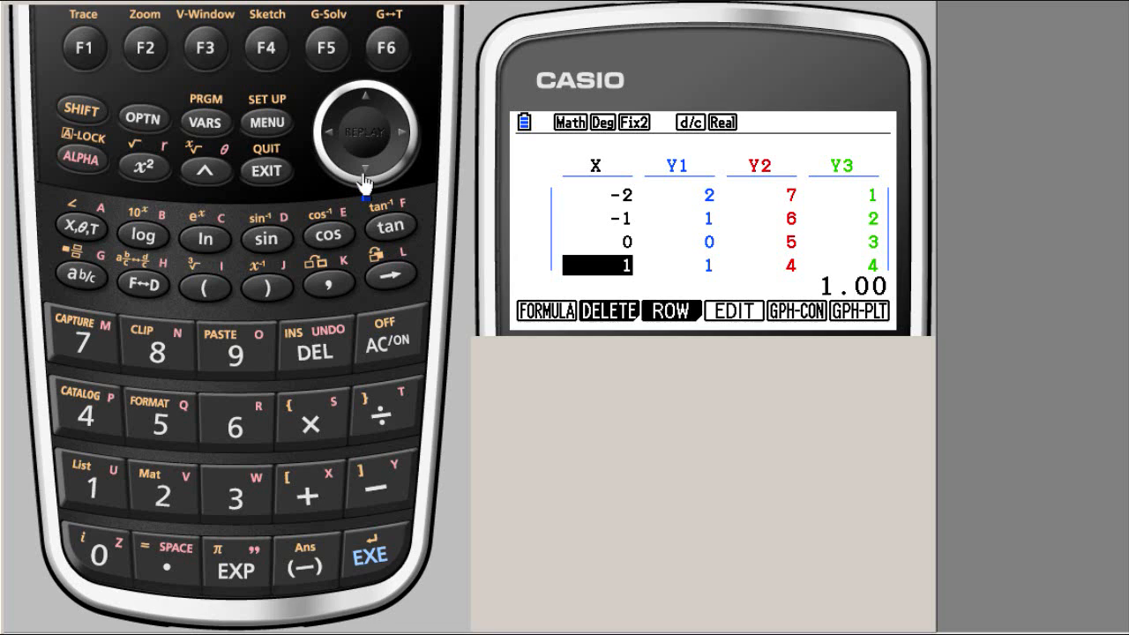
left_click(363, 175)
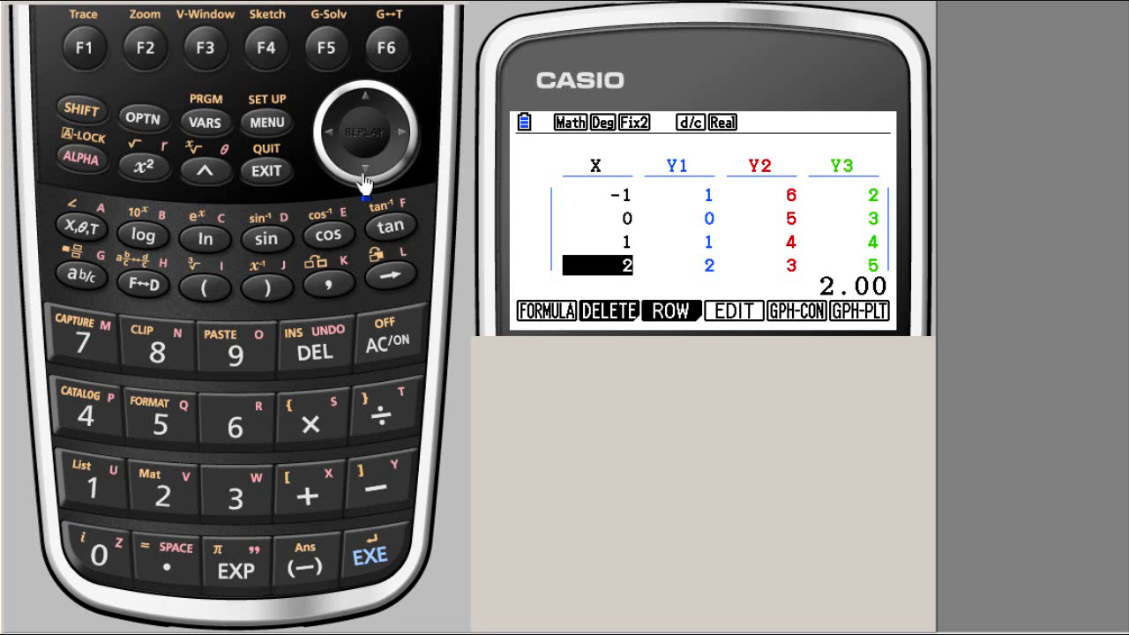
left_click(363, 172)
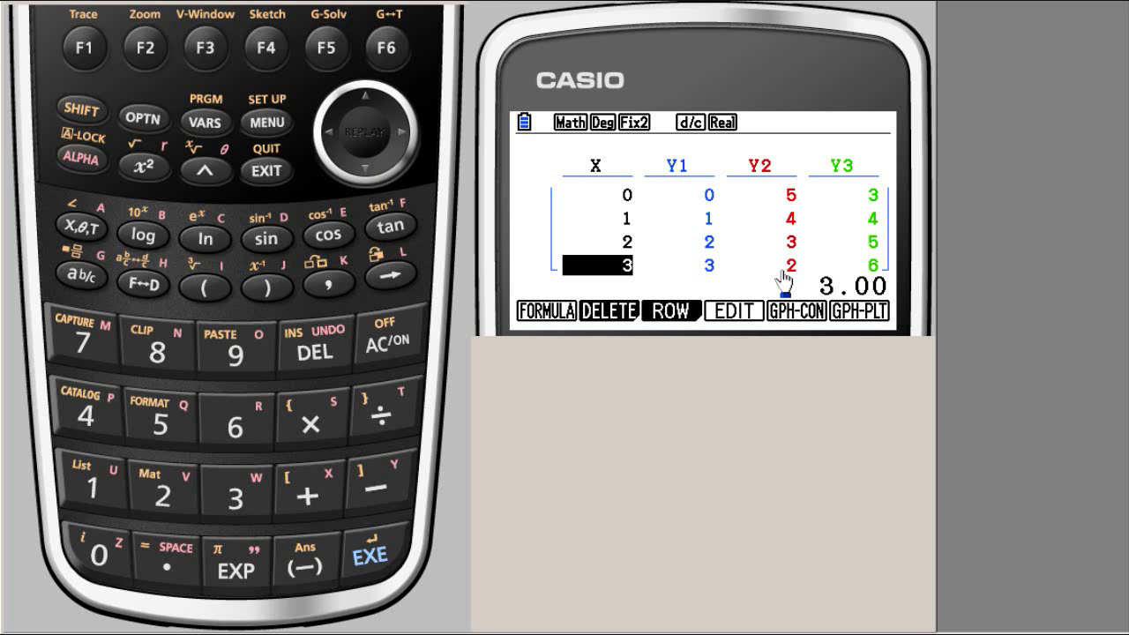
mouse_move(460, 219)
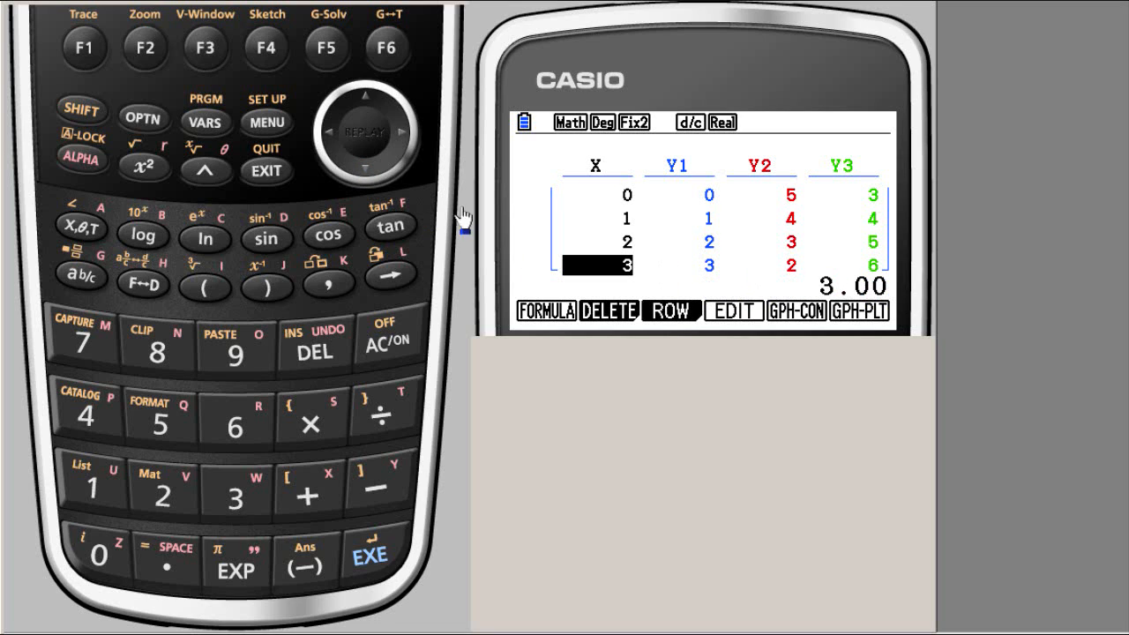
mouse_move(367, 110)
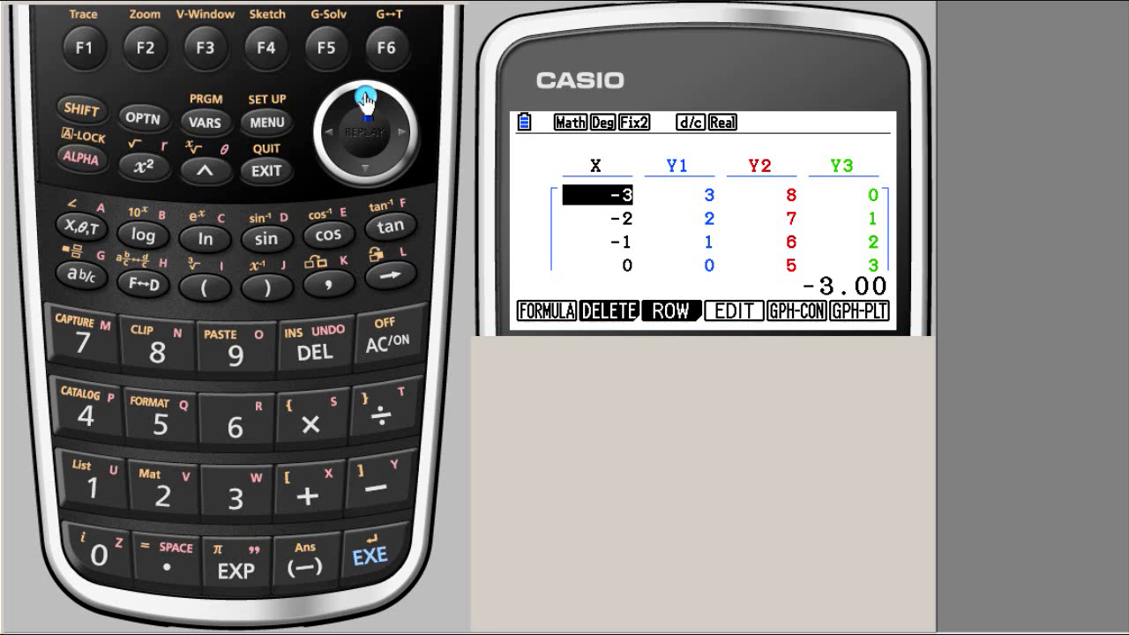
mouse_move(755, 208)
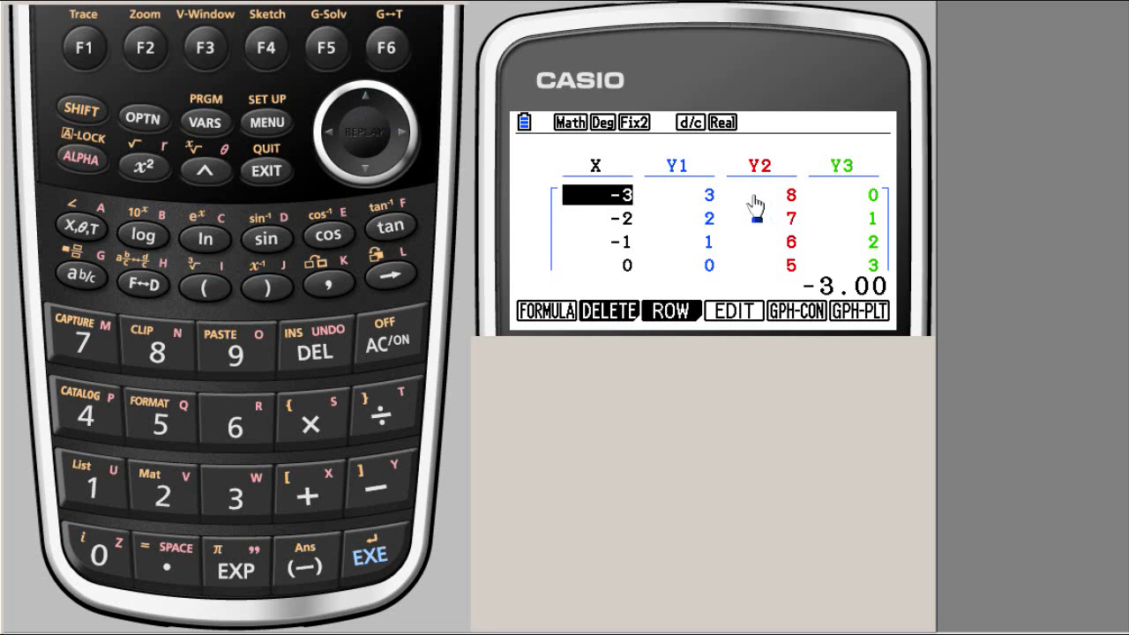
mouse_move(537, 185)
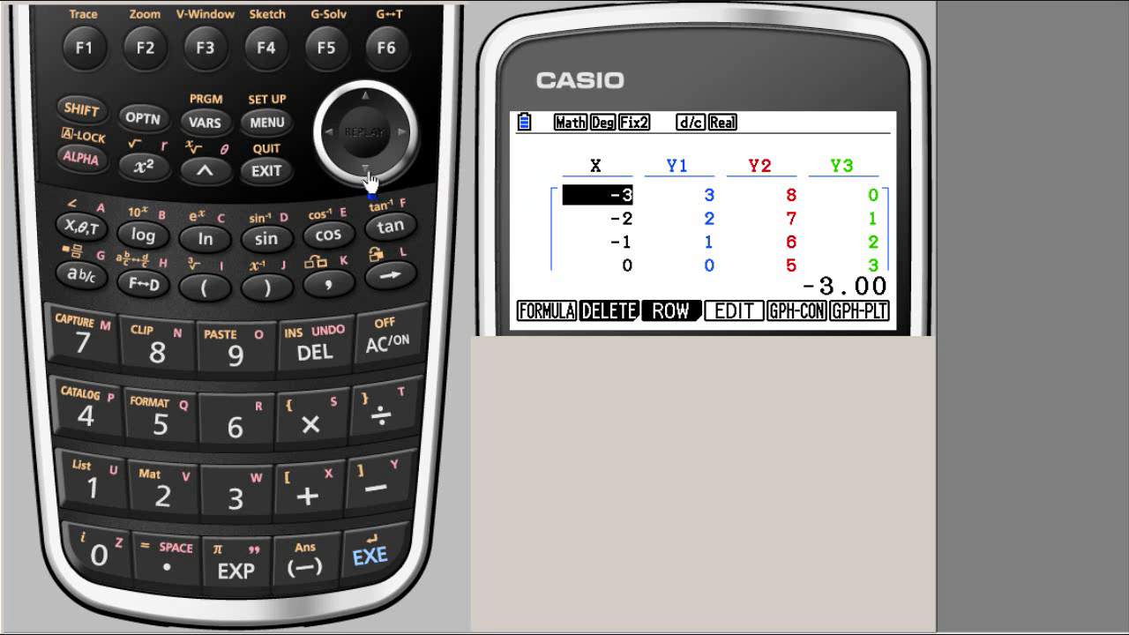
mouse_move(462, 213)
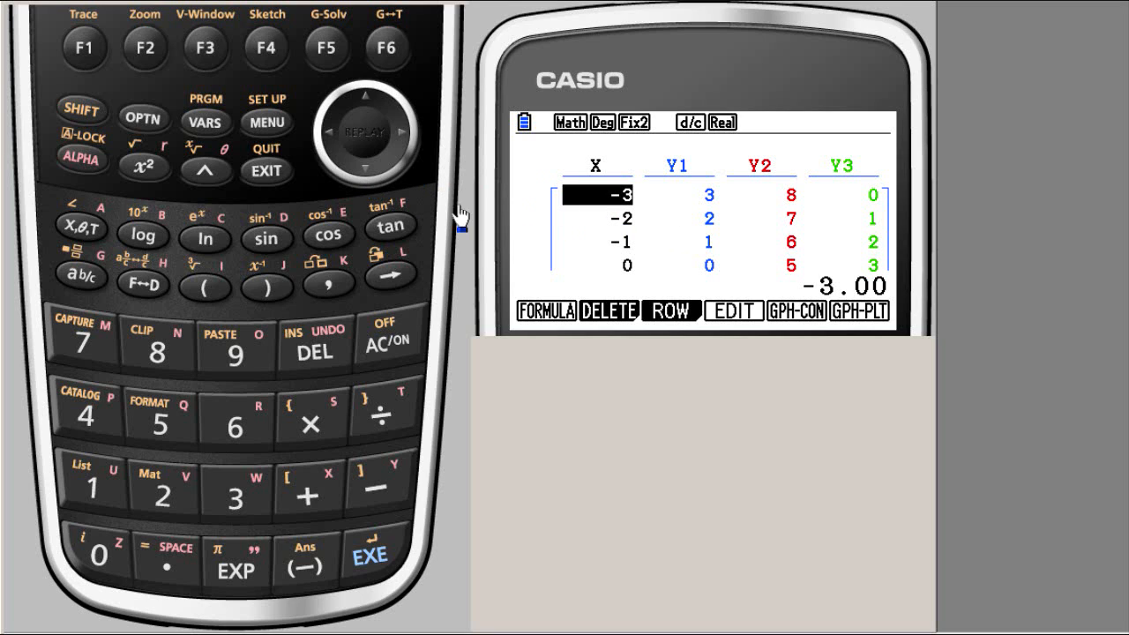
left_click(363, 168)
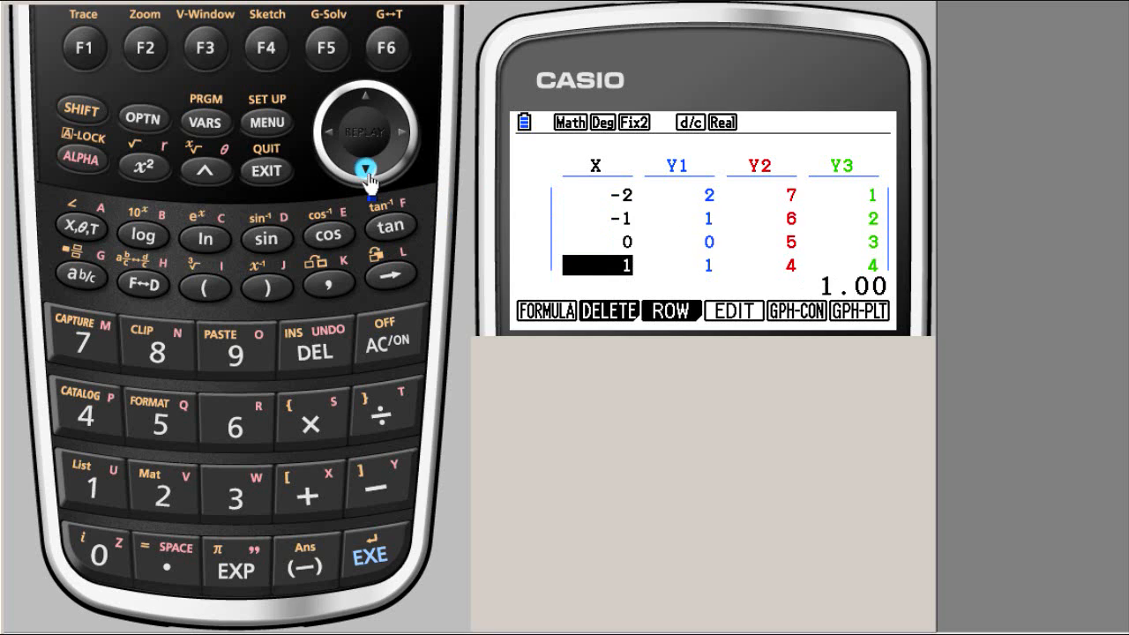
left_click(364, 168)
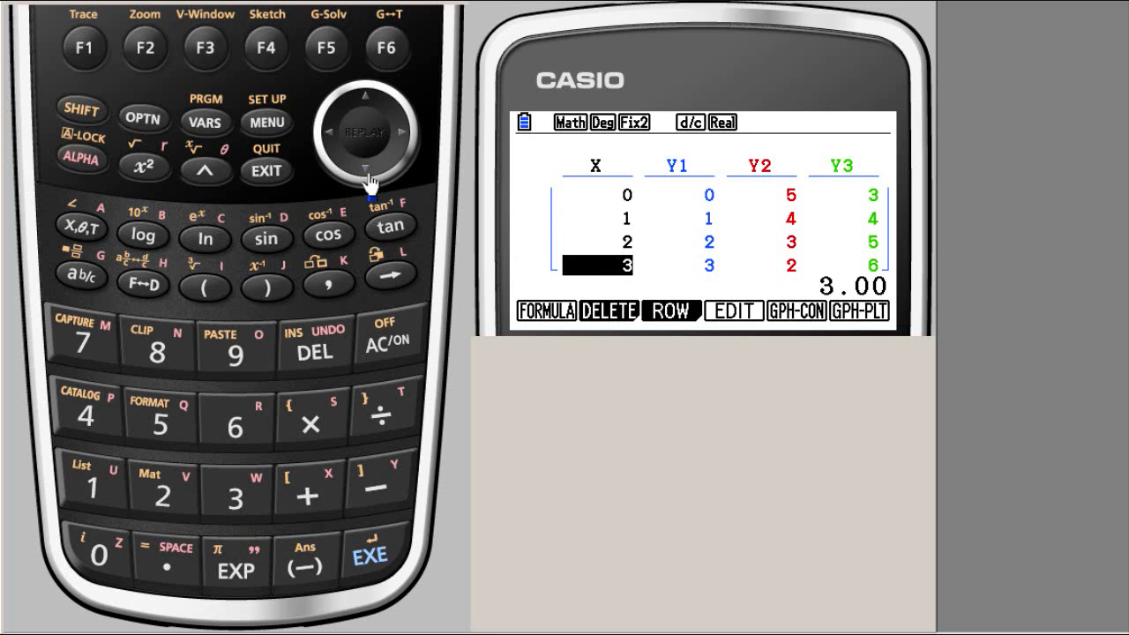
mouse_move(774, 333)
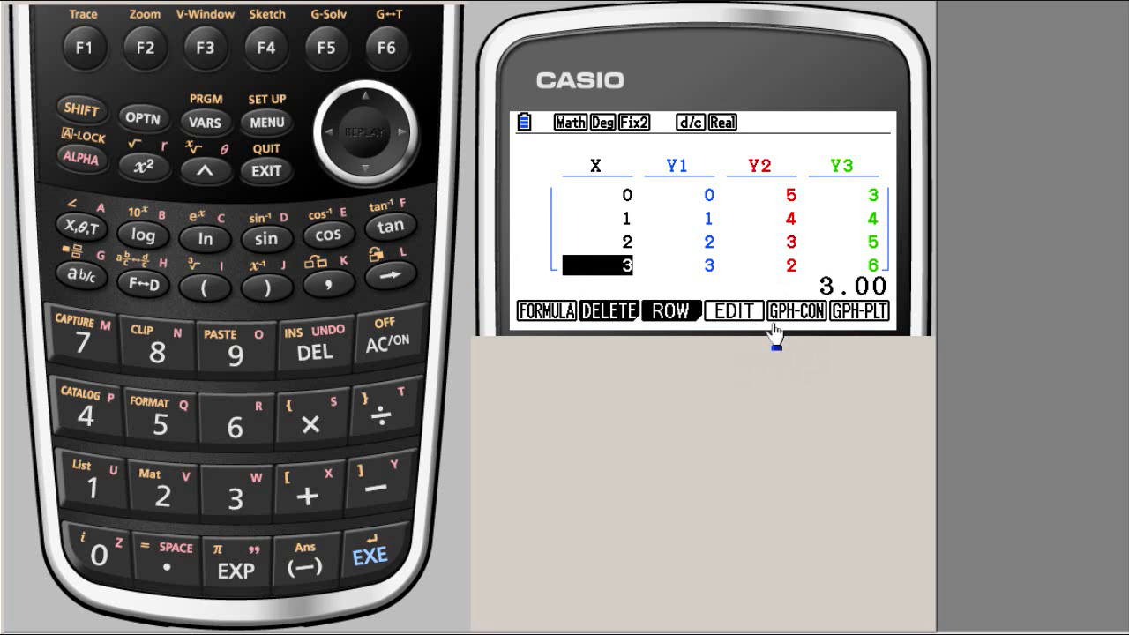
mouse_move(586, 251)
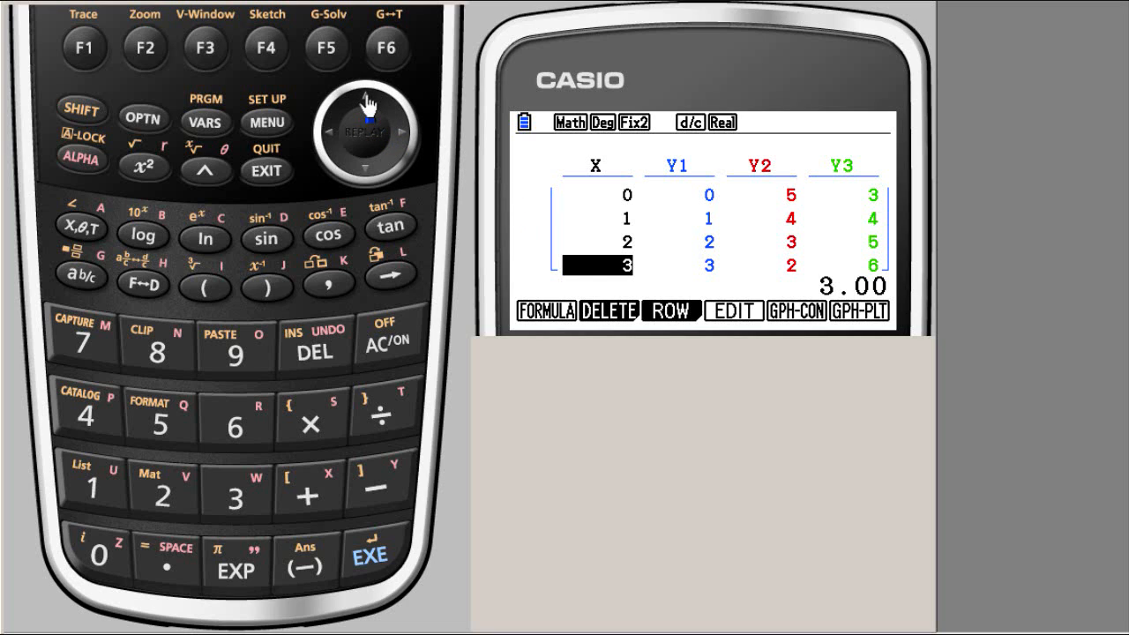
mouse_move(591, 230)
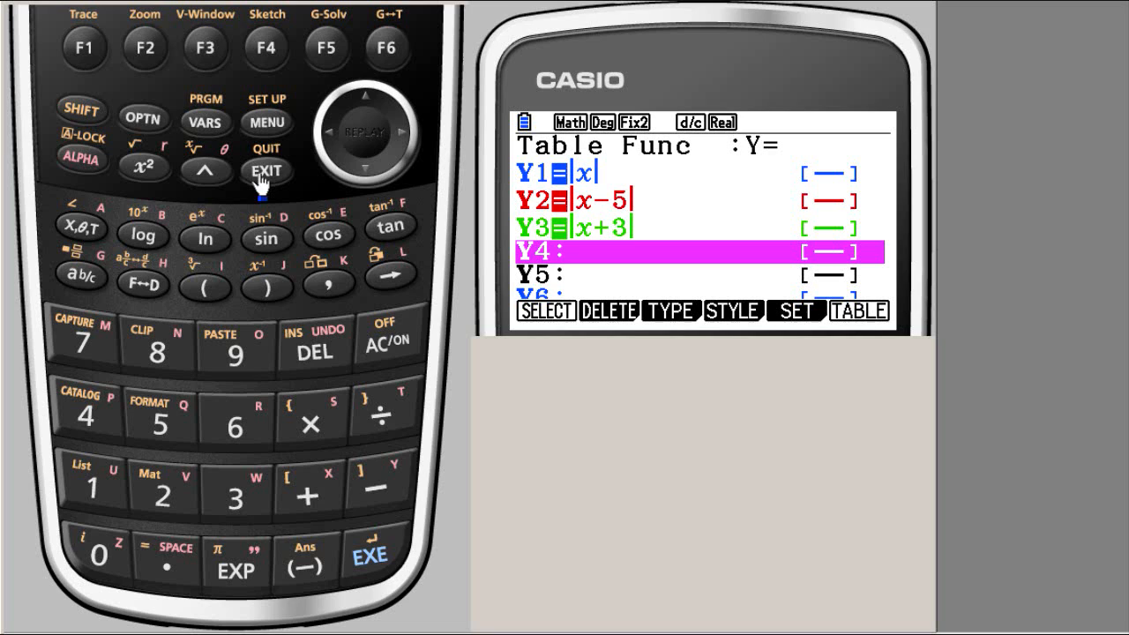
mouse_move(363, 120)
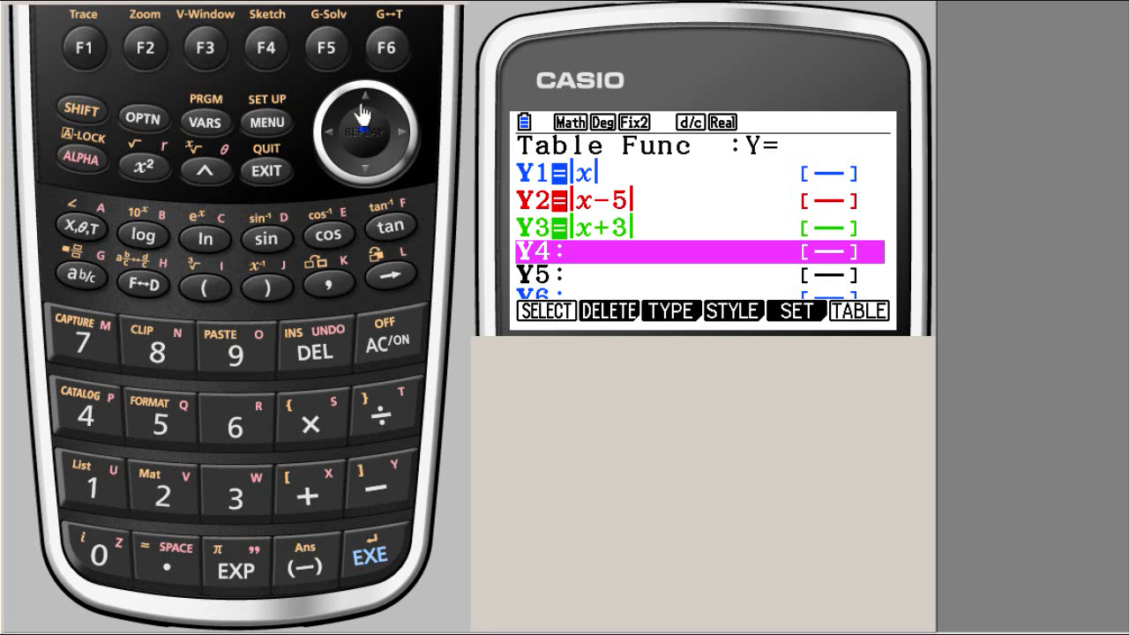
left_click(386, 48)
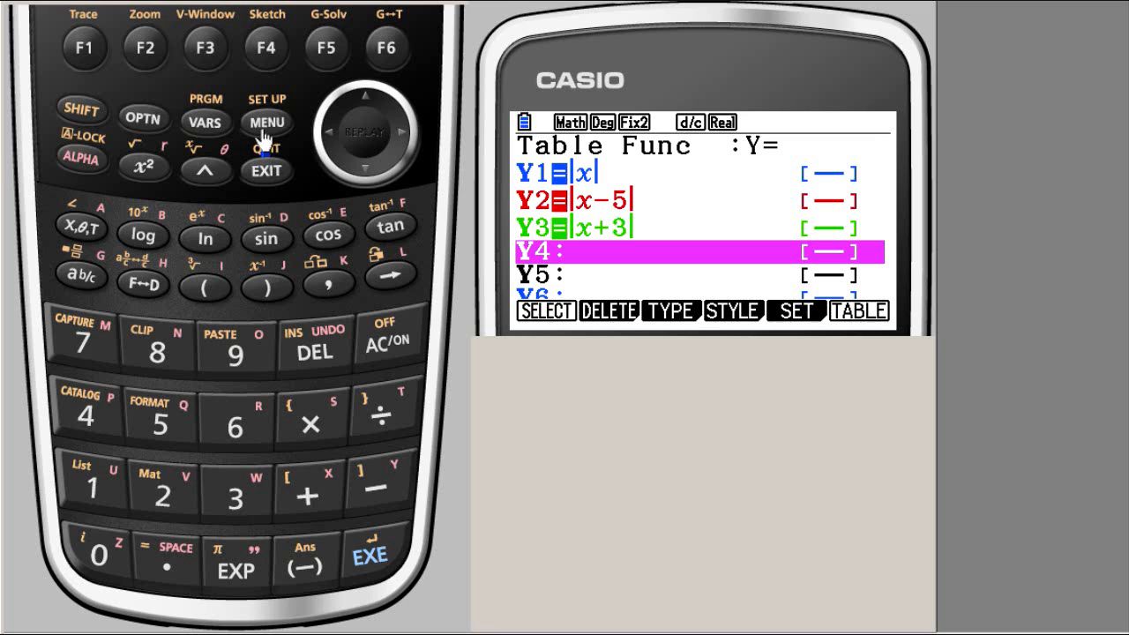
left_click(265, 123)
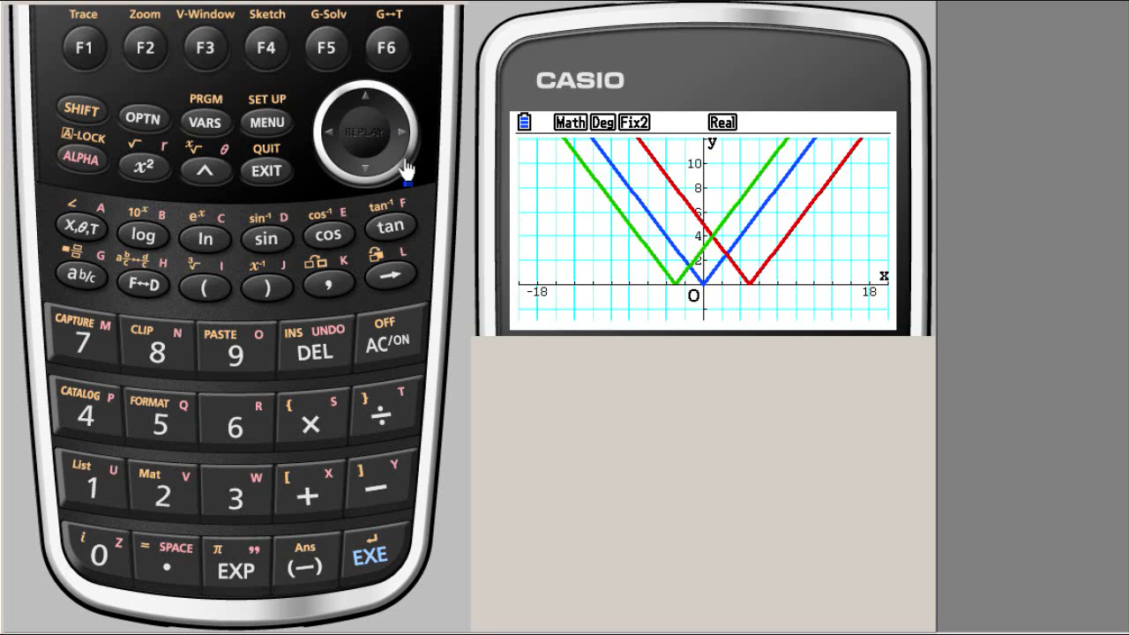
mouse_move(669, 227)
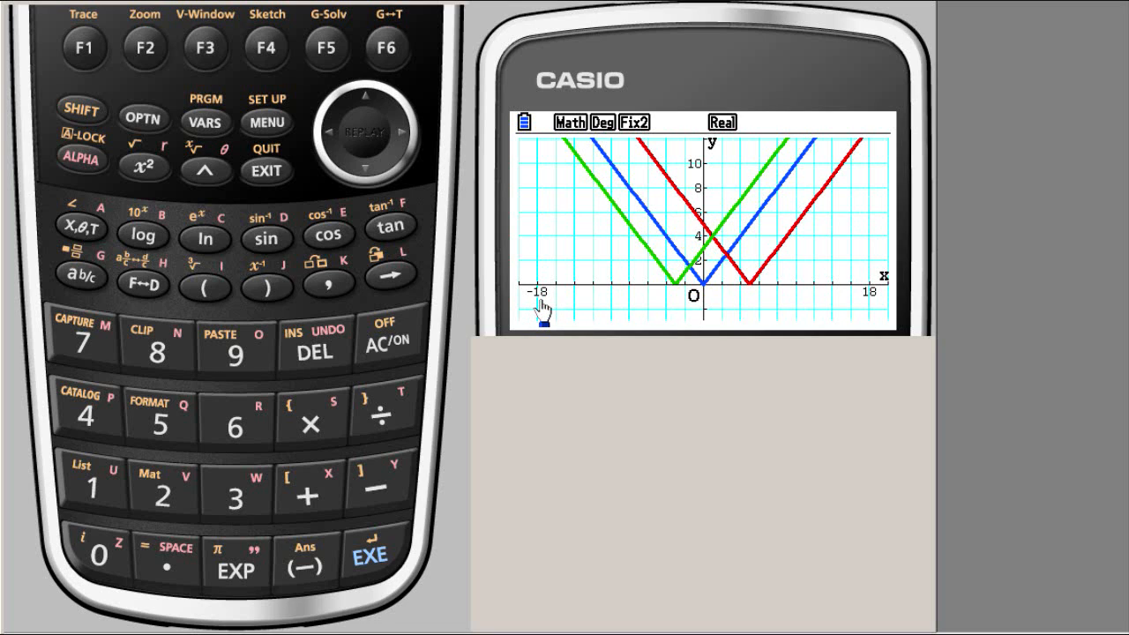
mouse_move(702, 314)
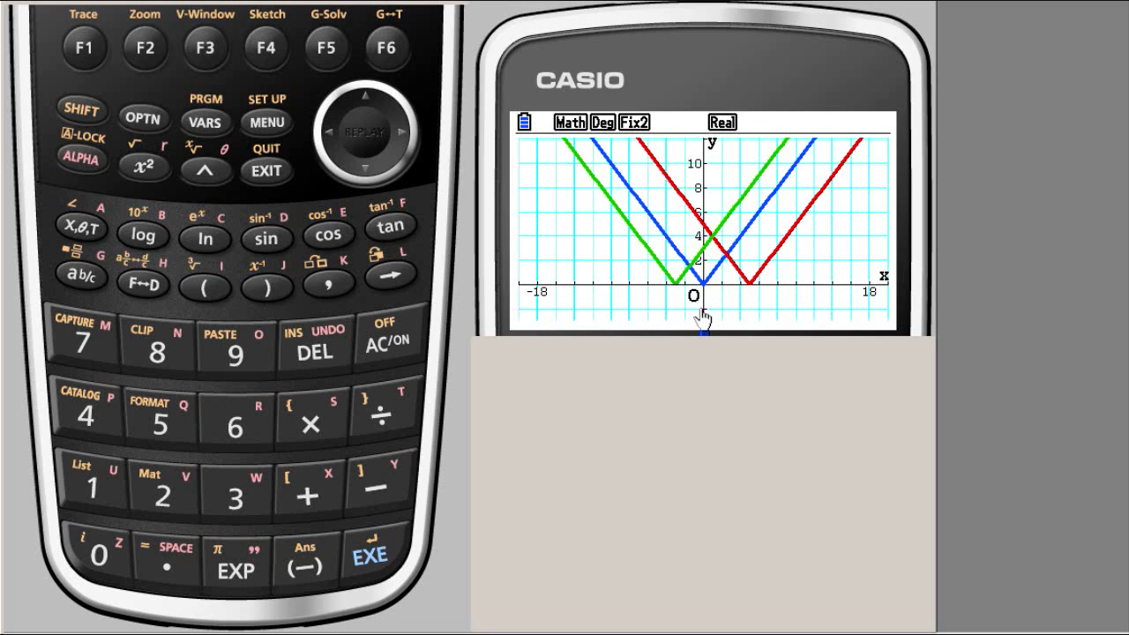
mouse_move(715, 363)
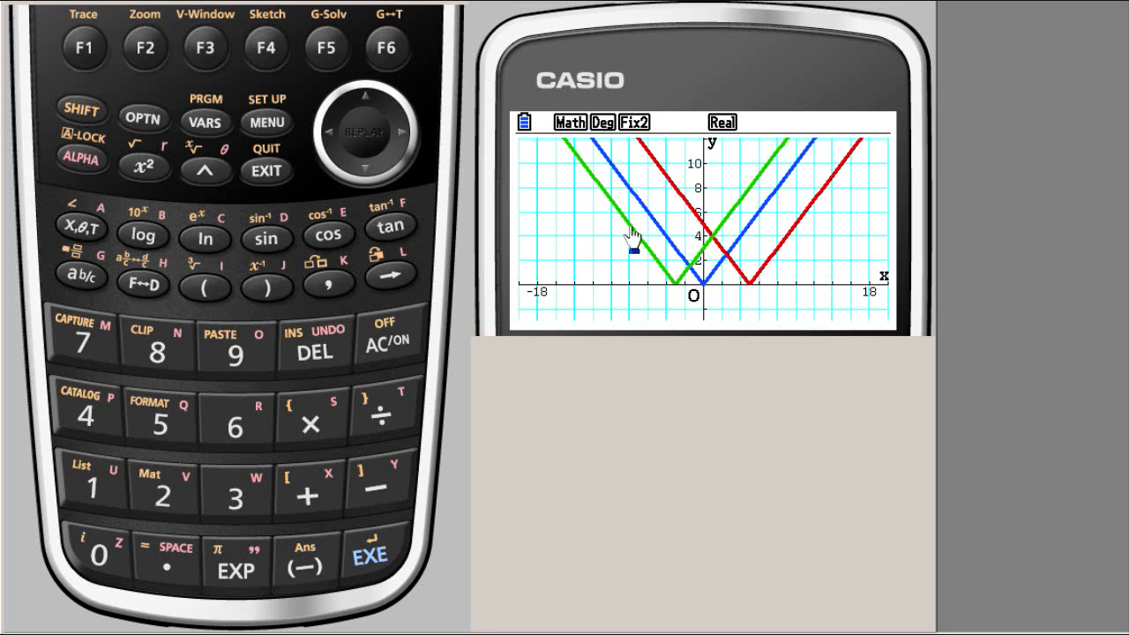
mouse_move(573, 279)
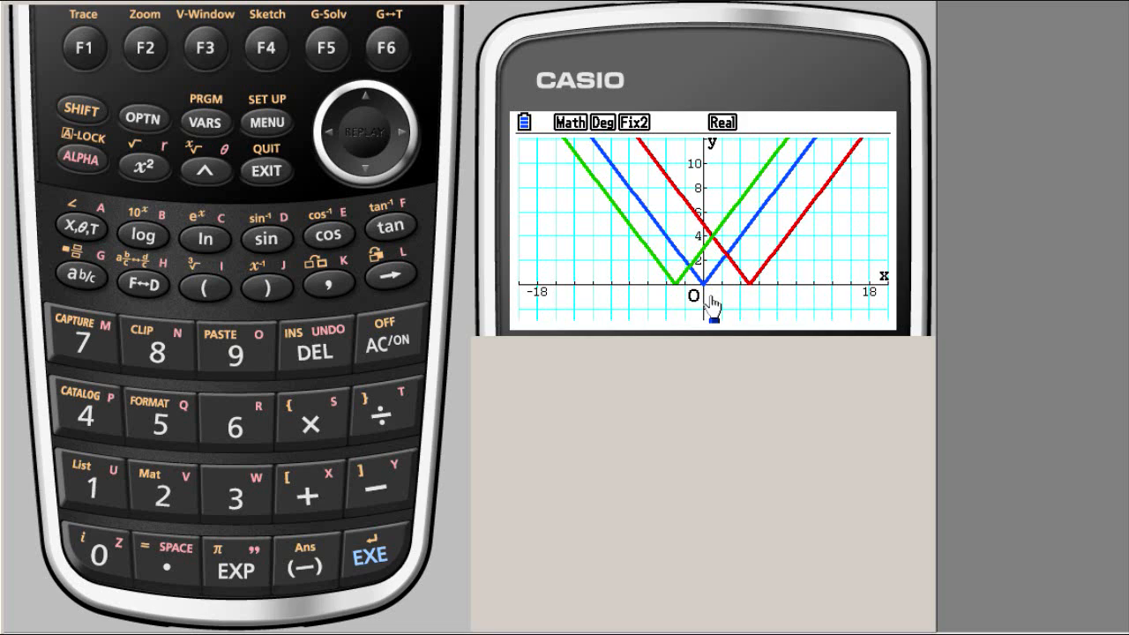
mouse_move(444, 184)
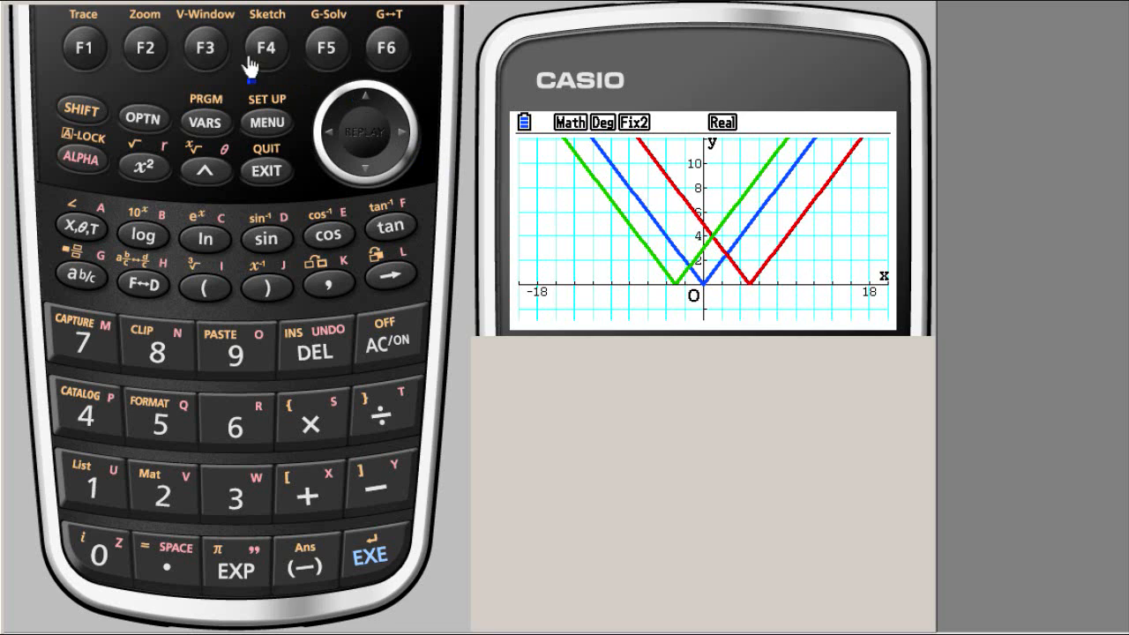
- Check the V-Window with x from −20 to 20 and return to the three plotted graphs
left_click(205, 47)
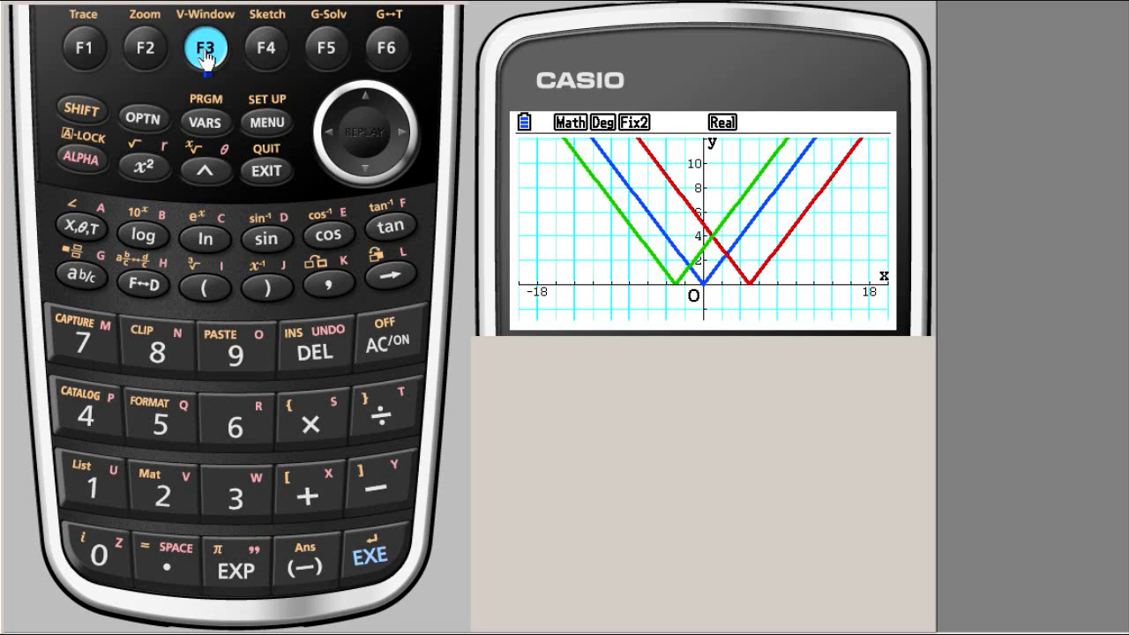
left_click(205, 48)
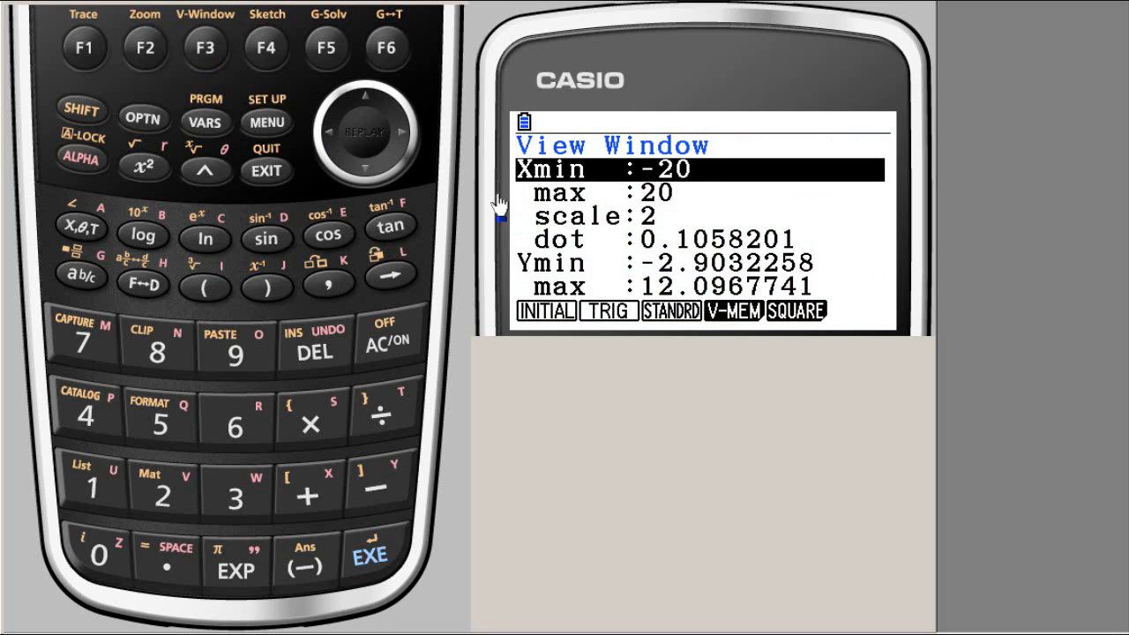
left_click(364, 168)
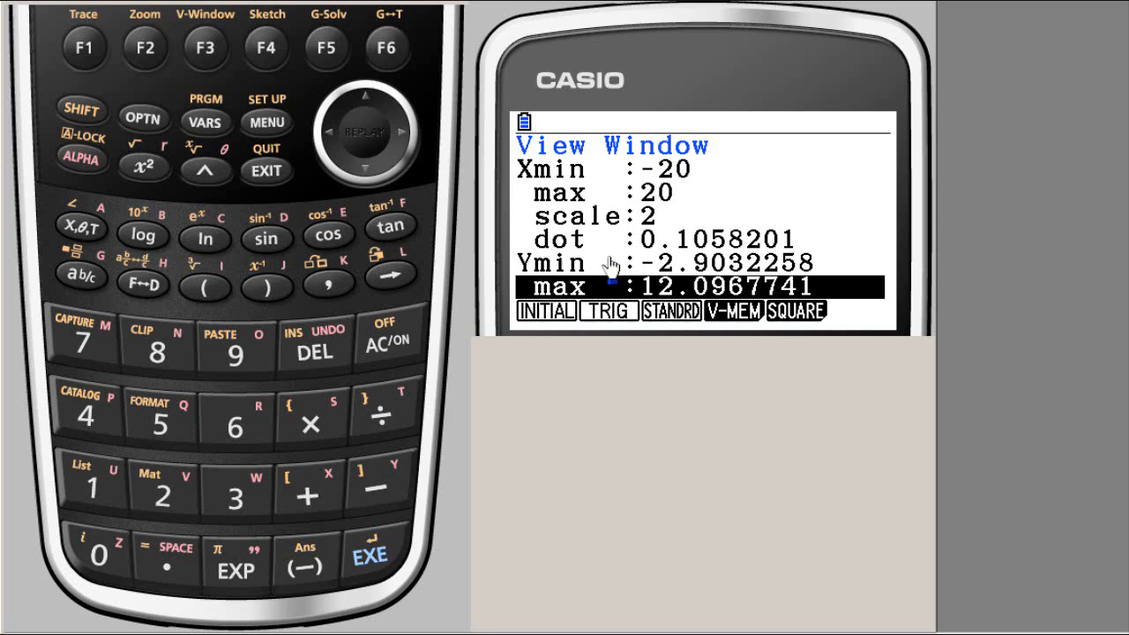
mouse_move(155, 67)
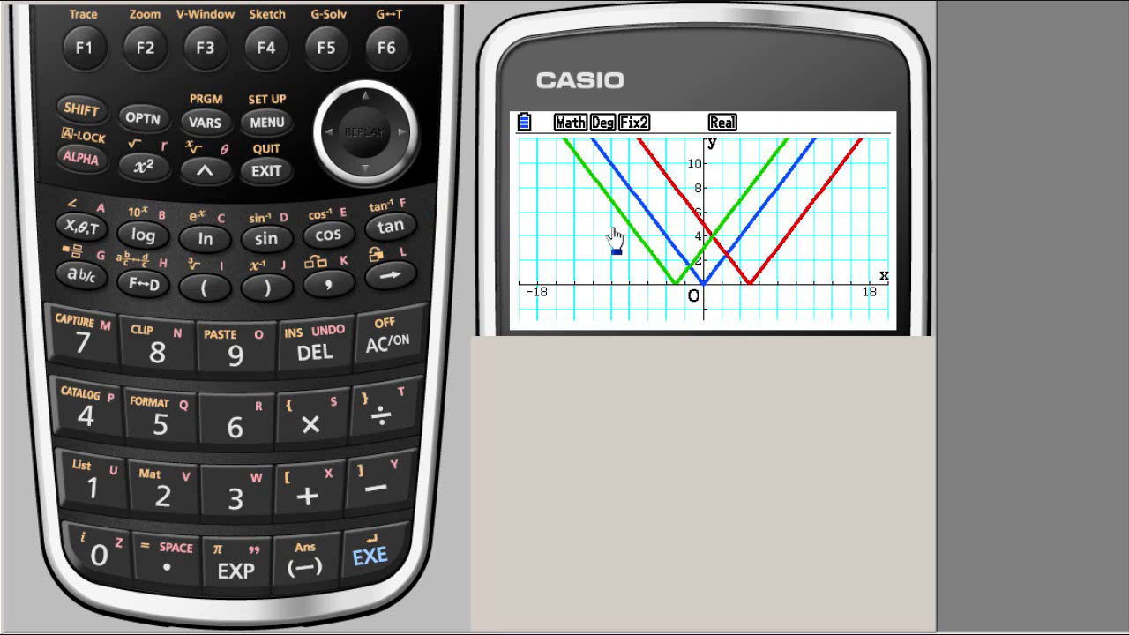
left_click(365, 169)
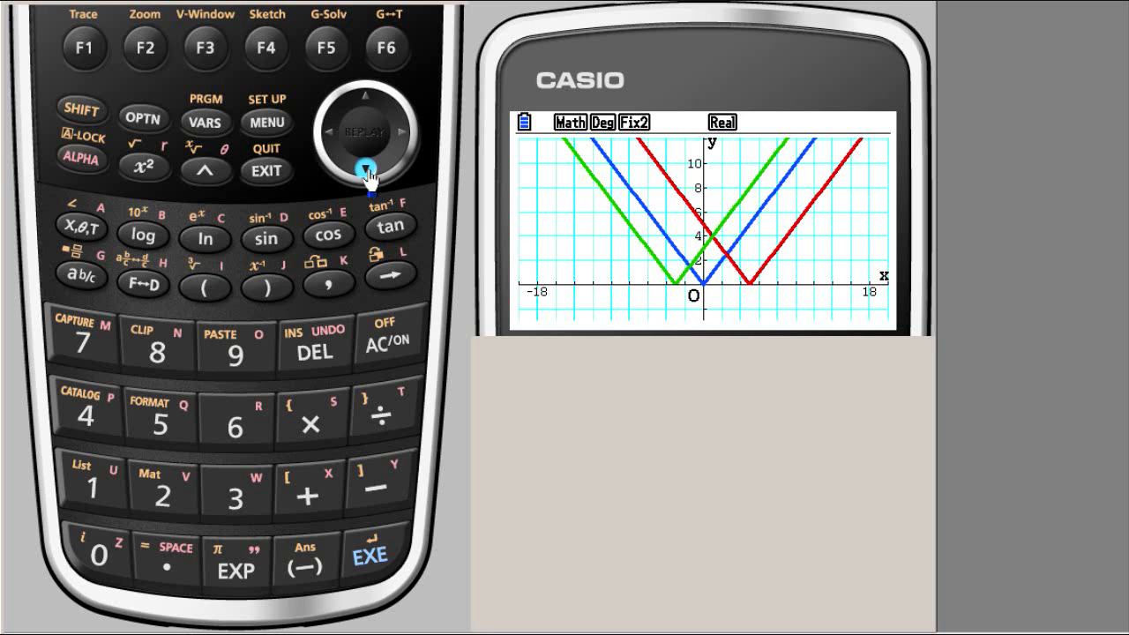
- Scroll the graph view down to show y-values to −4, then begin tracing
left_click(365, 169)
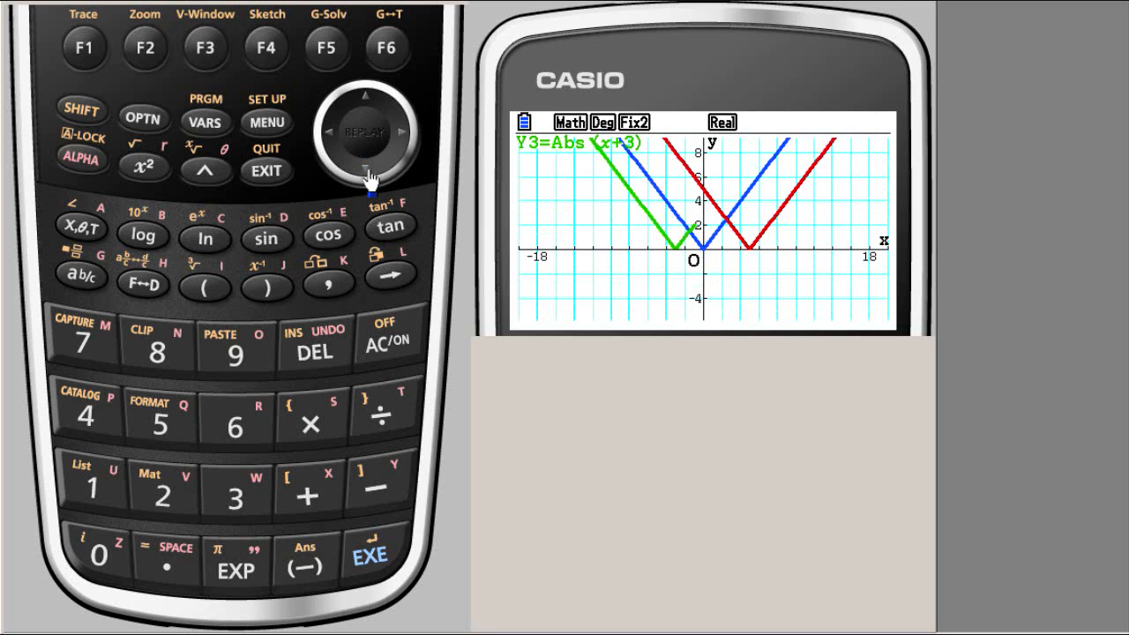
left_click(363, 169)
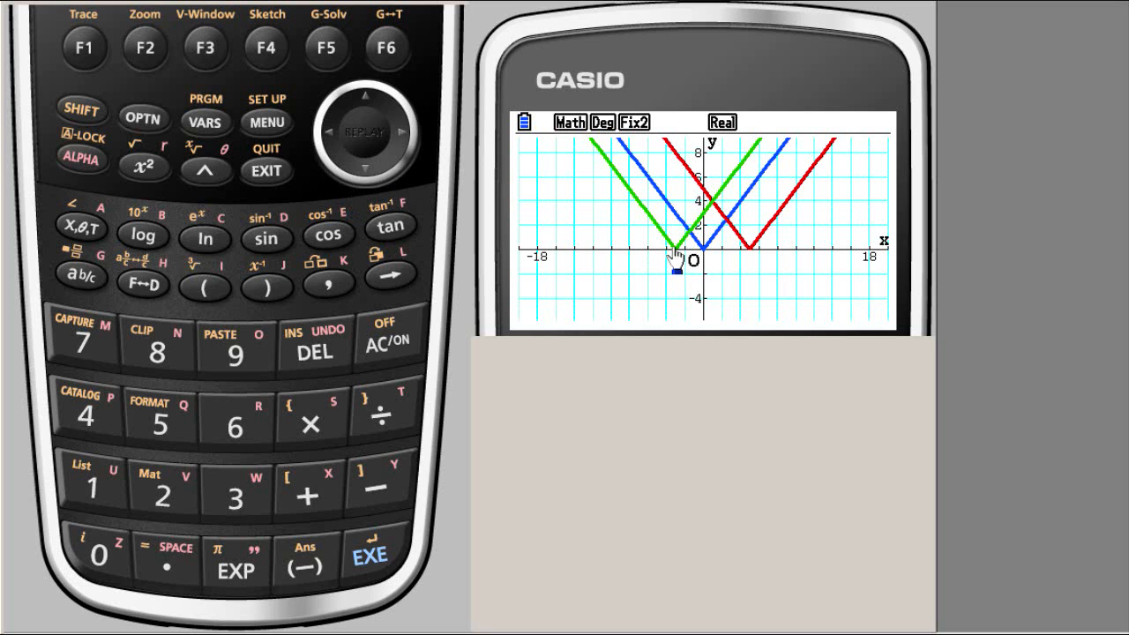
left_click(85, 47)
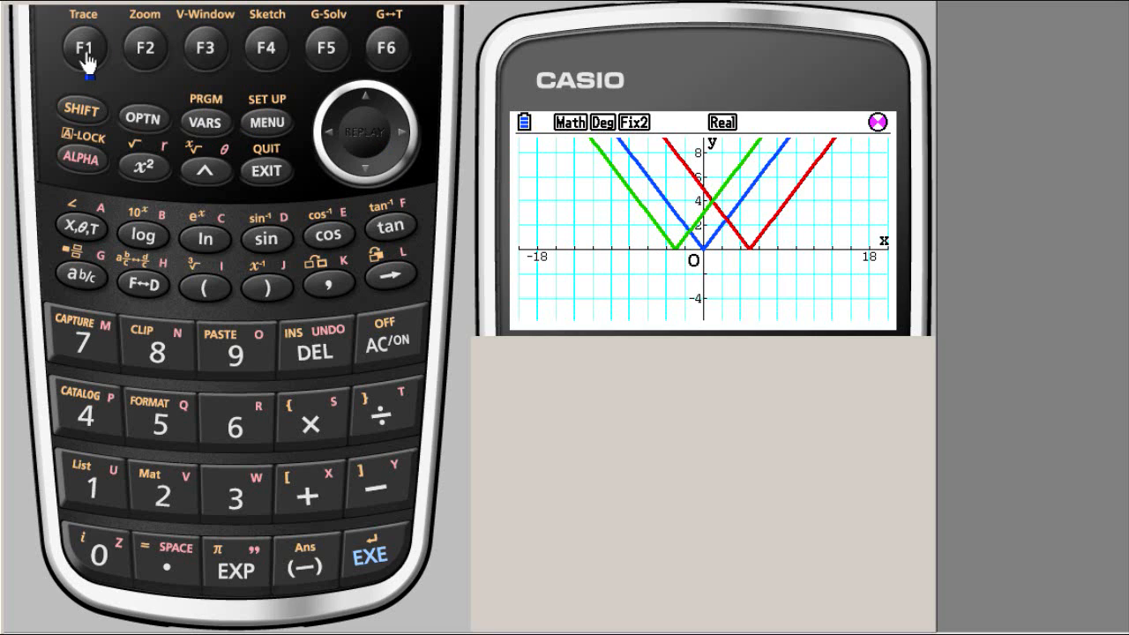
- Mark the vertex of Y1=|x| at (0,0) with trace and restart tracing
left_click(83, 47)
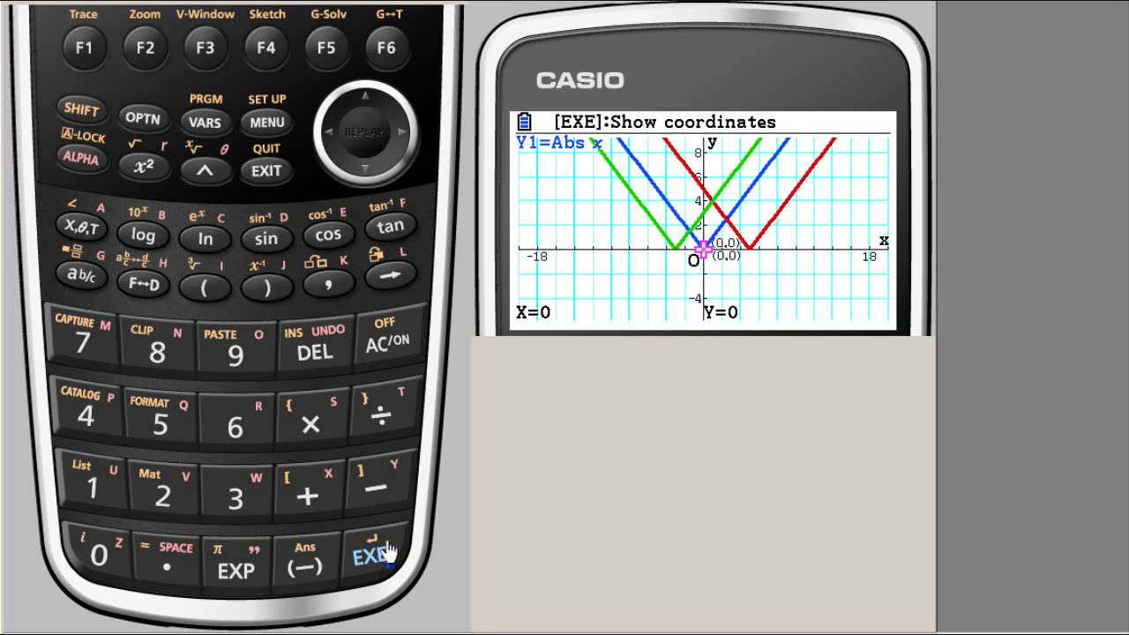
mouse_move(85, 49)
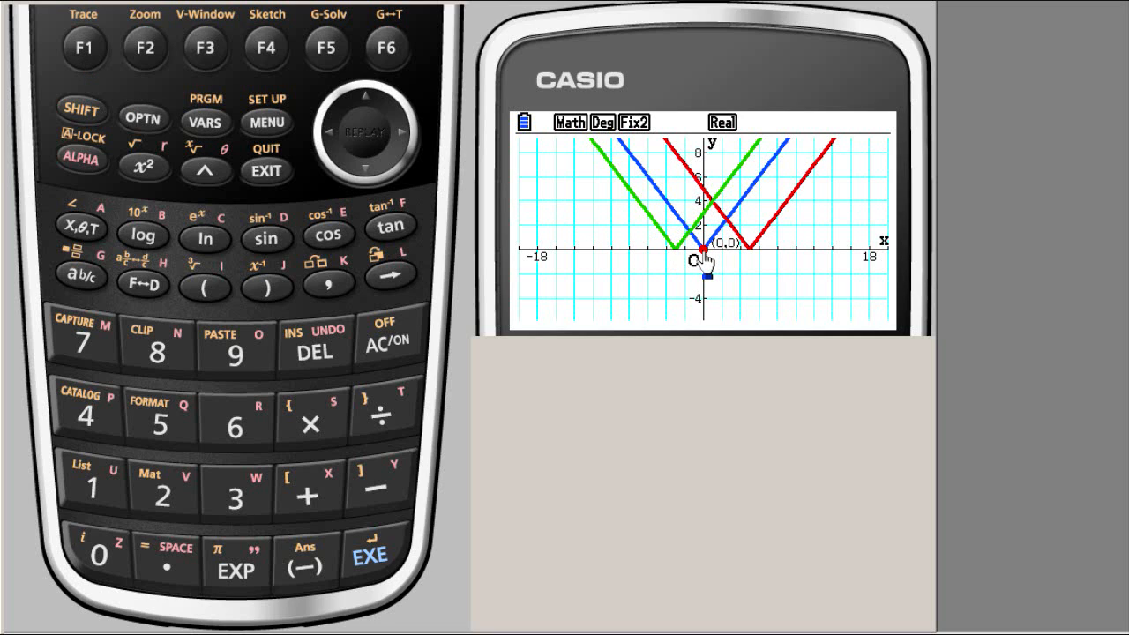
left_click(85, 48)
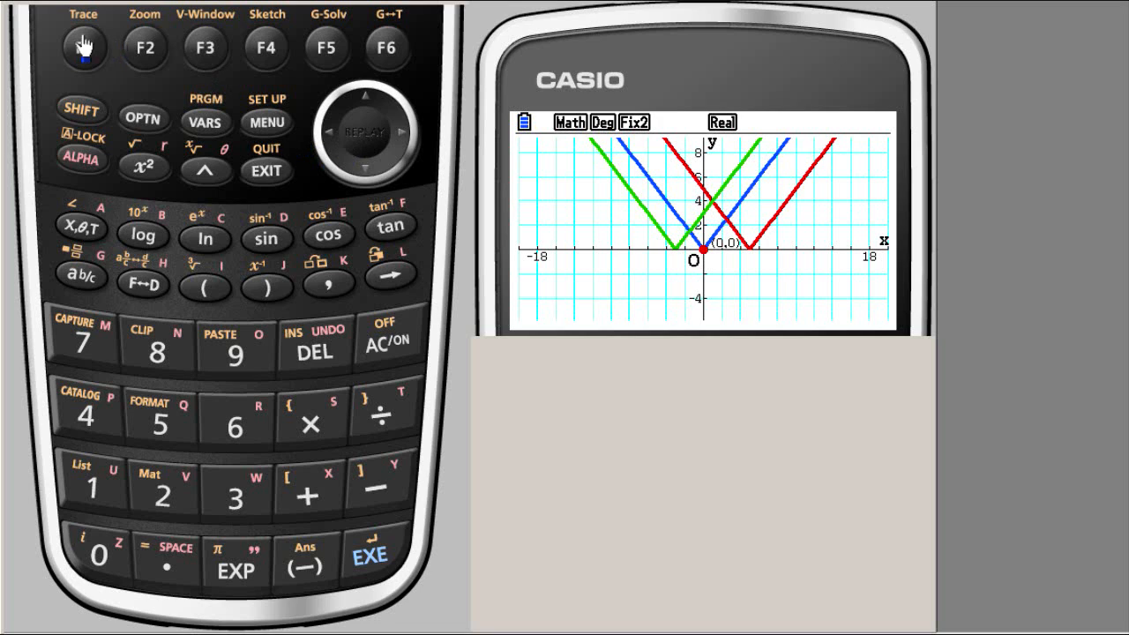
- Trace right along Y1, switch to Y2=|x−5|, and bring up the Enter X-Value prompt
left_click(81, 48)
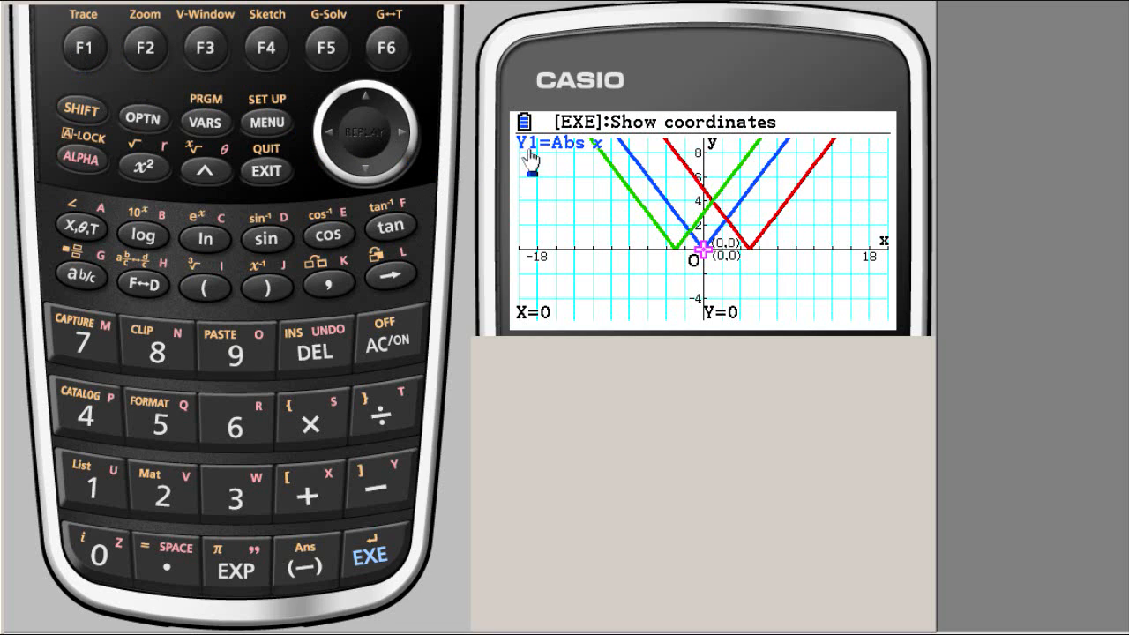
mouse_move(582, 157)
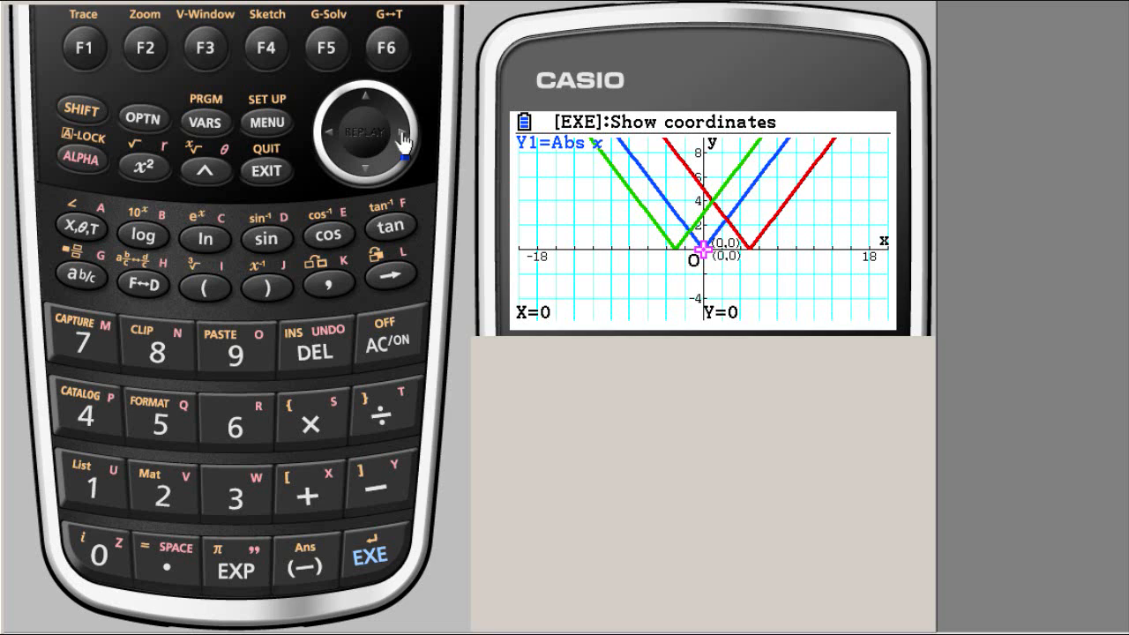
left_click(398, 133)
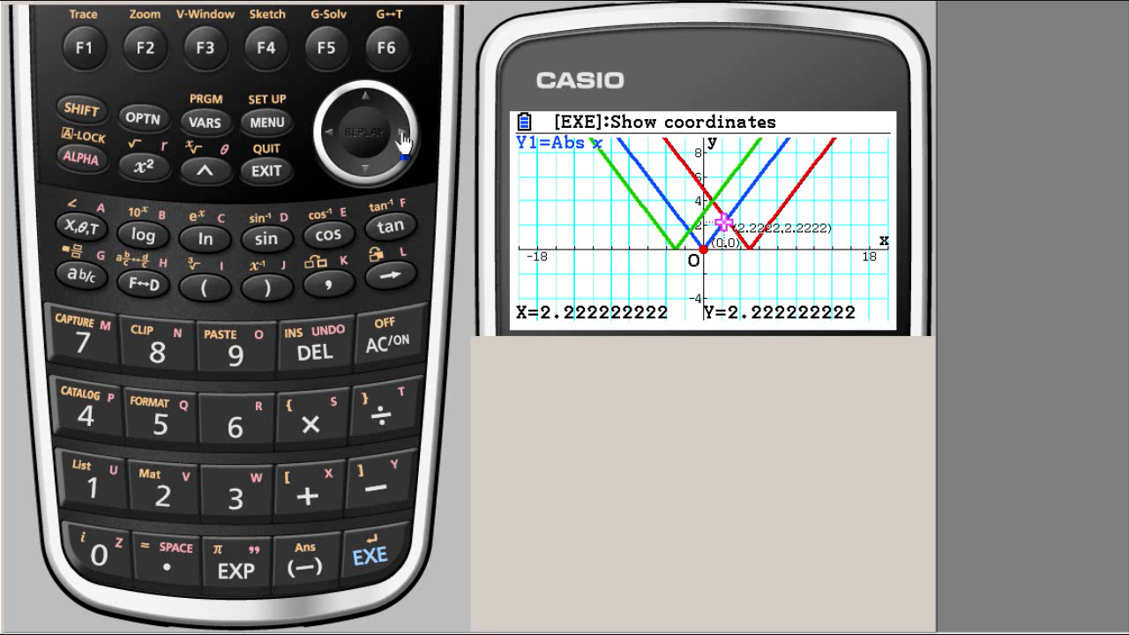
mouse_move(332, 141)
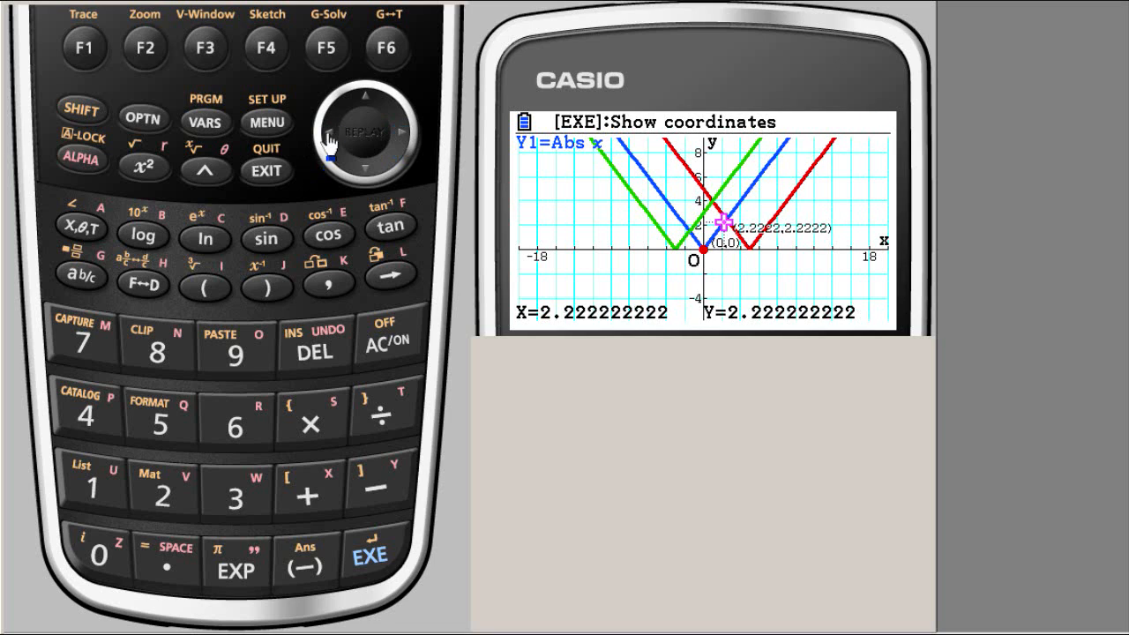
left_click(404, 132)
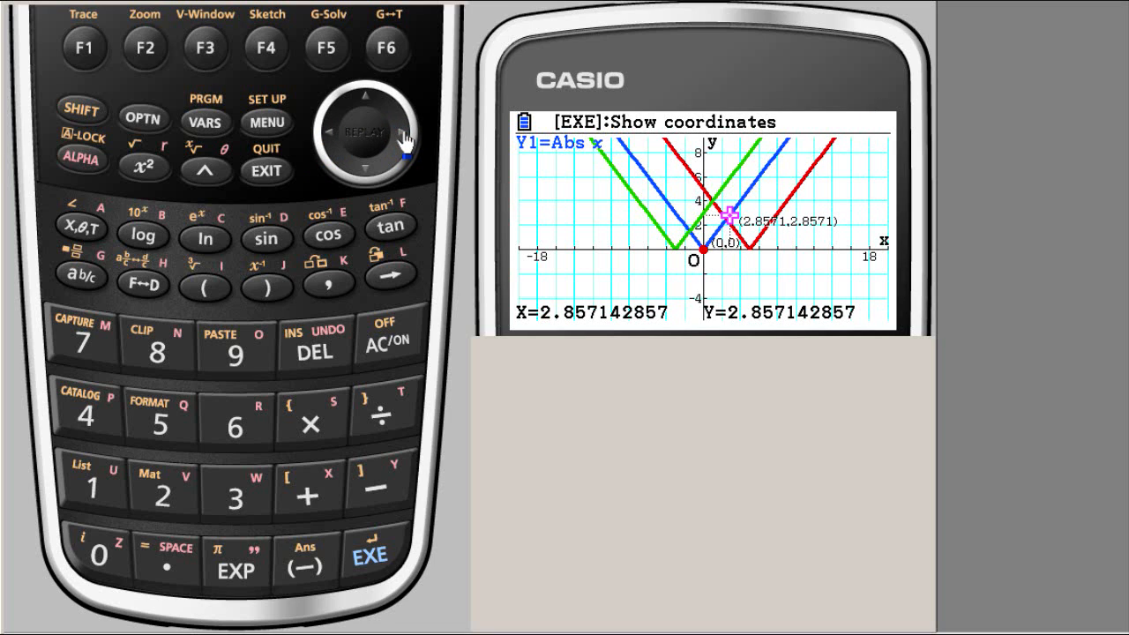
left_click(365, 171)
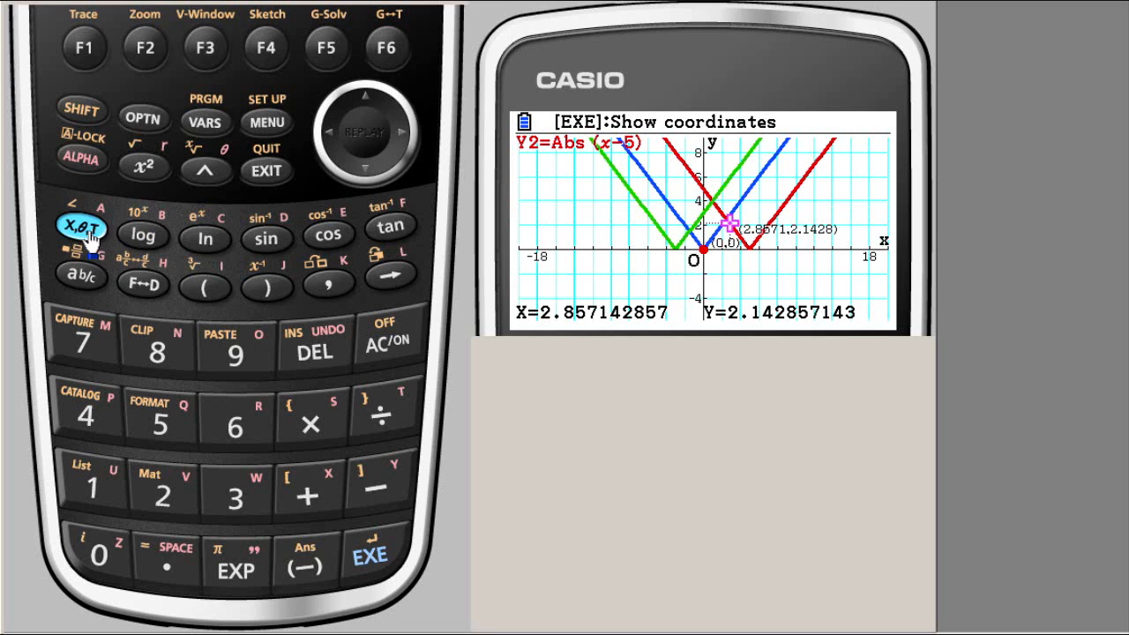
left_click(79, 228)
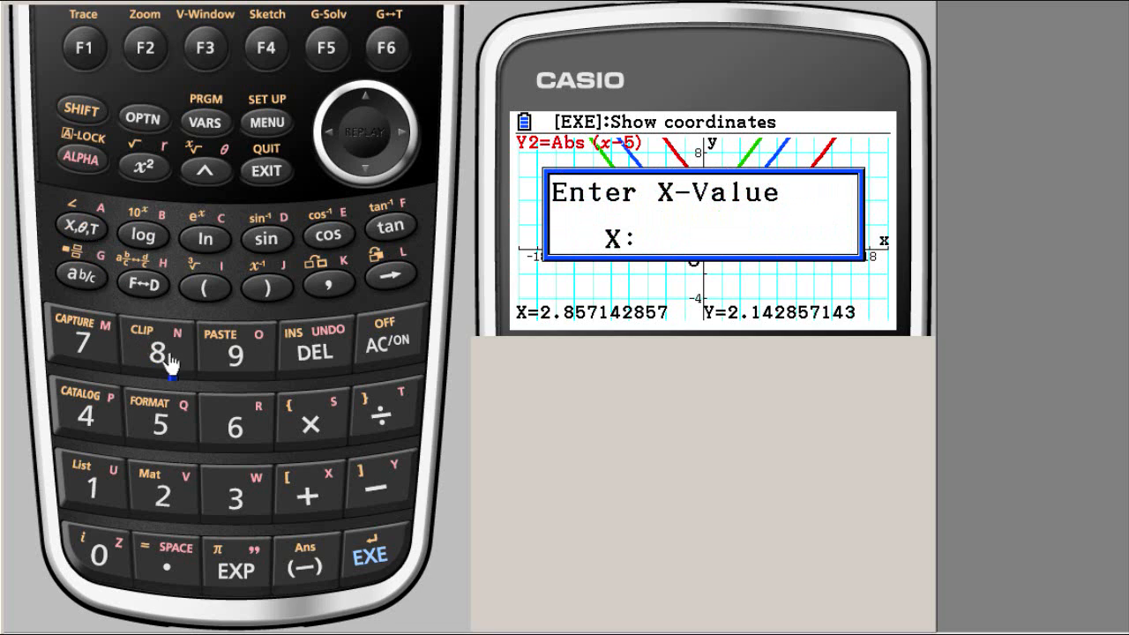
- Jump the trace on Y2 to x=5 and mark its vertex at (5,0)
left_click(370, 556)
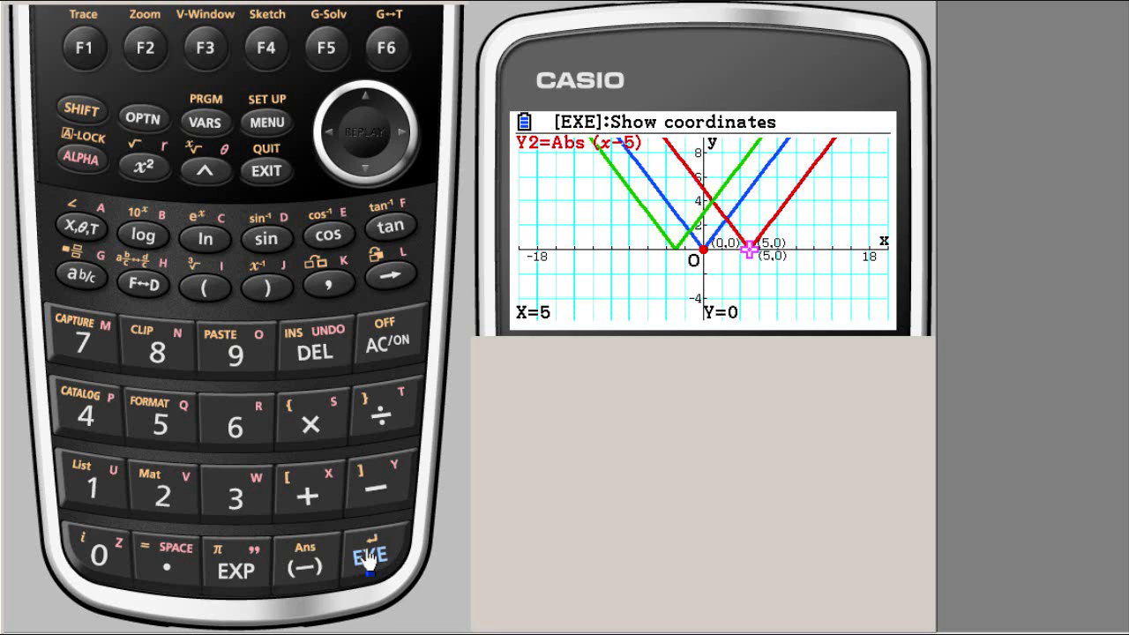
mouse_move(84, 50)
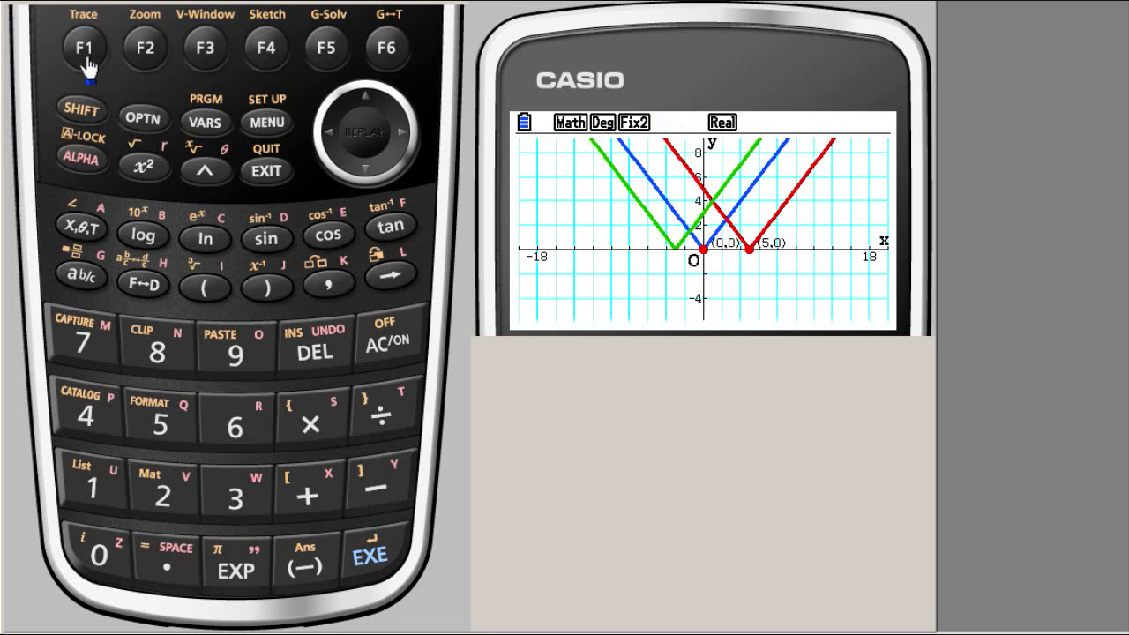
mouse_move(328, 141)
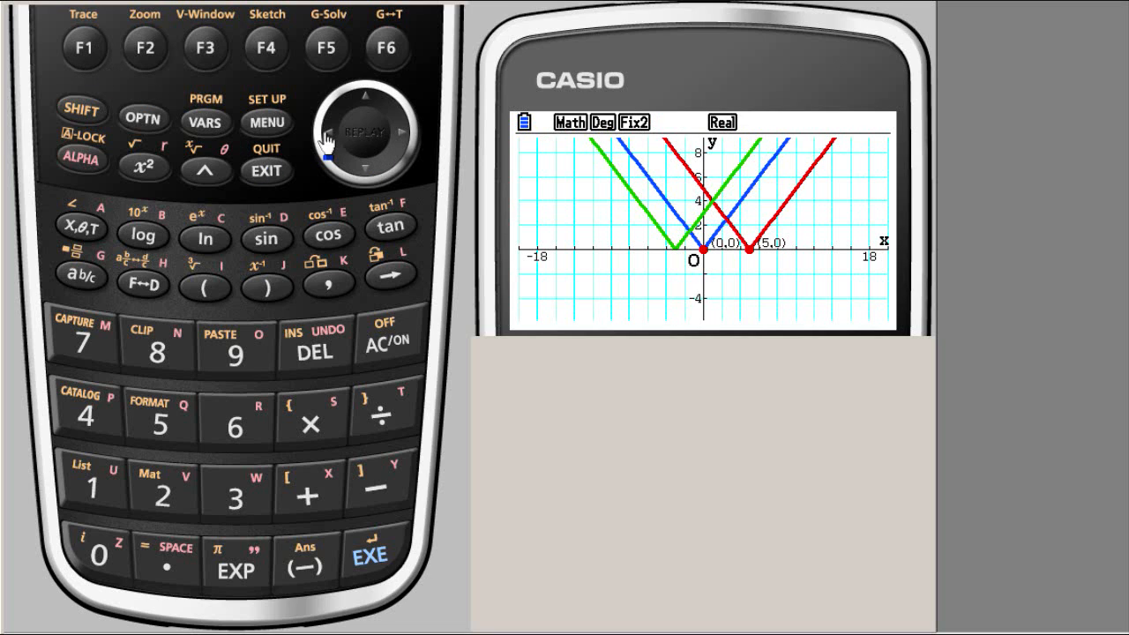
left_click(85, 46)
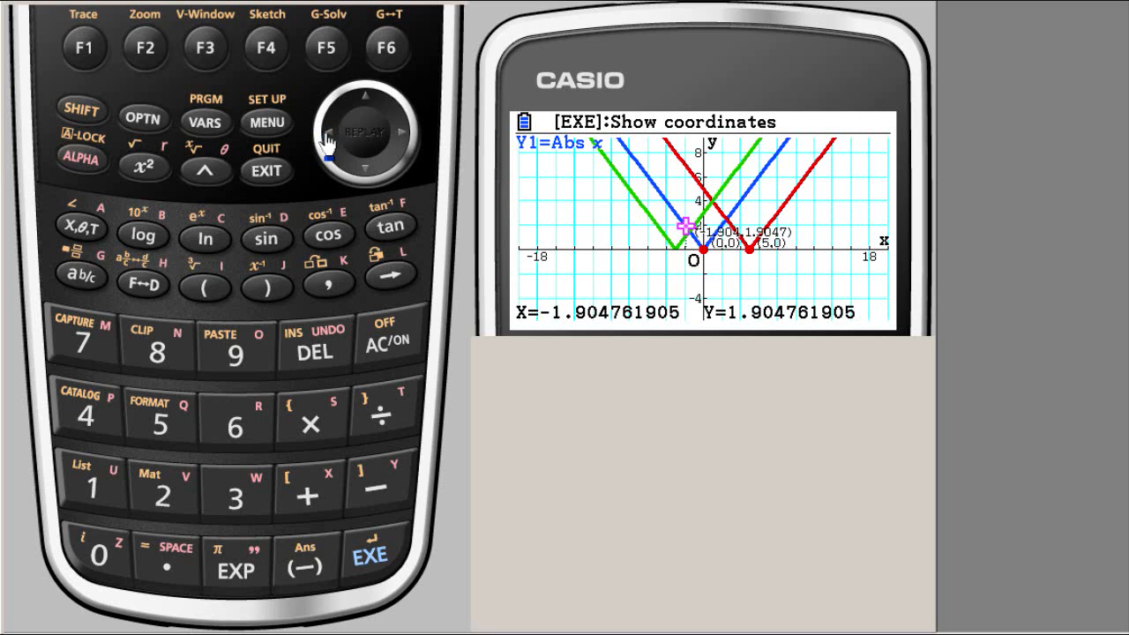
- Move the trace point left along Y1 and switch tracing down onto Y3=|x+3|
left_click(364, 167)
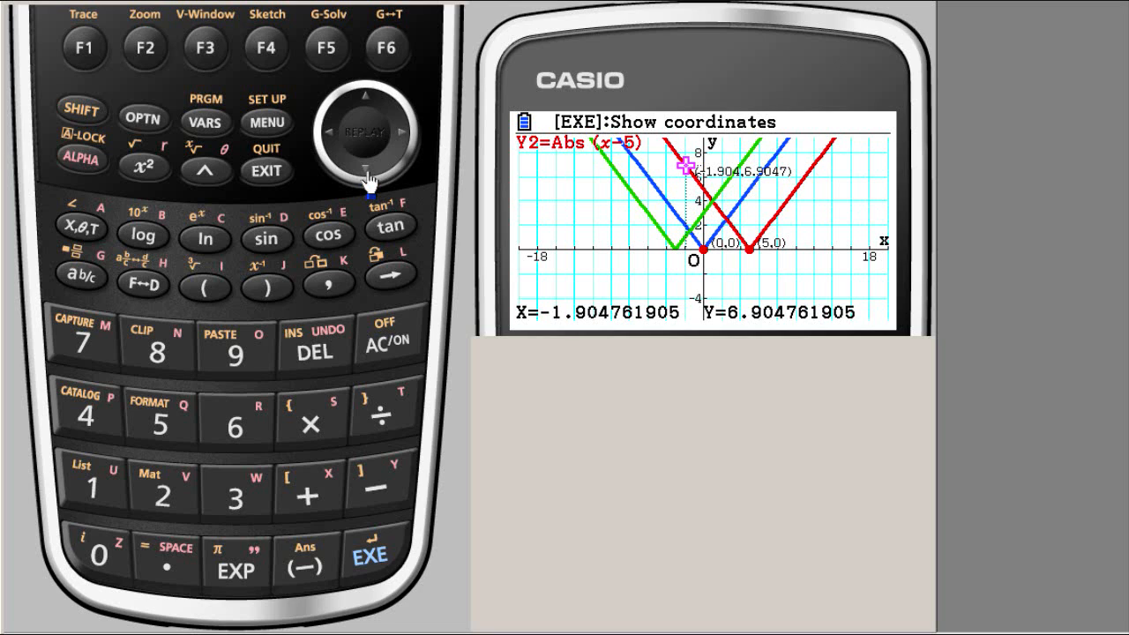
left_click(363, 169)
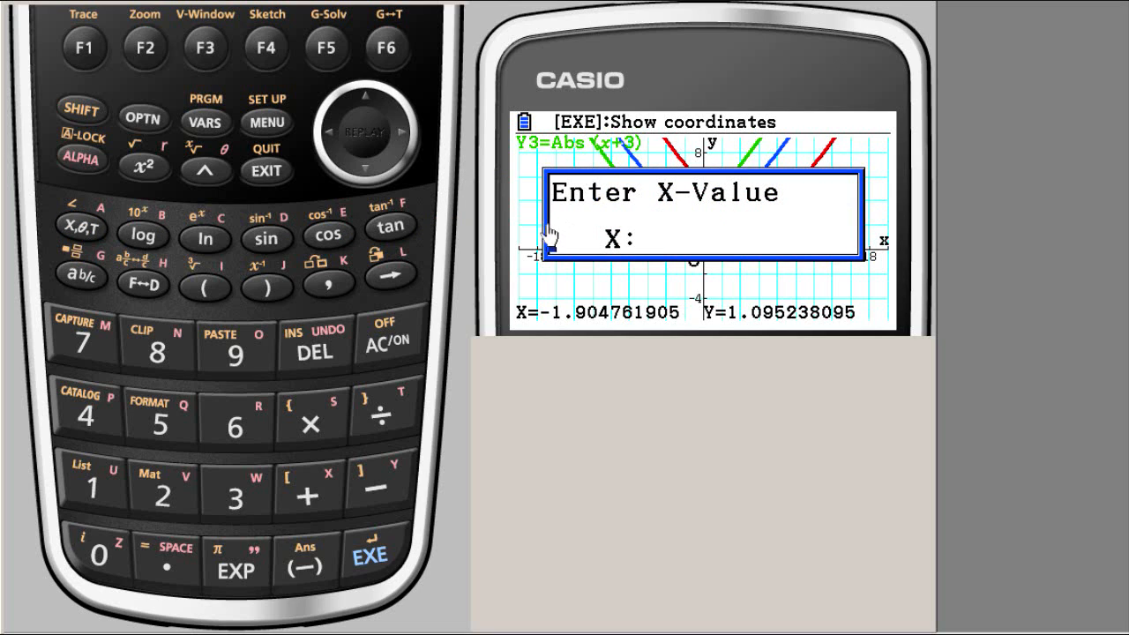
- Jump the trace on Y3 to x=-3 and mark its vertex at (-3,0)
left_click(235, 497)
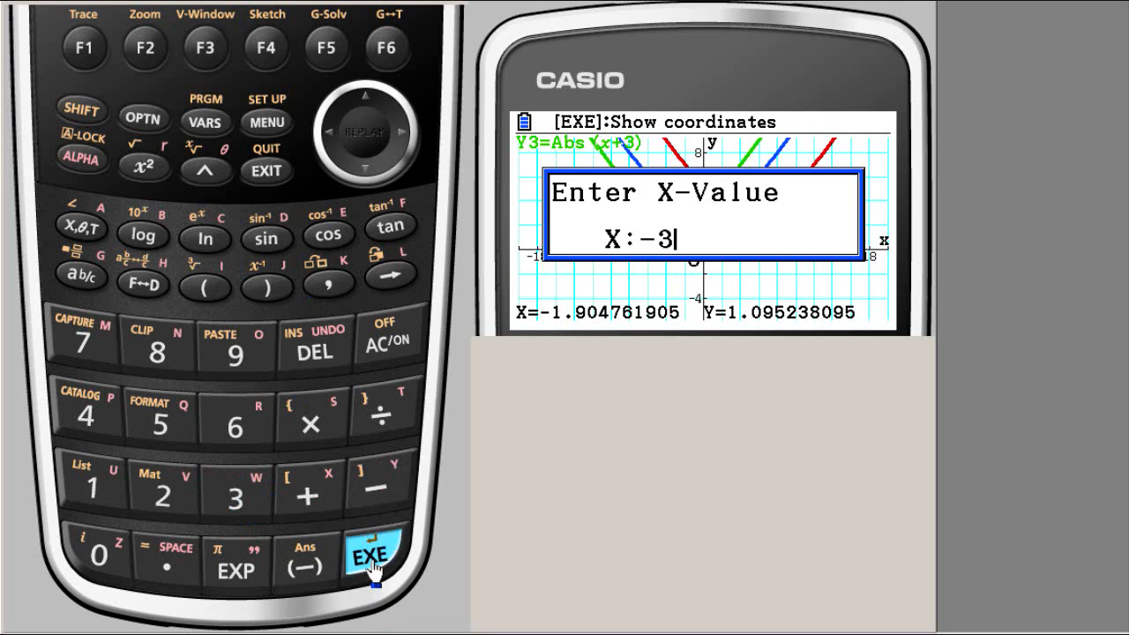
left_click(370, 554)
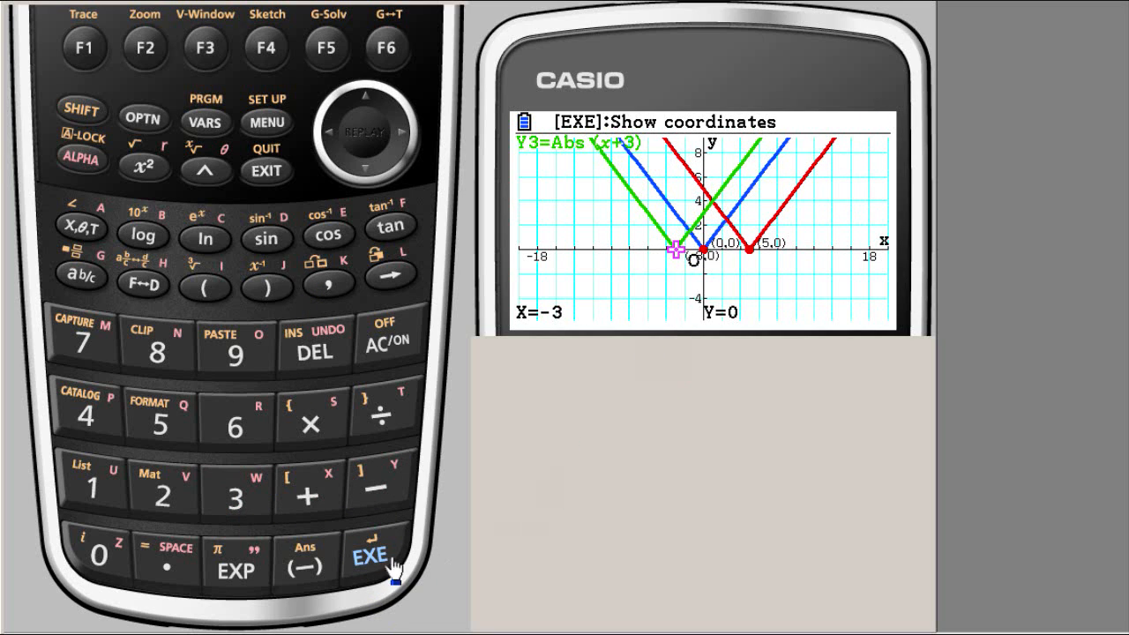
left_click(370, 554)
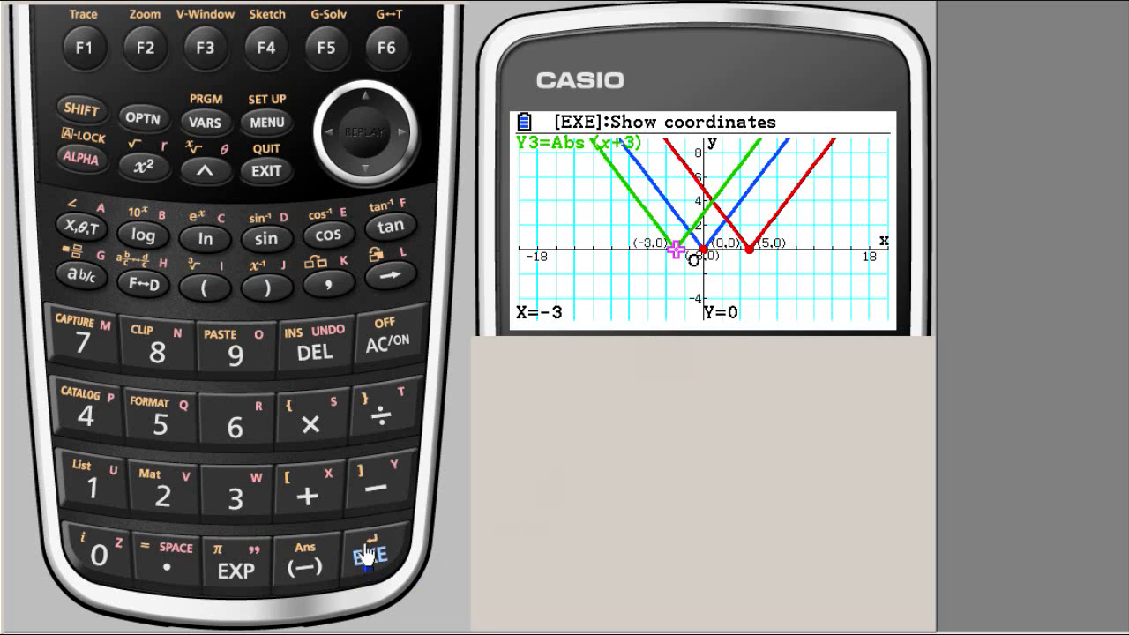
mouse_move(85, 50)
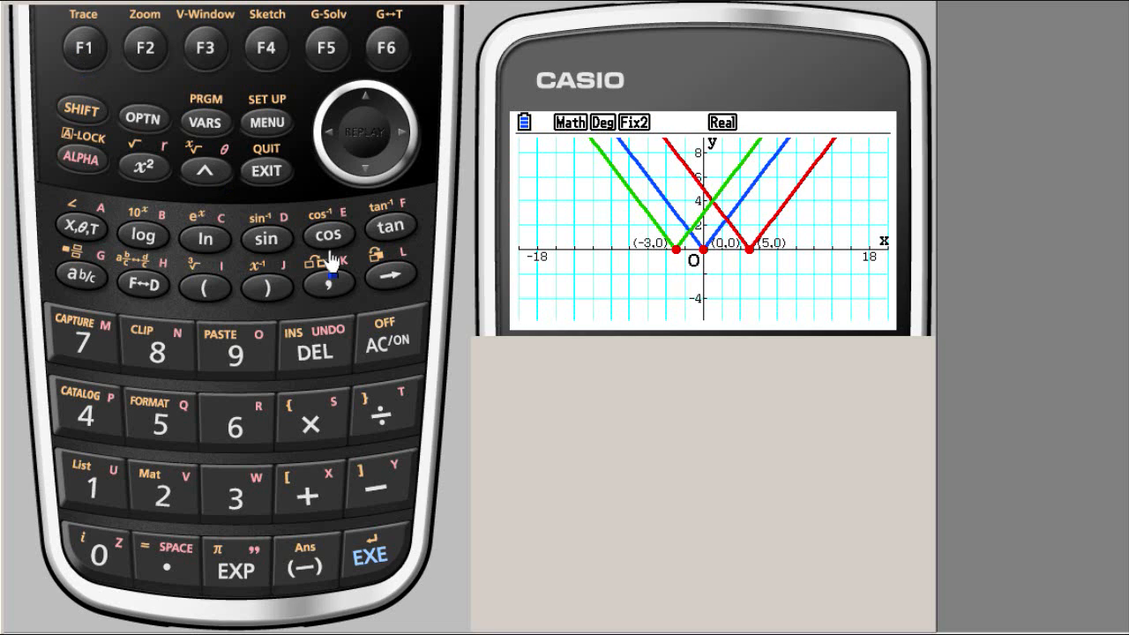
mouse_move(646, 500)
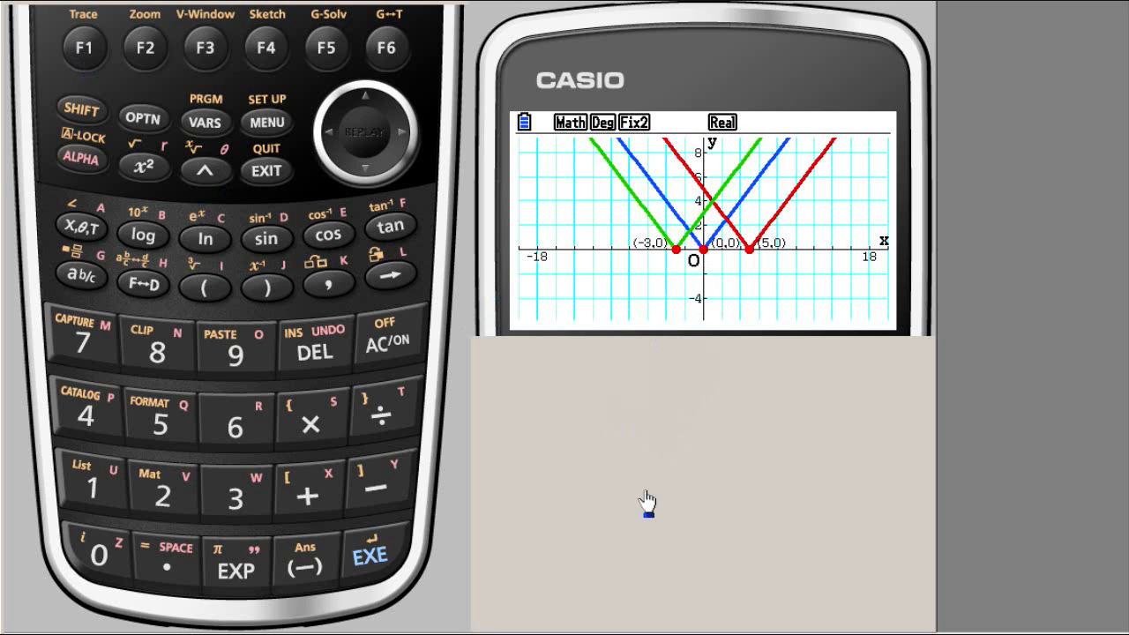
mouse_move(477, 283)
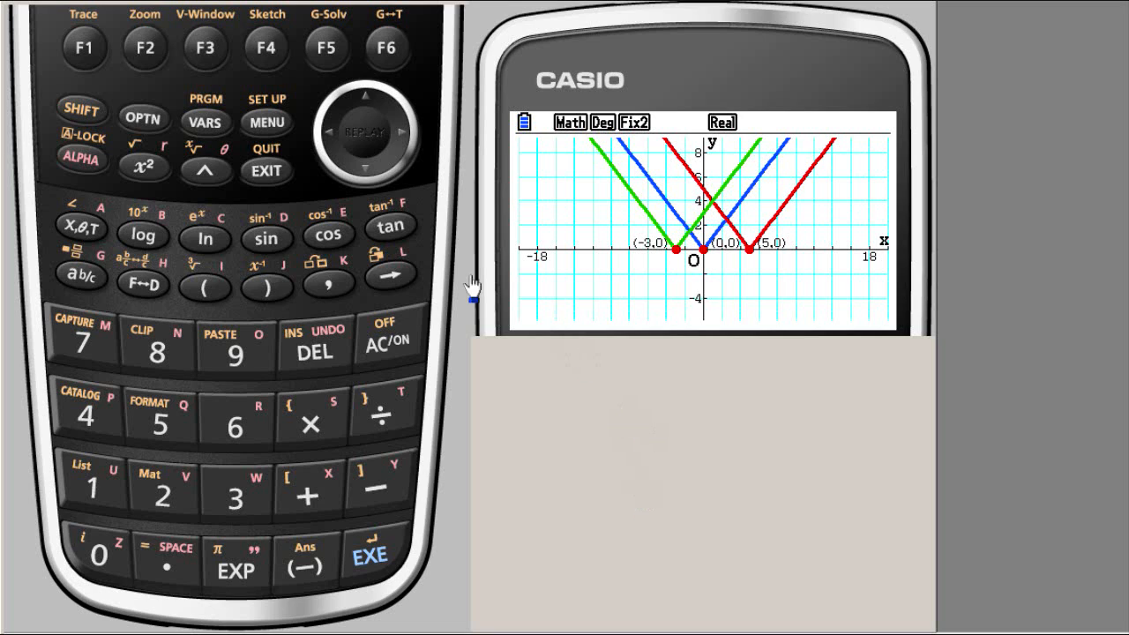
mouse_move(725, 355)
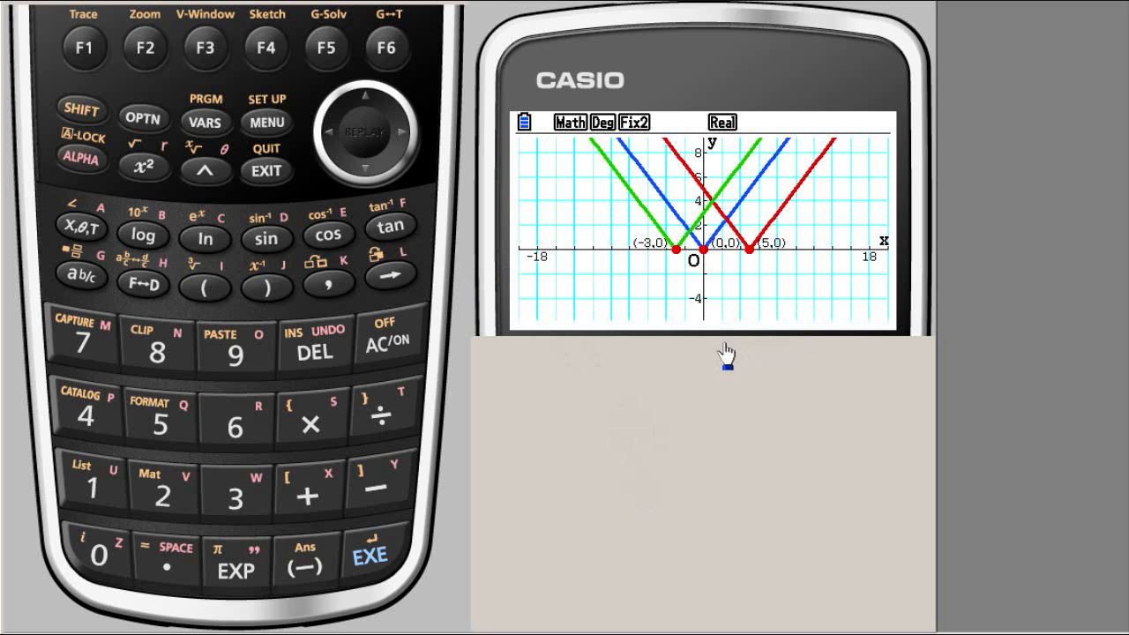